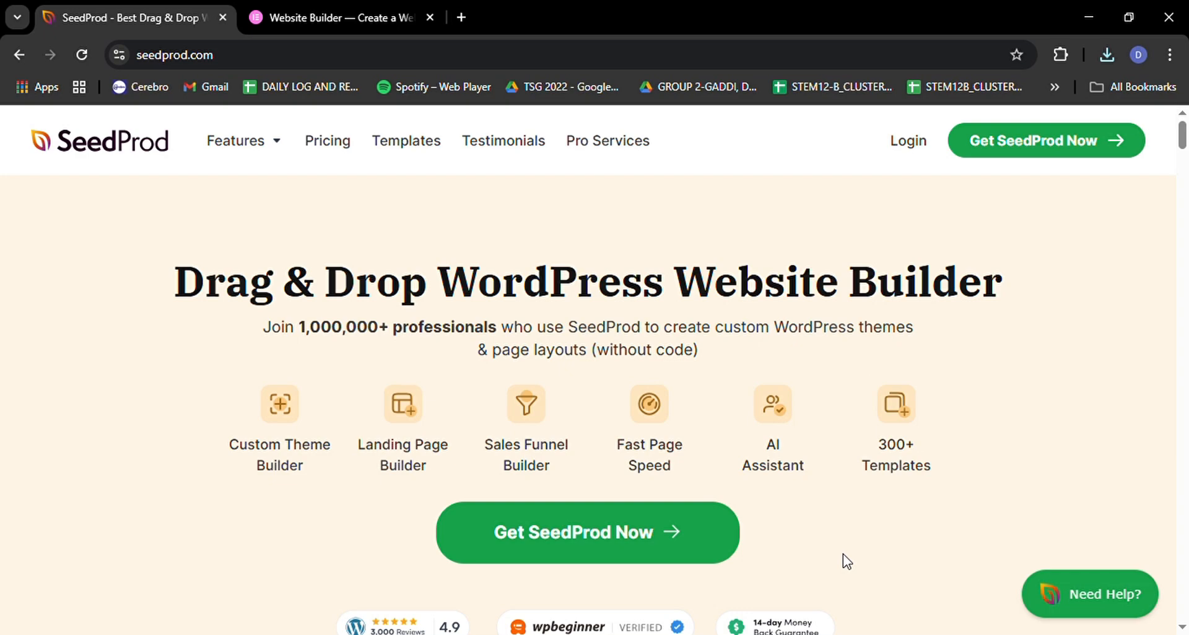
mouse_move(1052, 346)
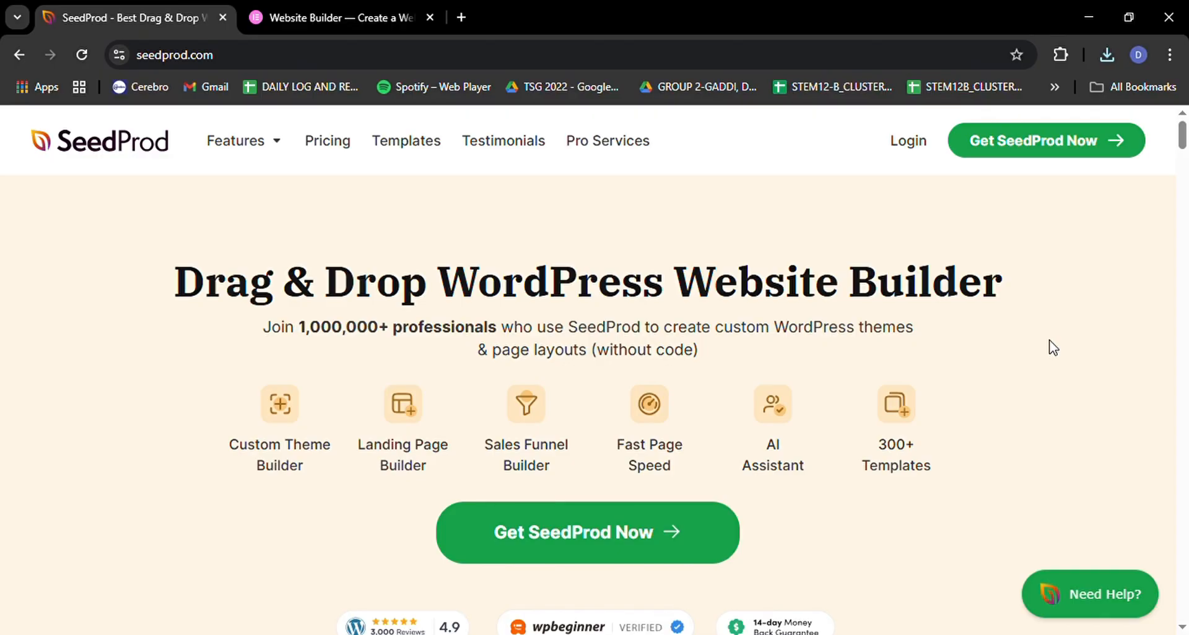
Scroll the SeedProd homepage past the editor demo into the feature grid.
scroll(down, 3)
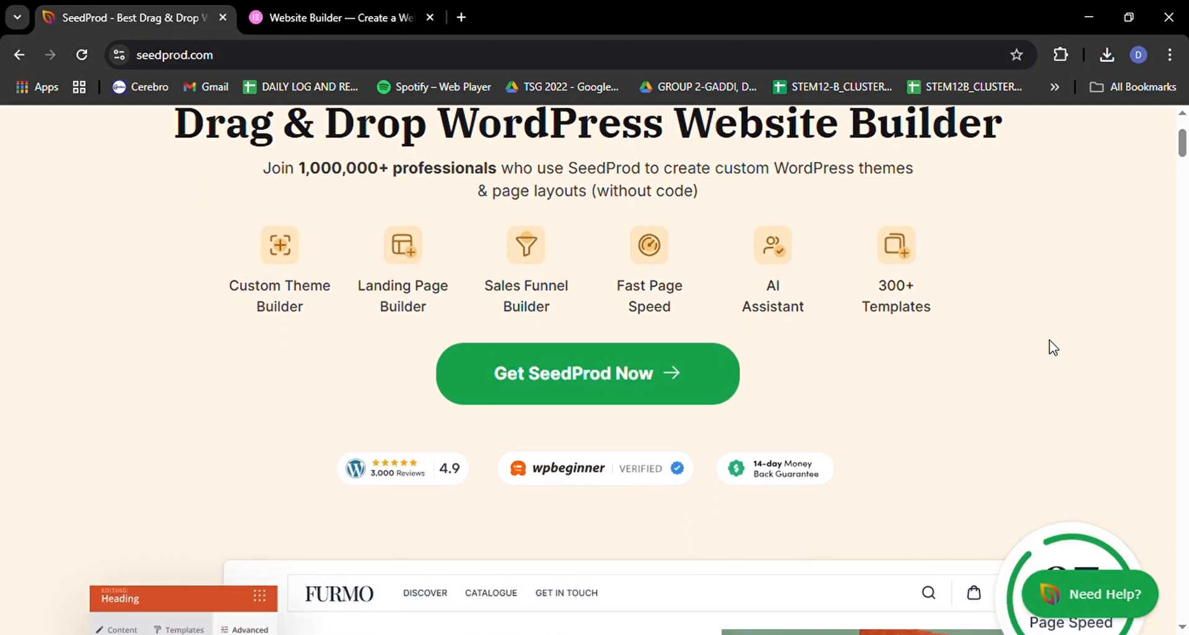
scroll(down, 3)
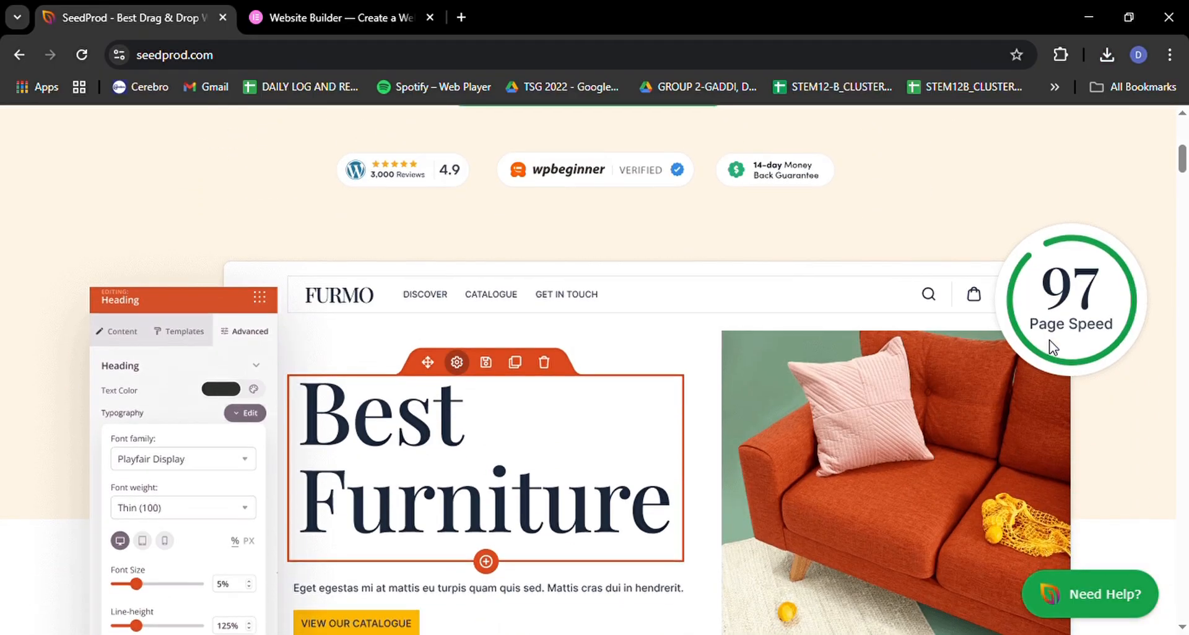
scroll(down, 3)
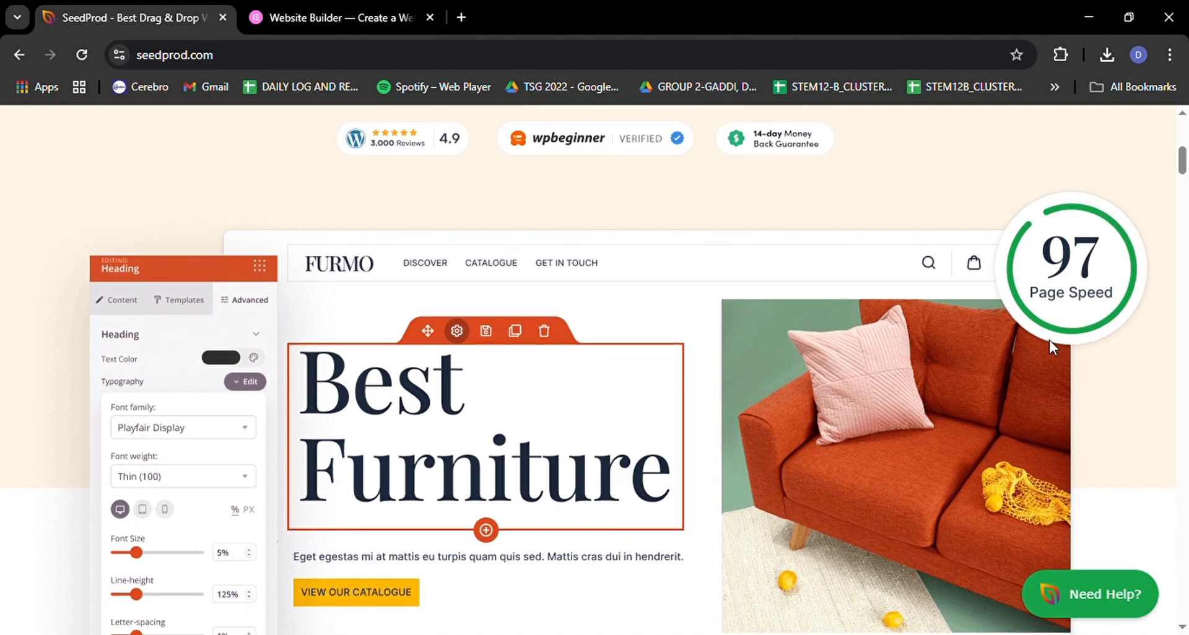
scroll(down, 3)
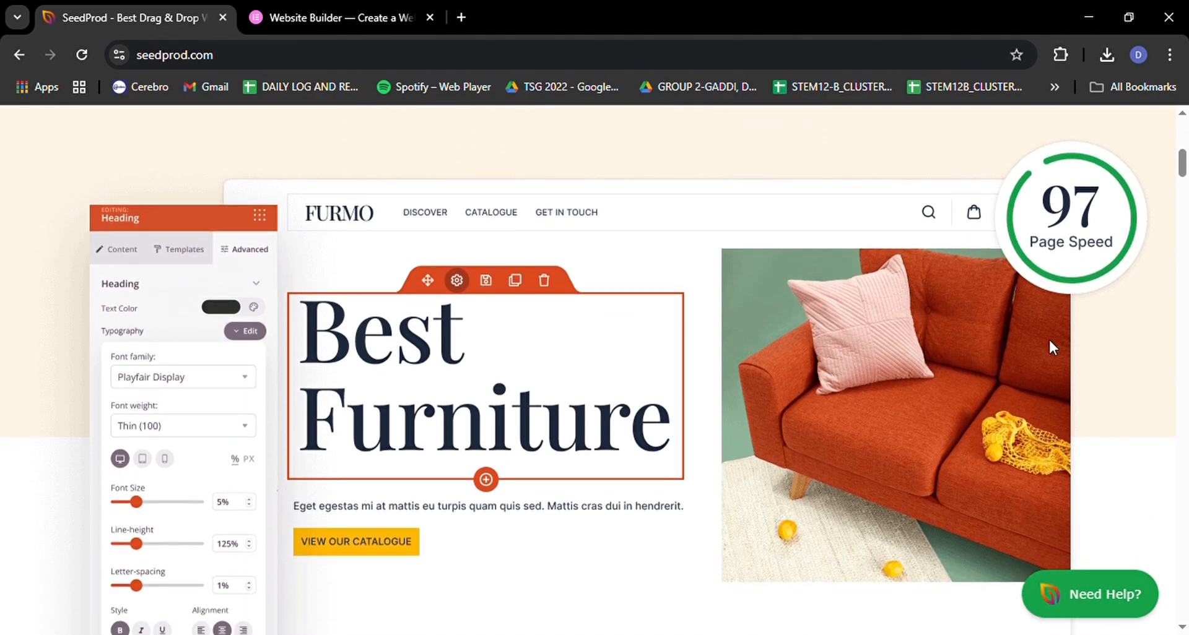
scroll(down, 3)
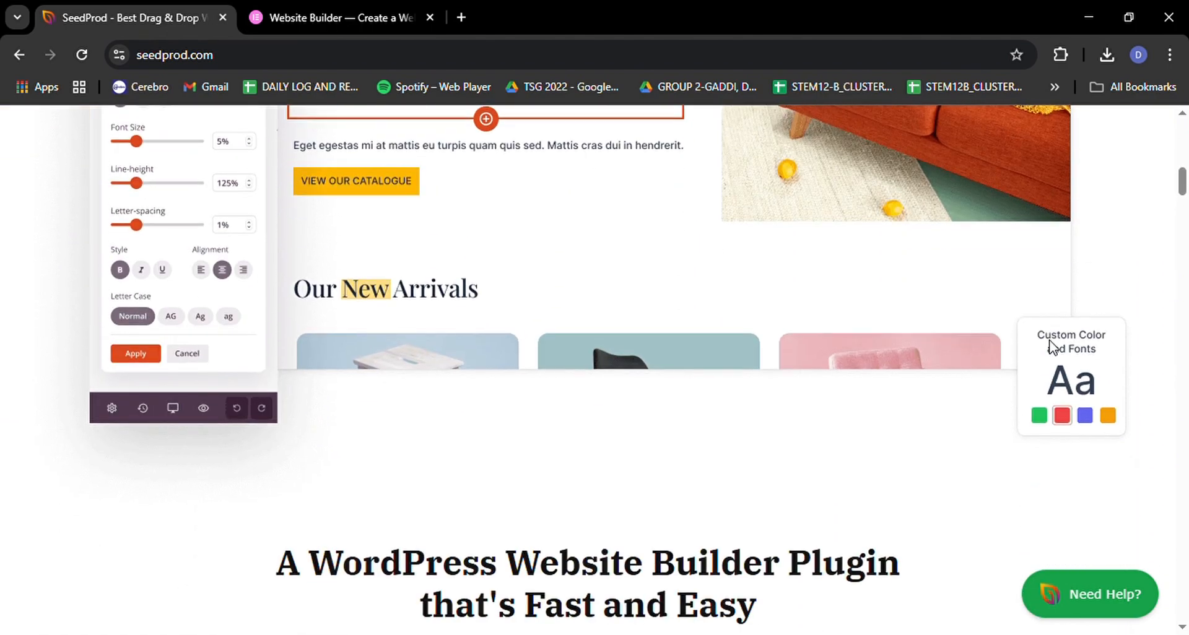
scroll(down, 3)
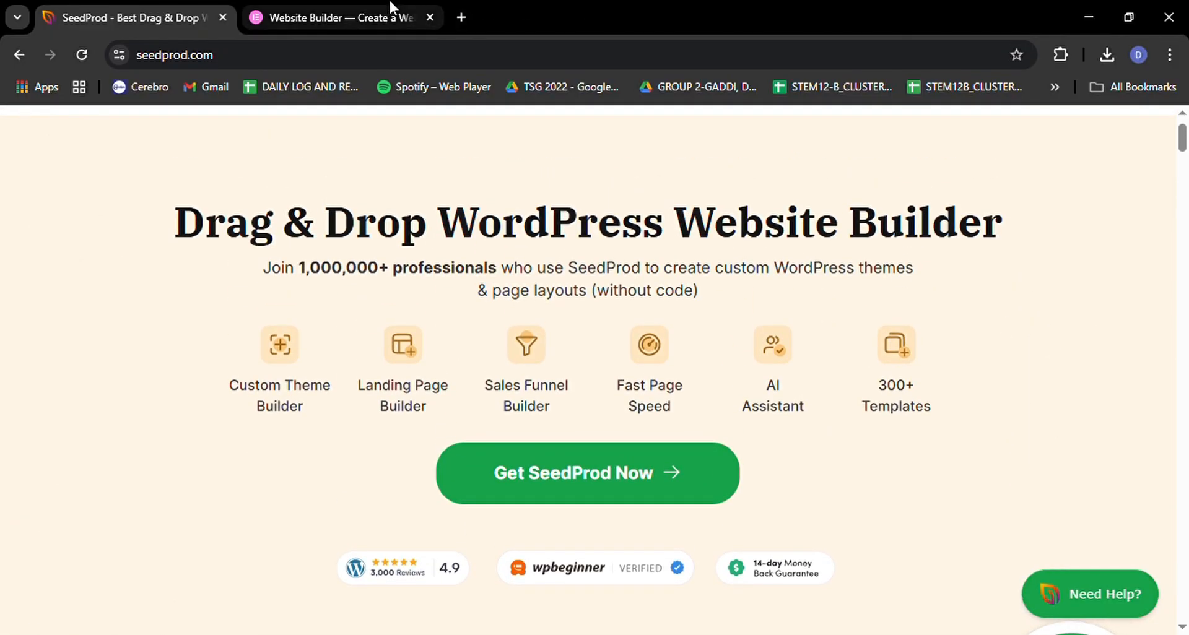
Continue past the features list to the 'Create Visually Captivating Designs with Ease' showcase.
click(341, 18)
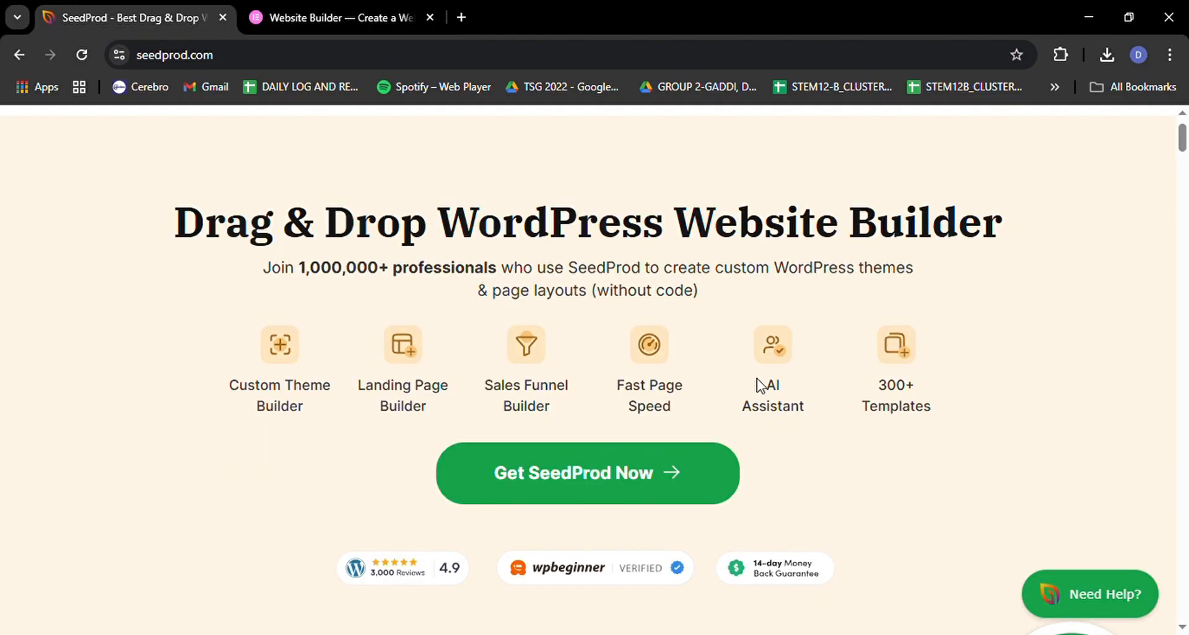
scroll(down, 3)
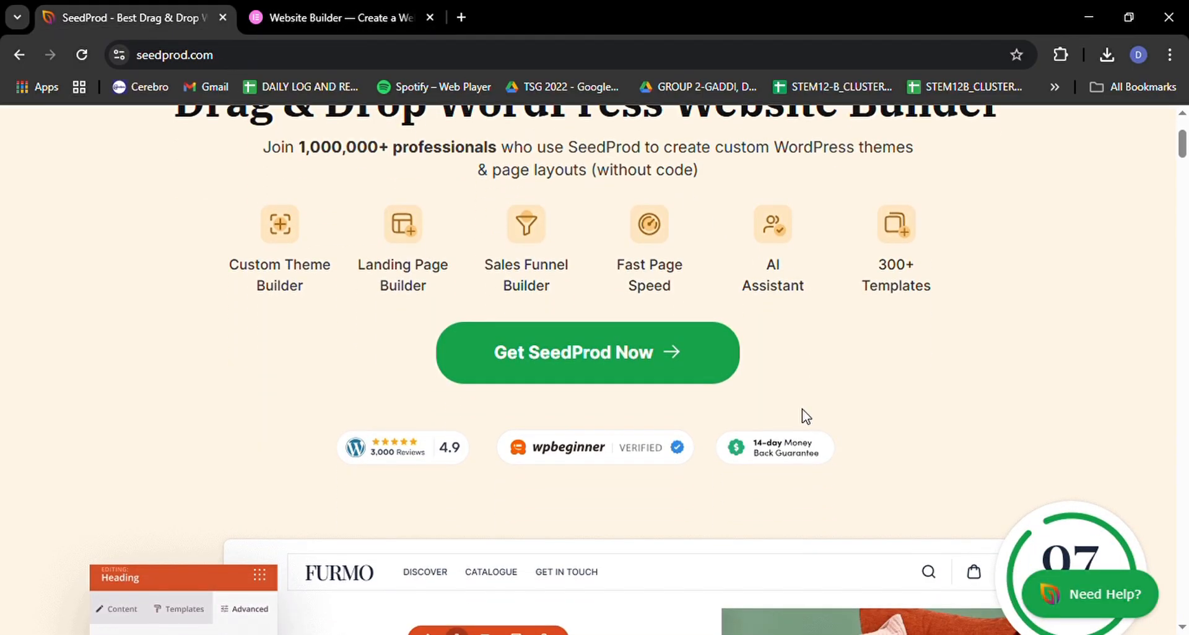
scroll(down, 3)
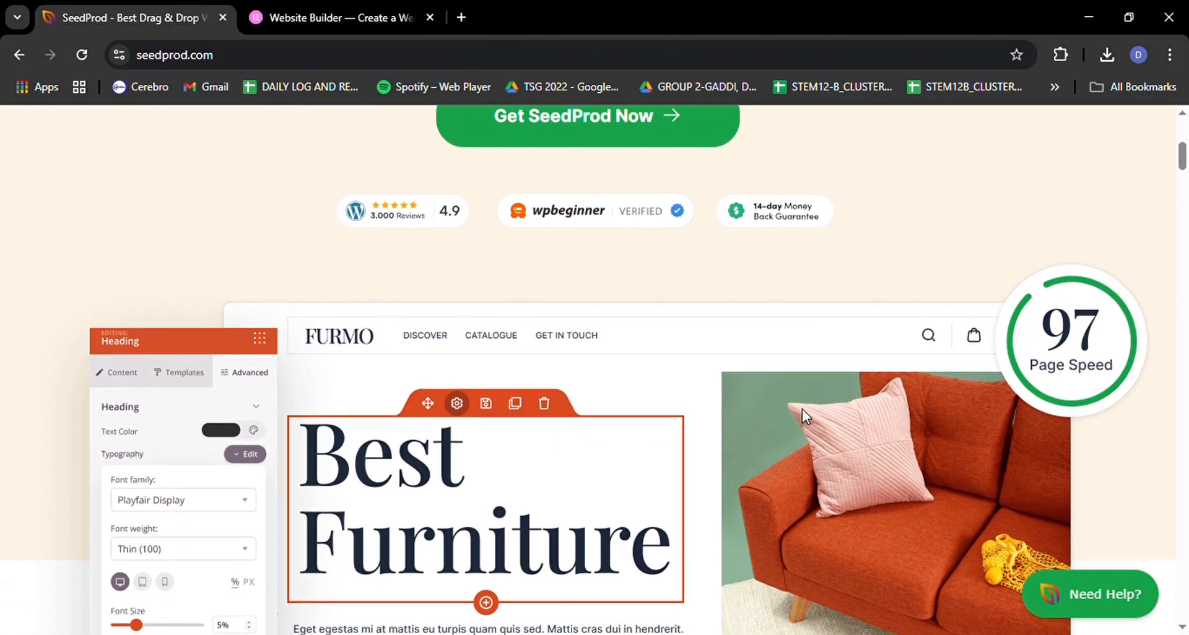
scroll(down, 3)
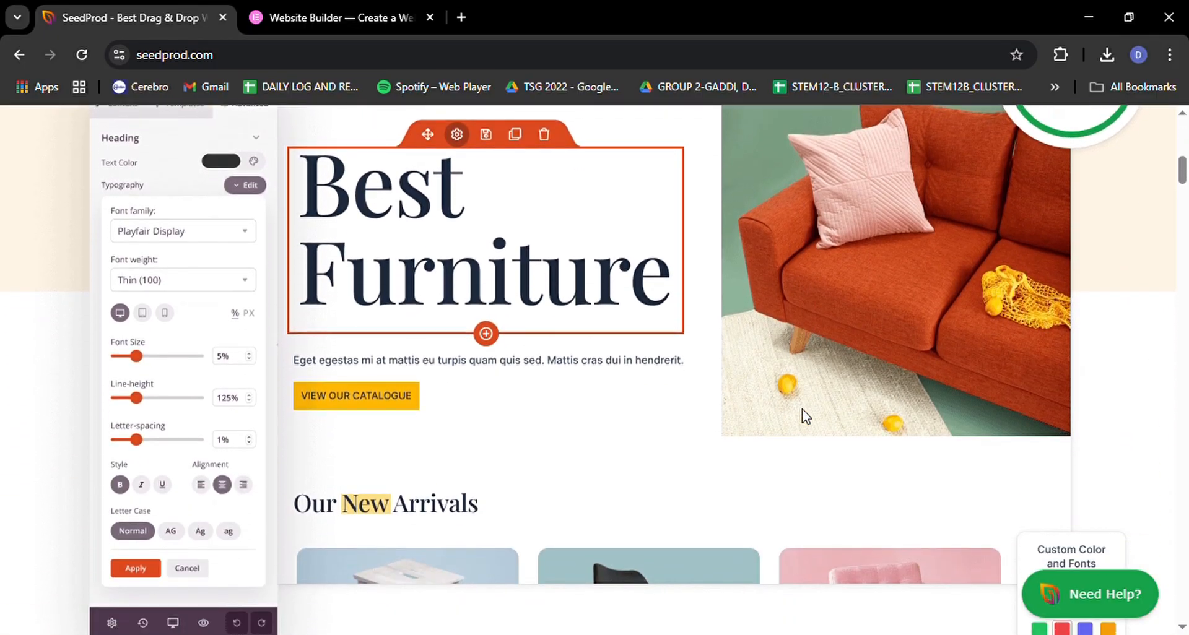
scroll(down, 3)
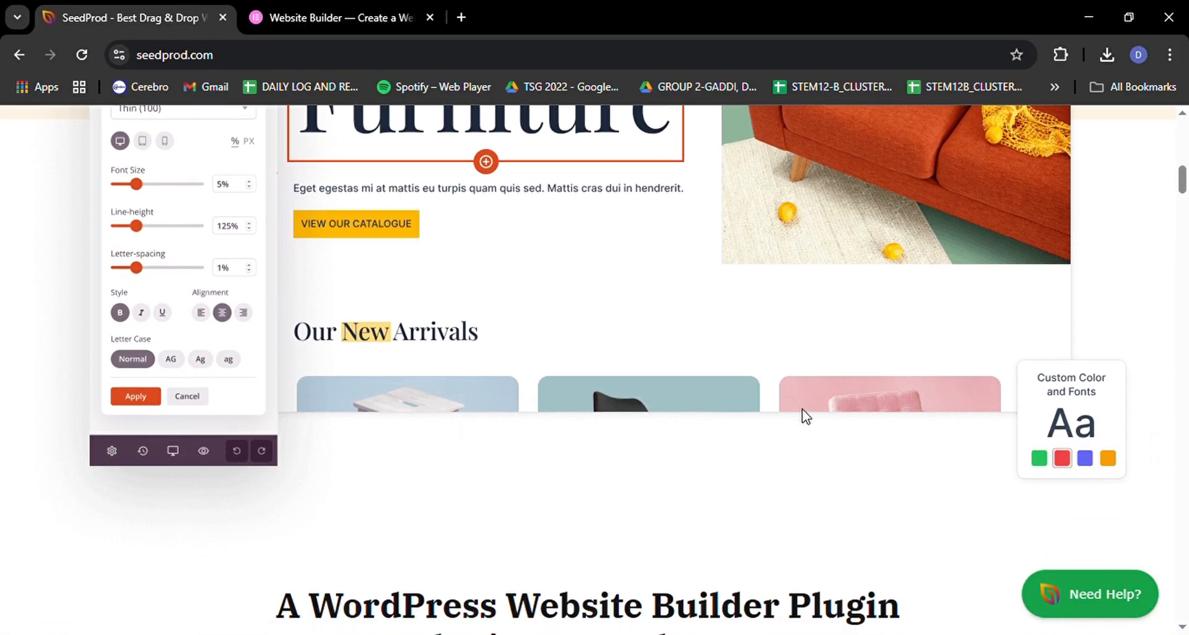
scroll(down, 3)
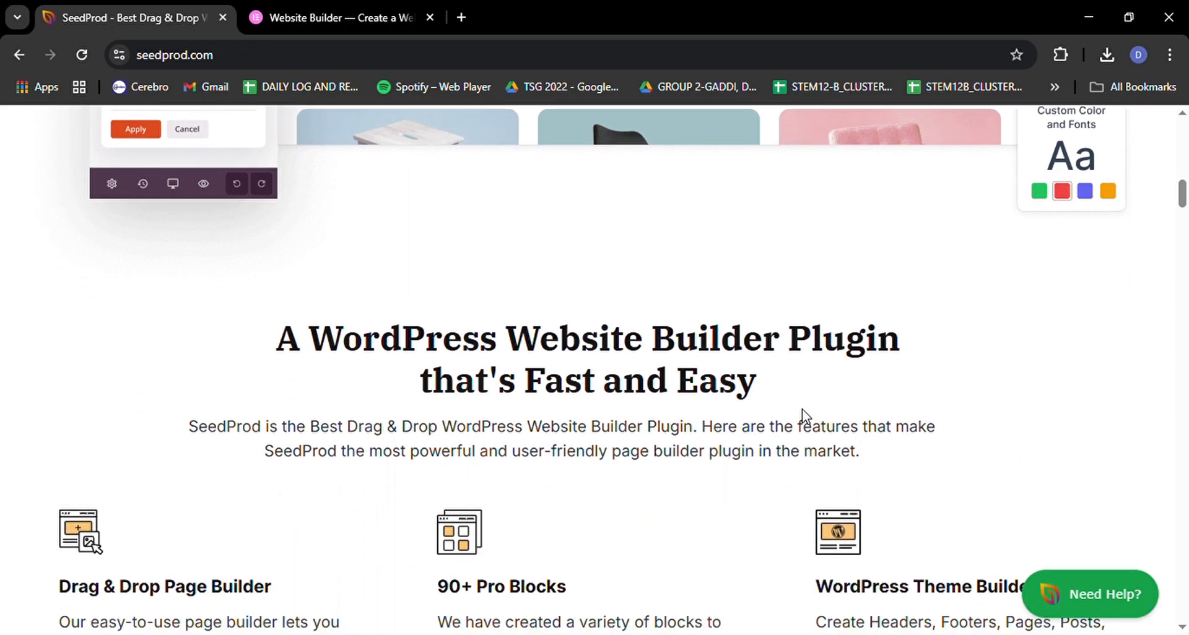
scroll(down, 3)
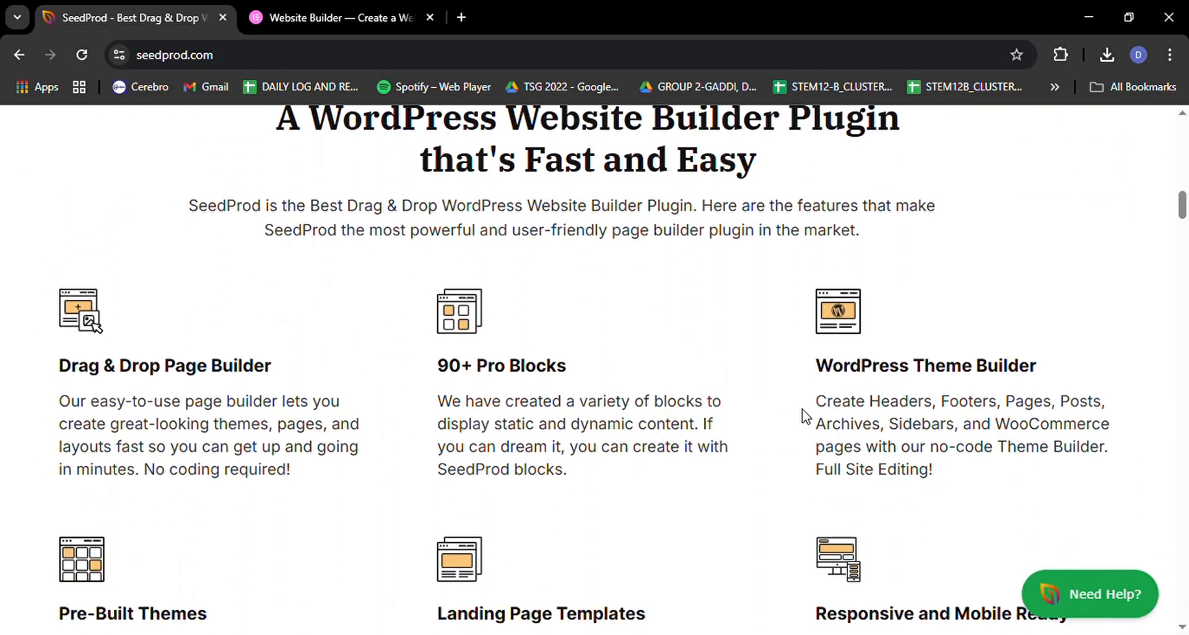
scroll(down, 3)
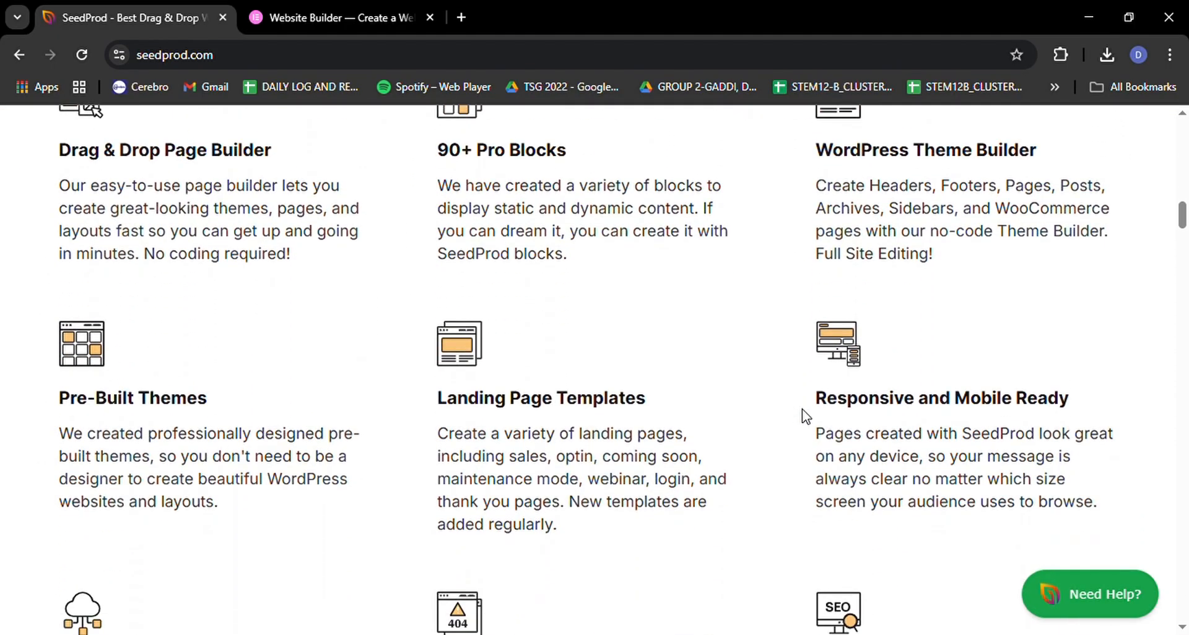
scroll(down, 3)
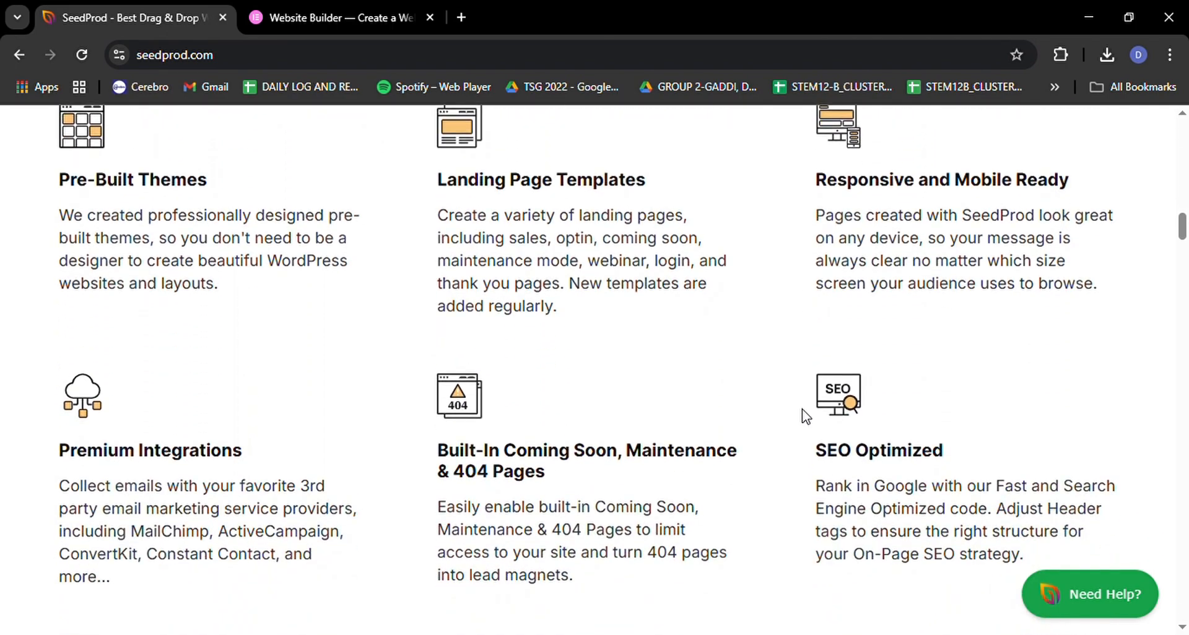
scroll(down, 3)
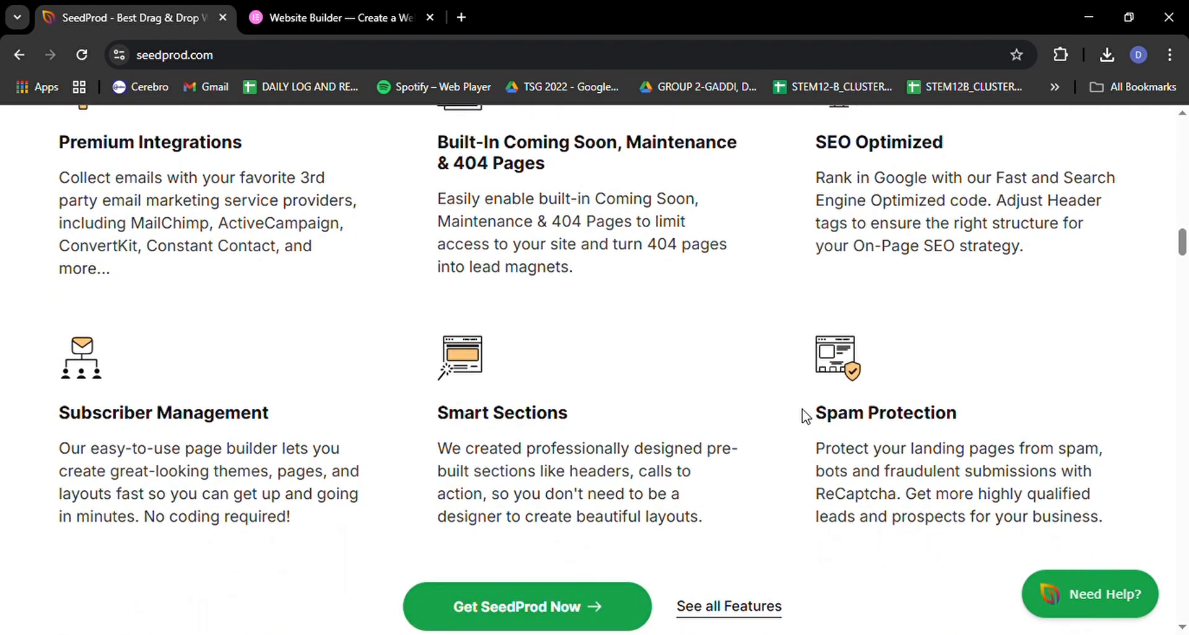
scroll(down, 3)
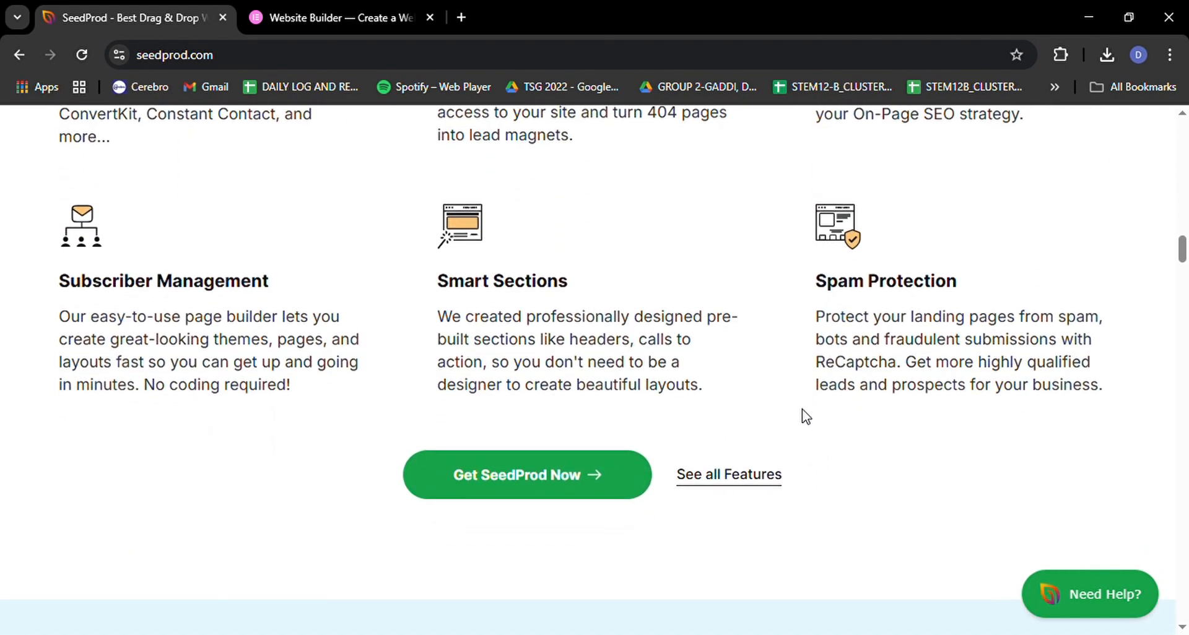
scroll(down, 3)
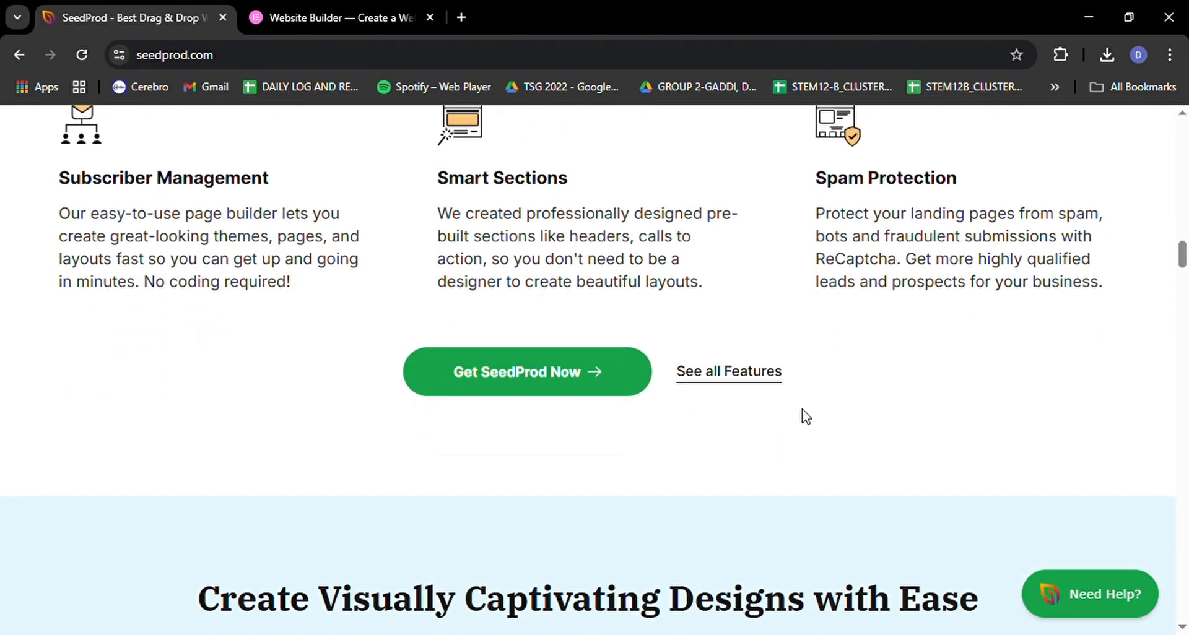
scroll(down, 3)
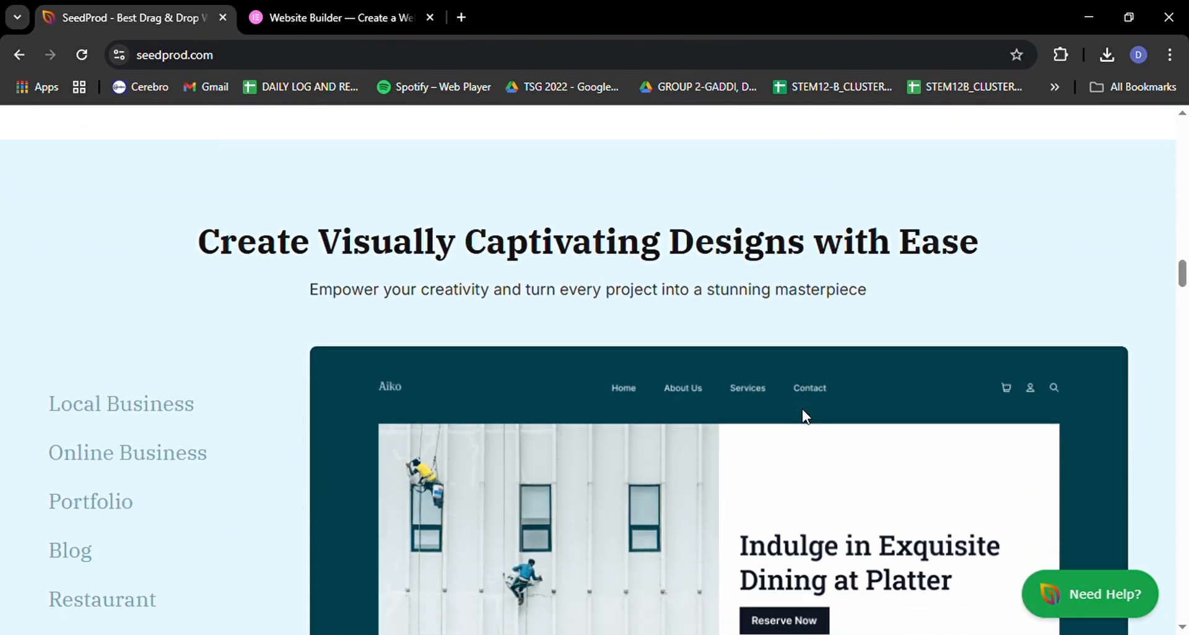
Cycle the template showcase through Online Business, Restaurant, Personal & CV and Sales, ending on Local Business.
scroll(down, 3)
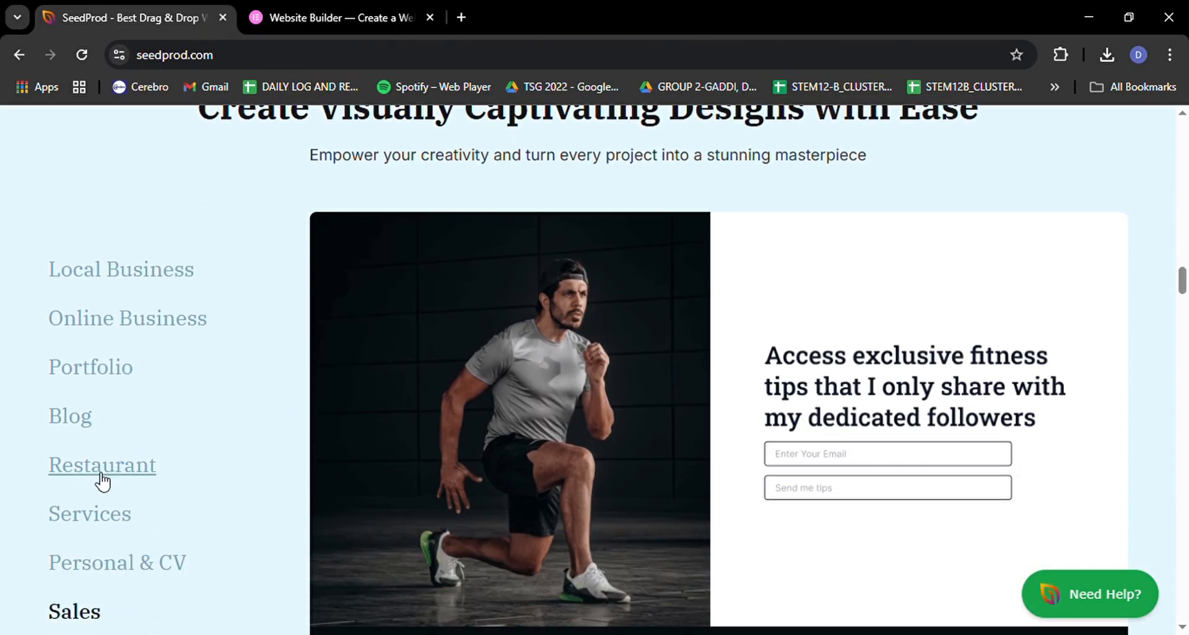
click(102, 466)
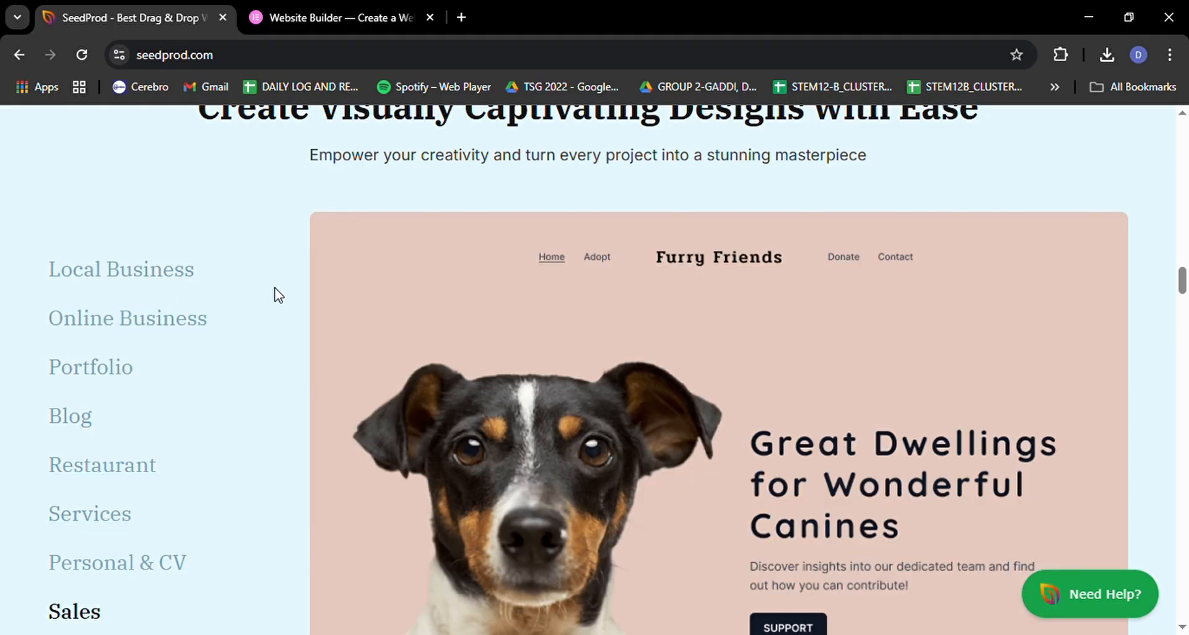
scroll(down, 3)
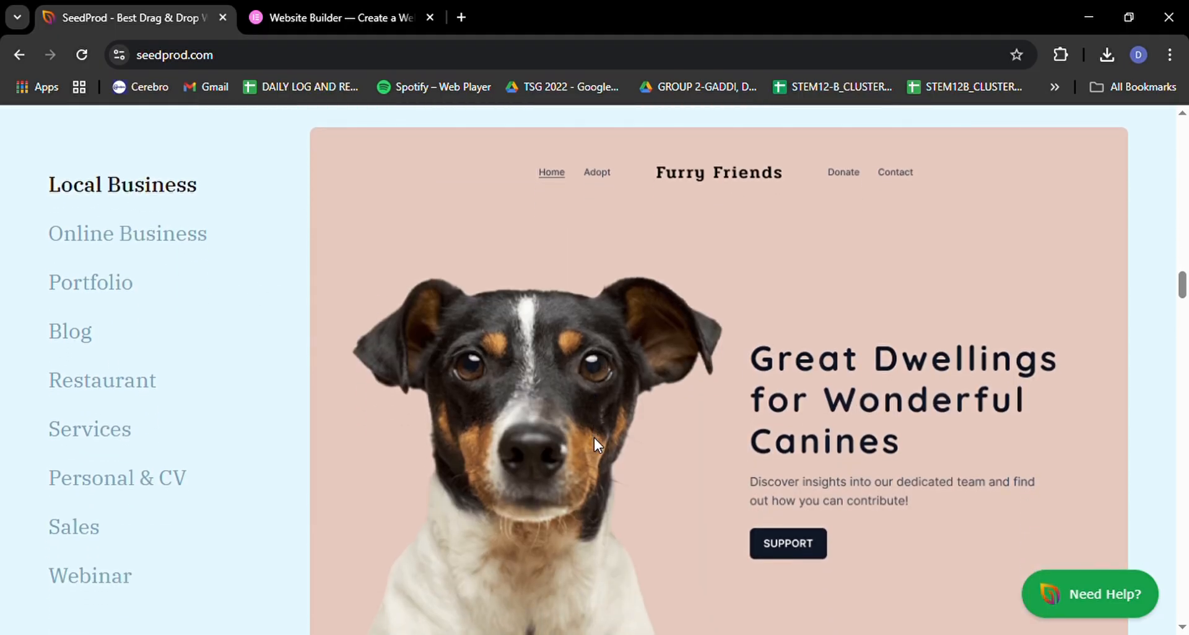
click(128, 234)
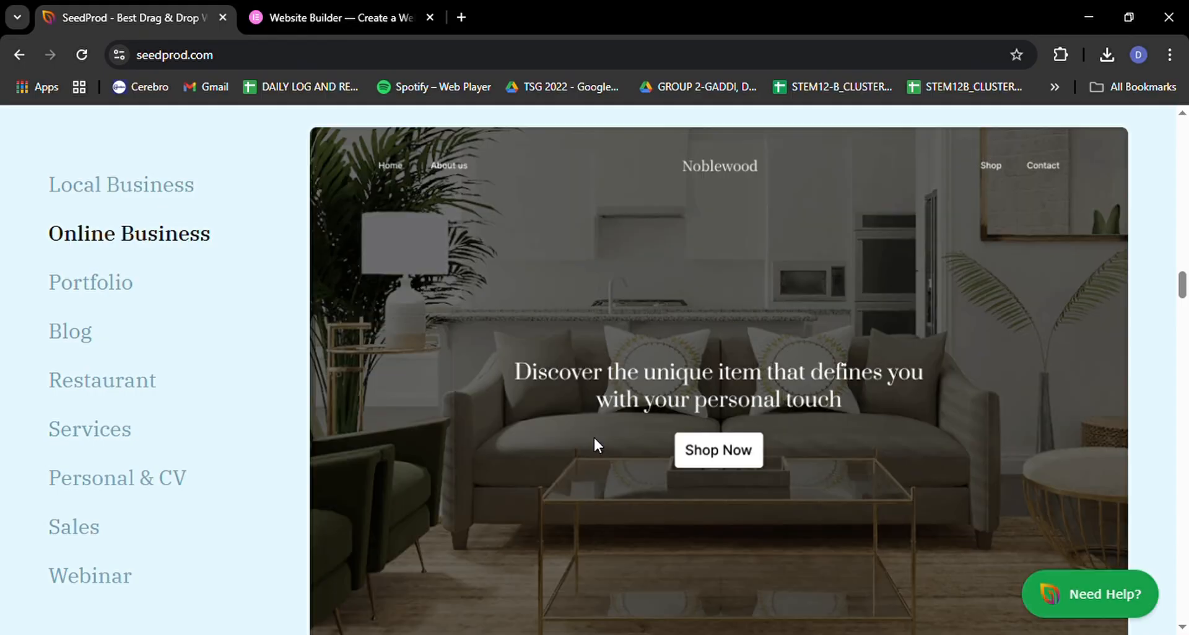
click(91, 282)
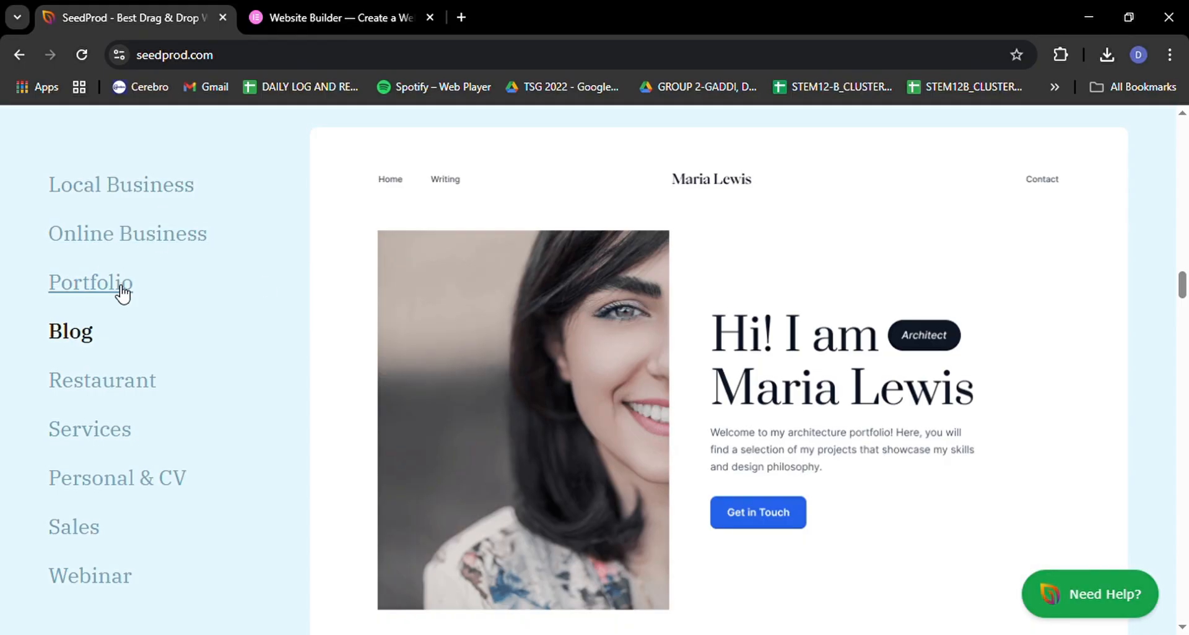
mouse_move(87, 336)
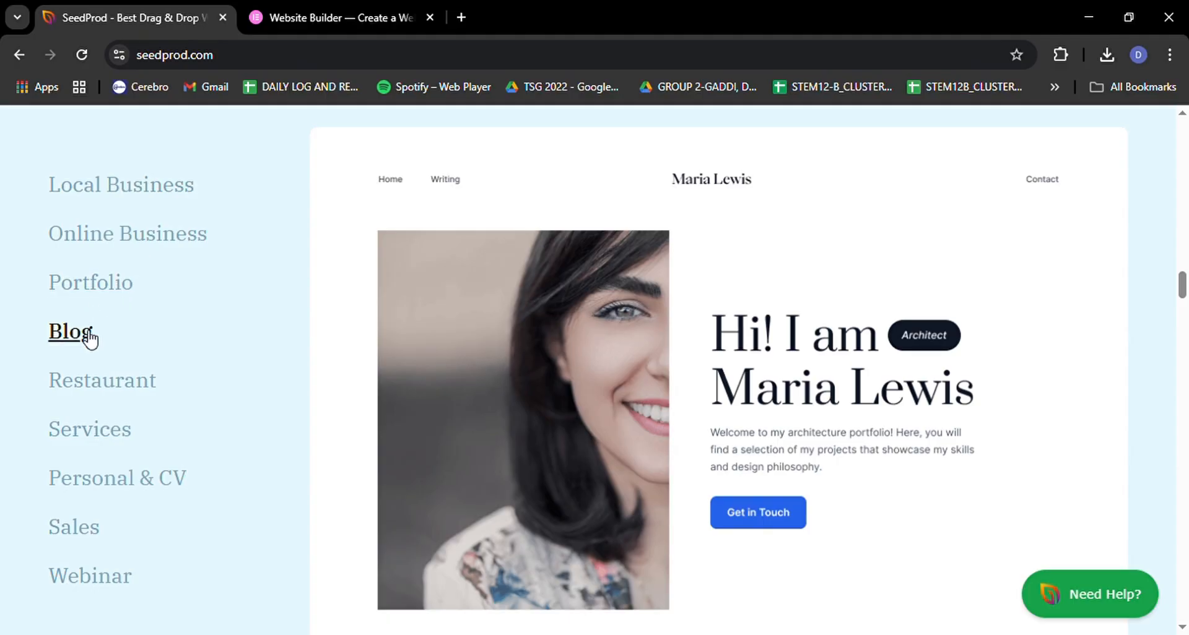
click(102, 380)
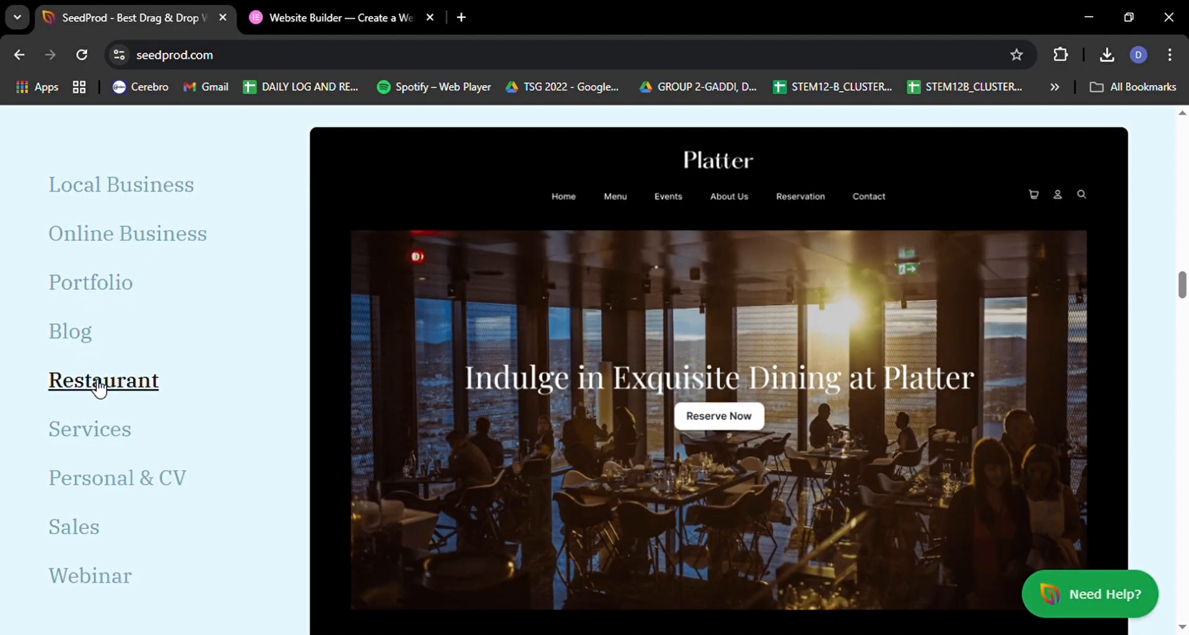
click(89, 430)
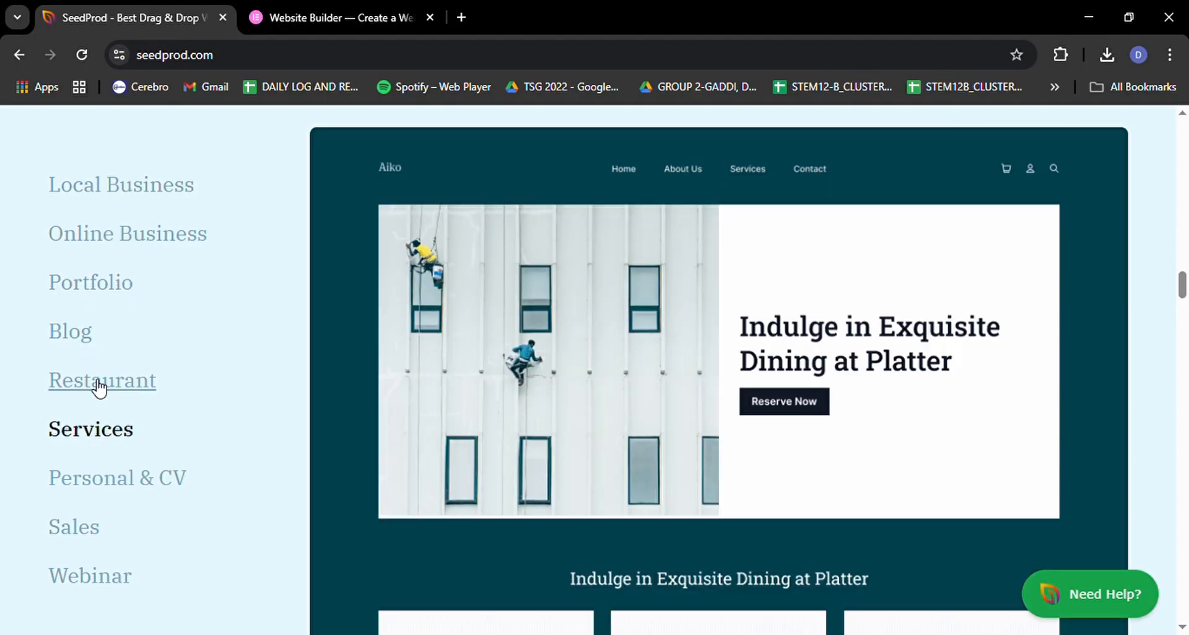
mouse_move(104, 431)
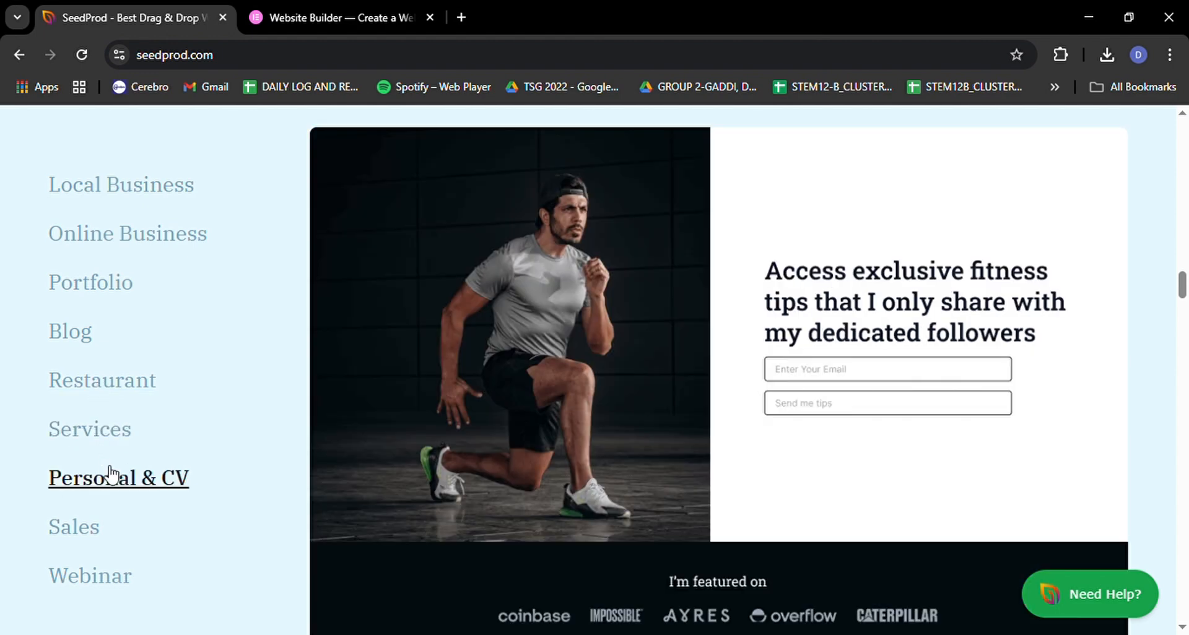
click(74, 527)
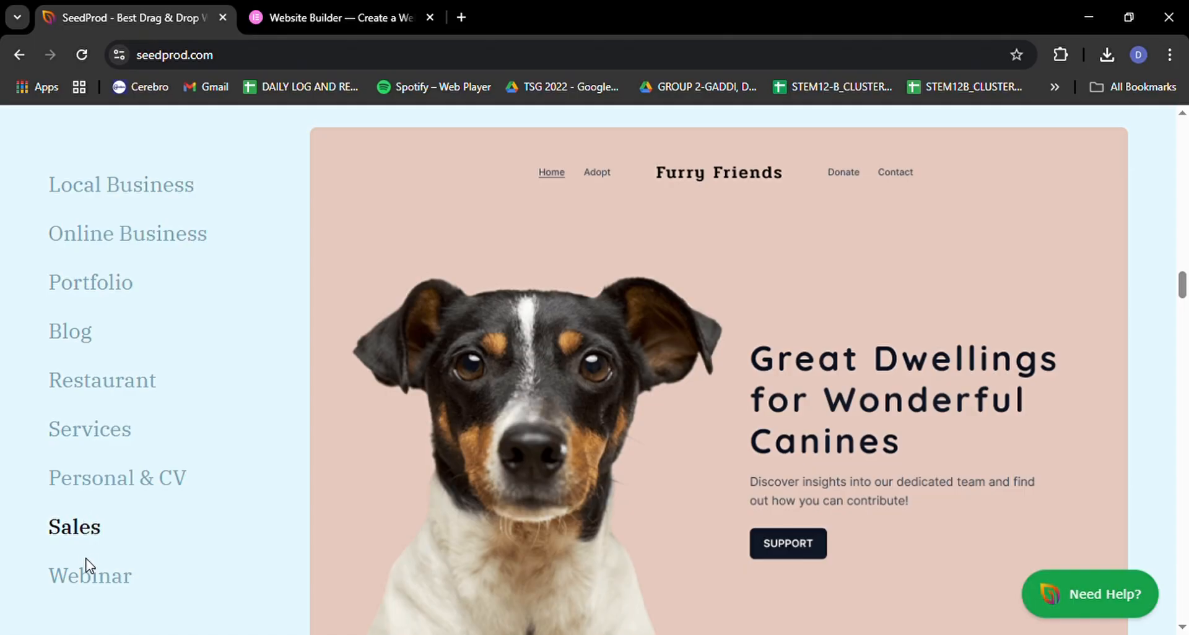
click(121, 185)
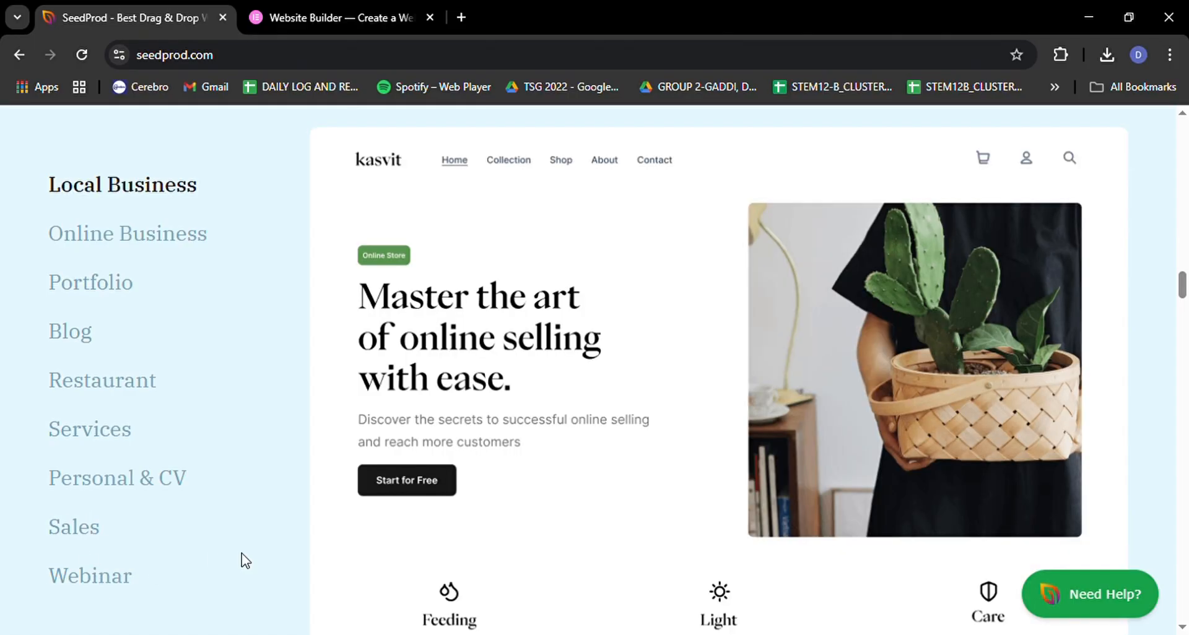
Scroll past Explore All Templates to the Top 6 Reasons and lead collection sections.
scroll(down, 3)
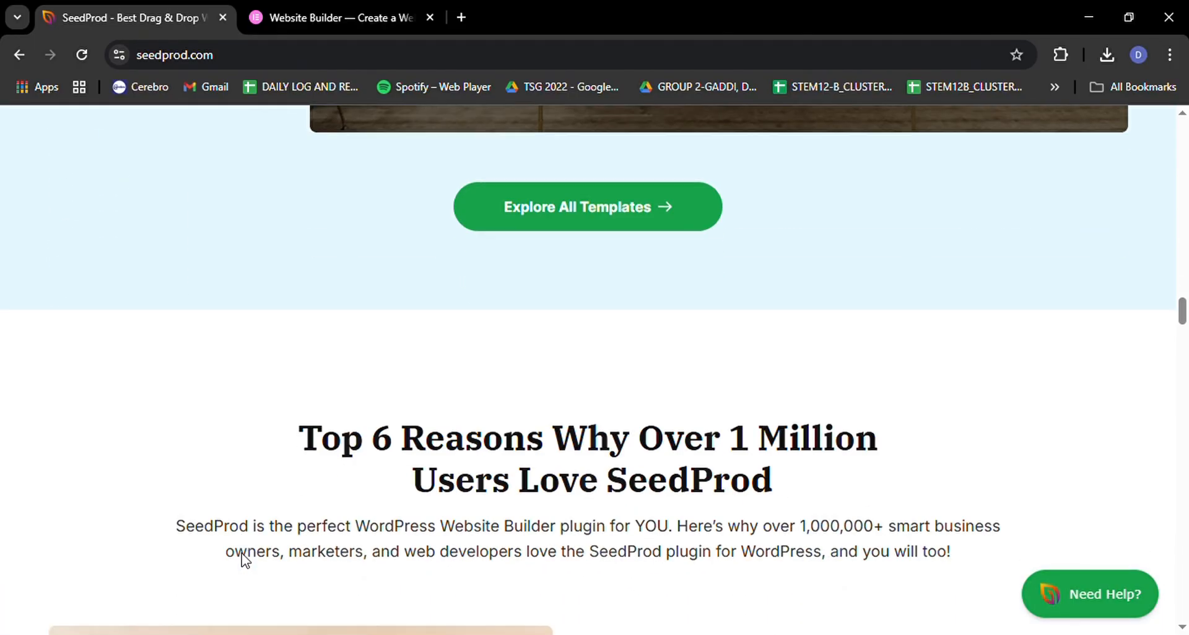
scroll(down, 3)
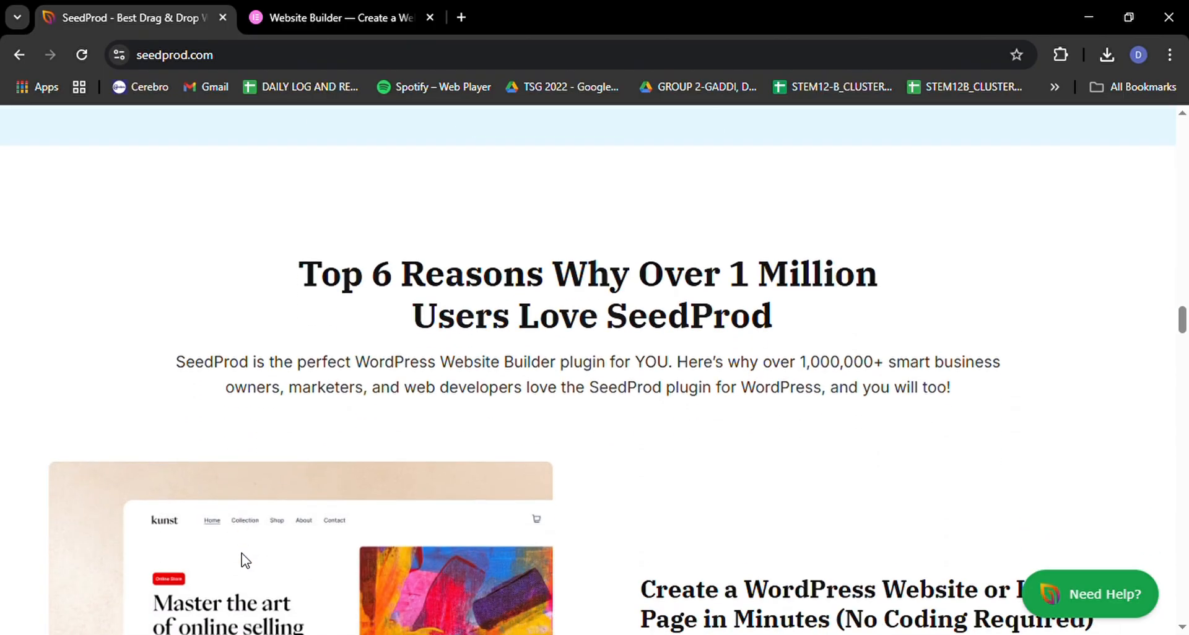
scroll(down, 3)
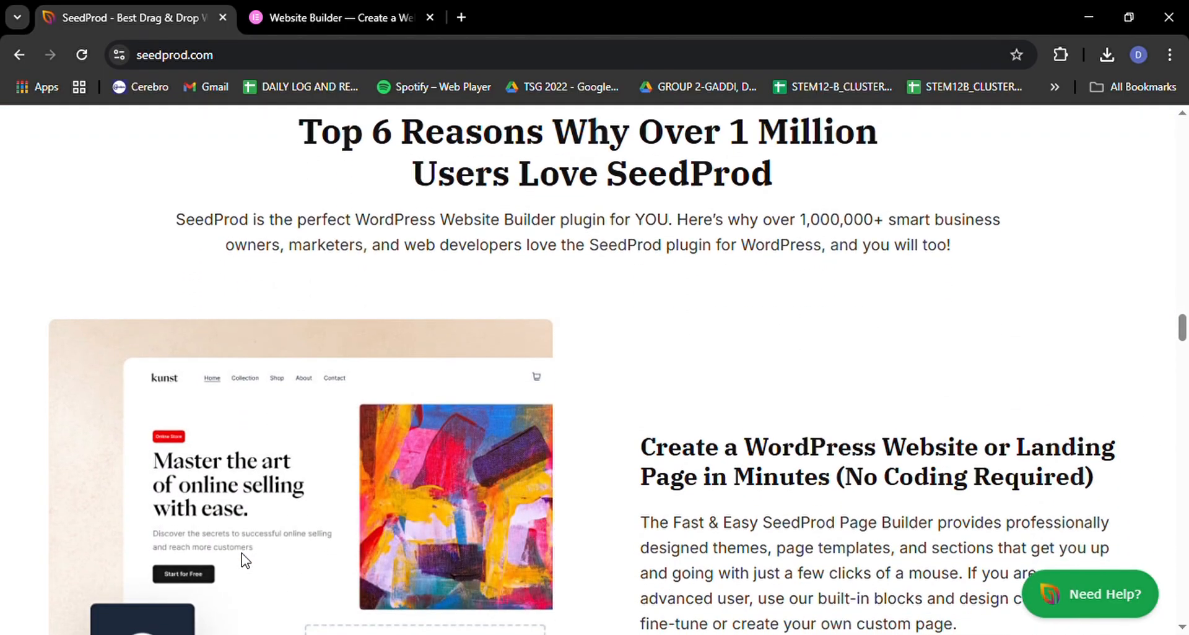
scroll(down, 3)
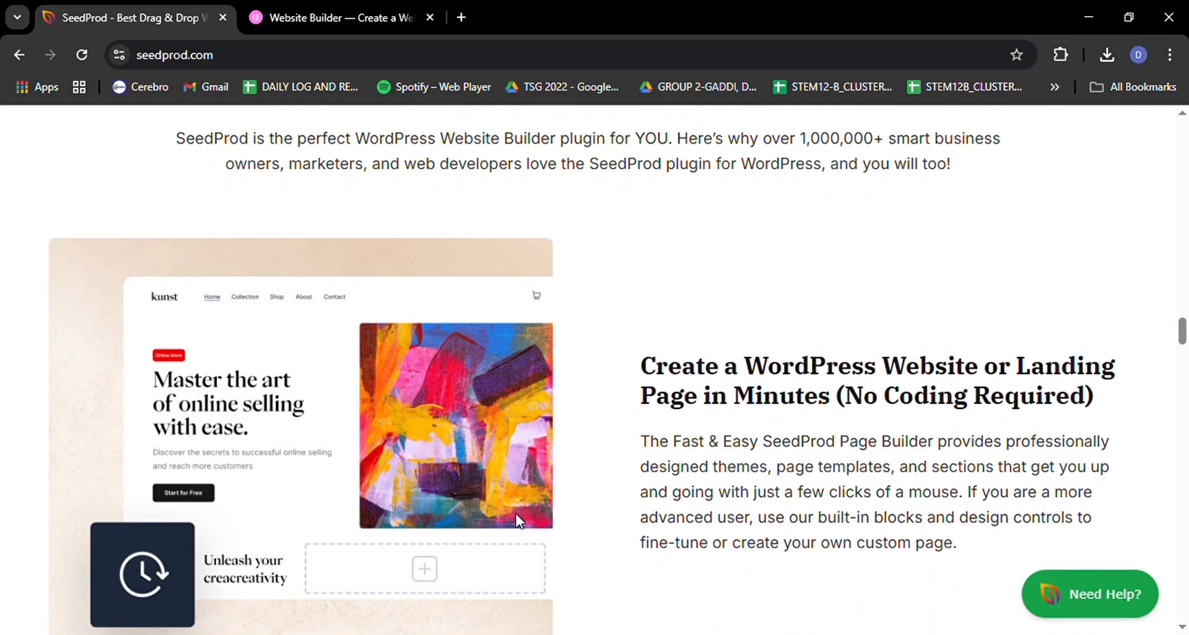
scroll(down, 3)
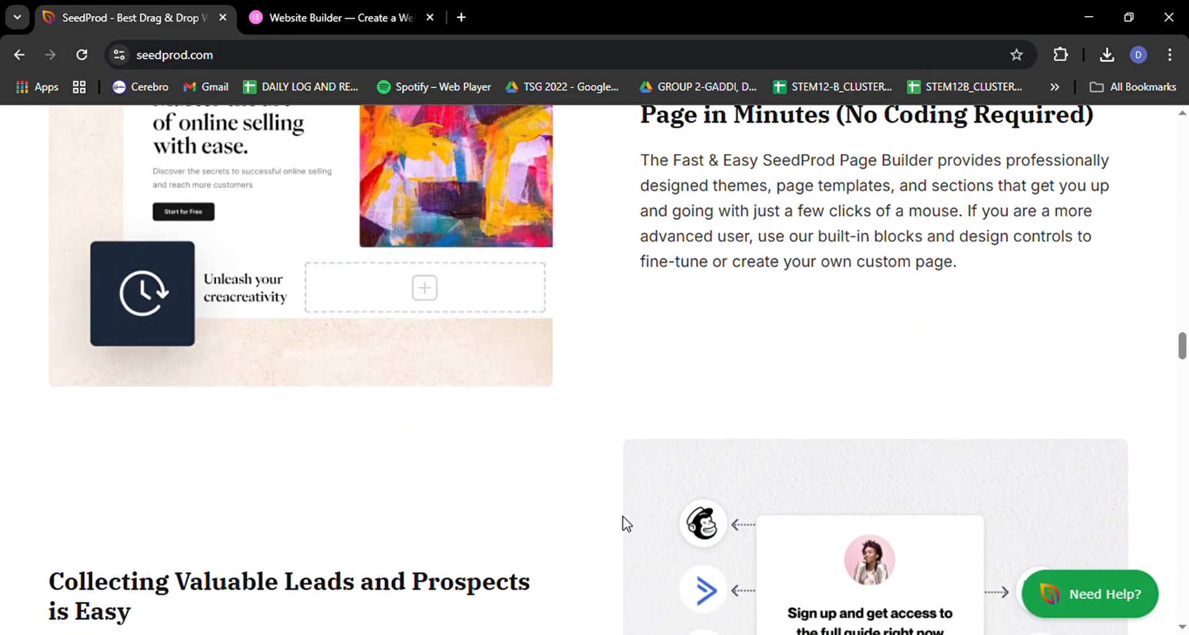
scroll(down, 3)
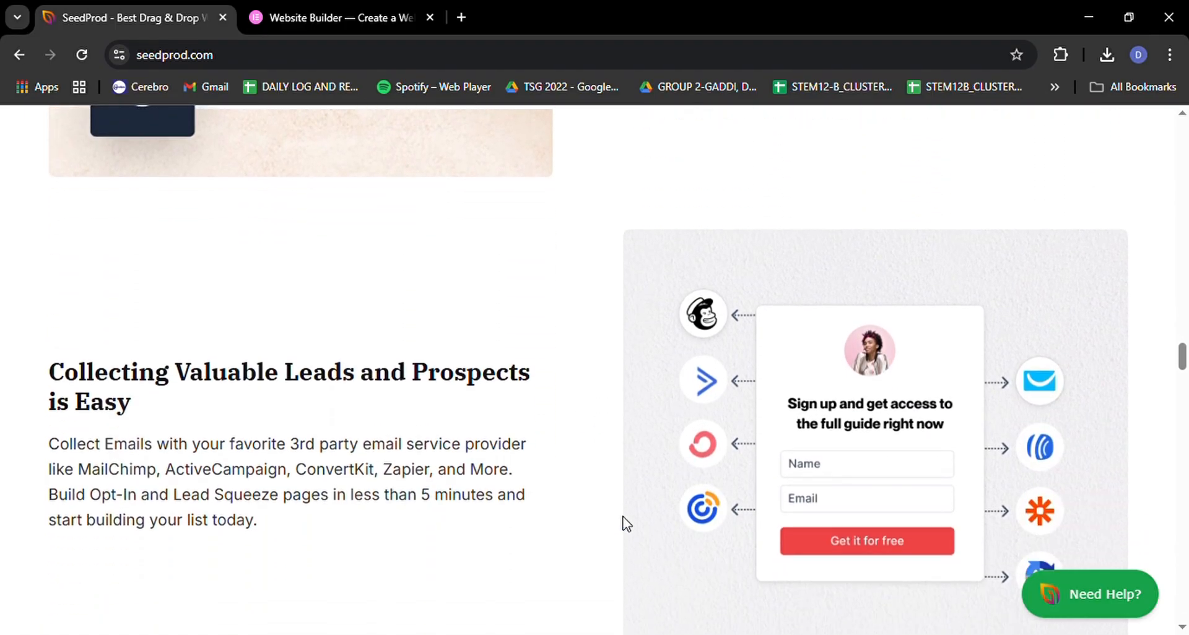
scroll(down, 3)
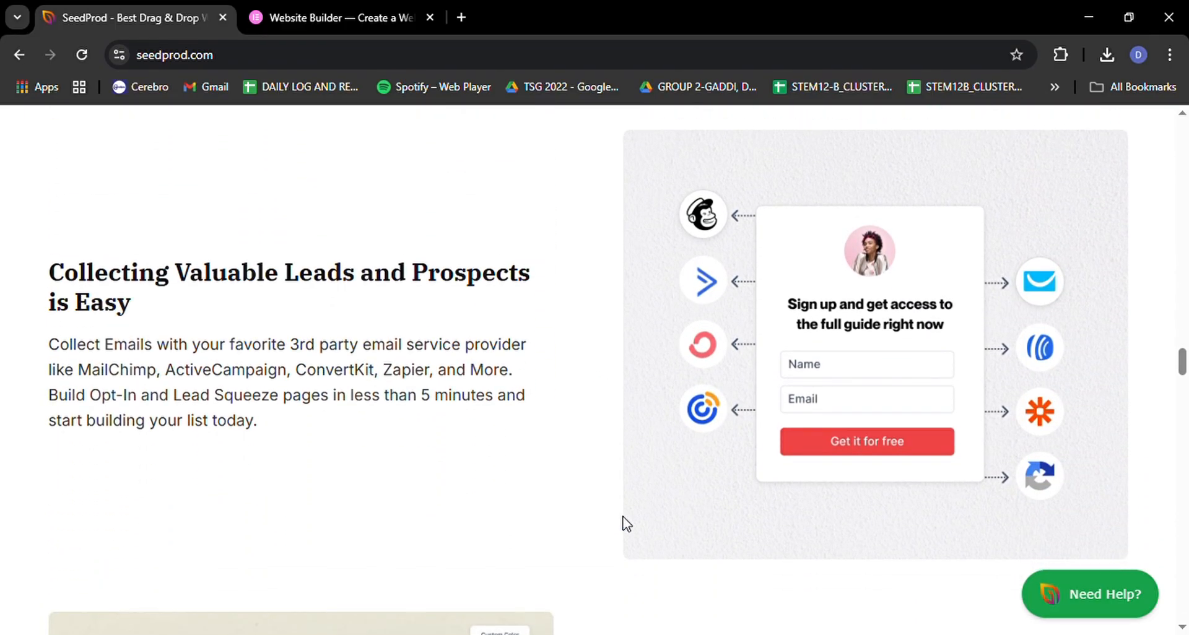
scroll(down, 3)
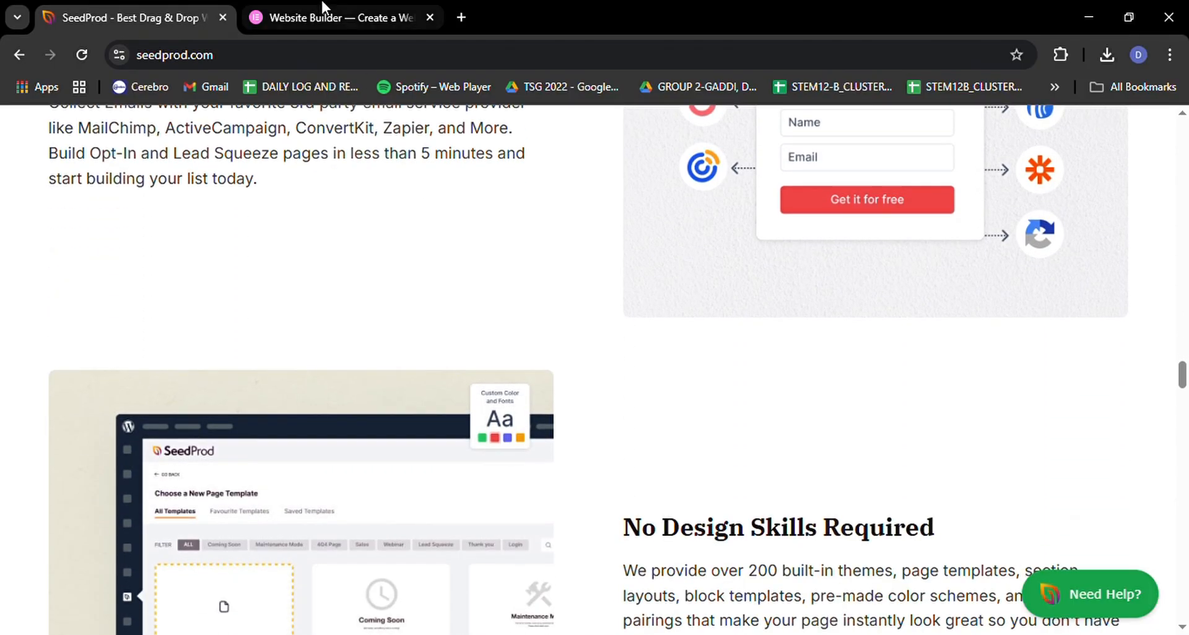
Switch to the Elementor tab and scroll below the hero to the editor demo video.
click(337, 17)
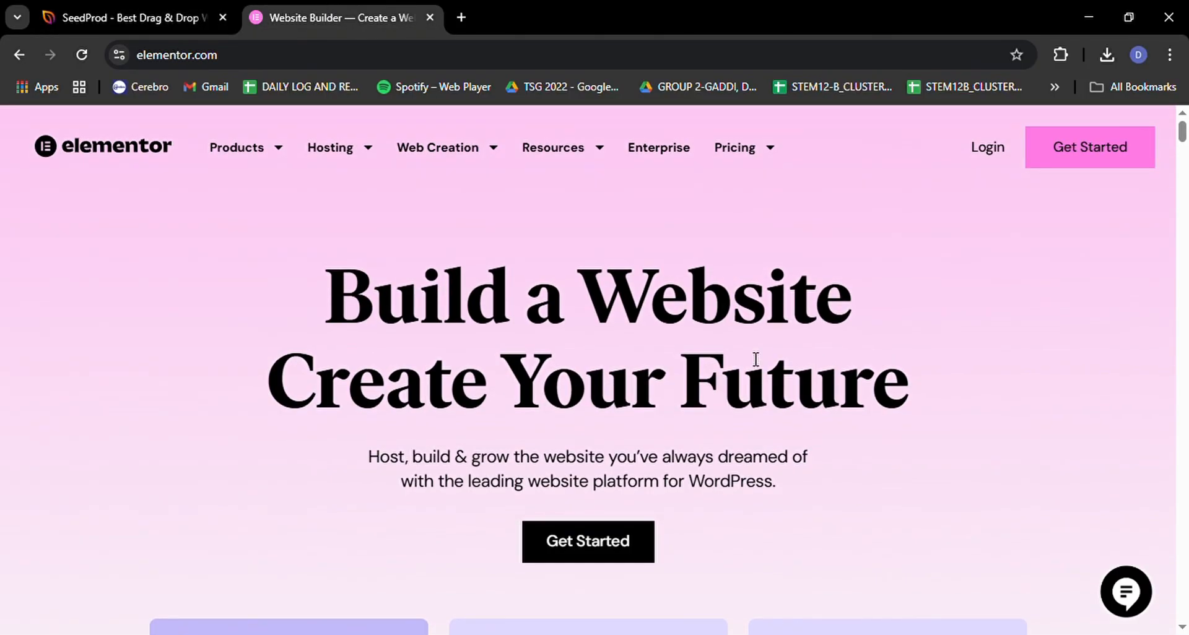
scroll(down, 3)
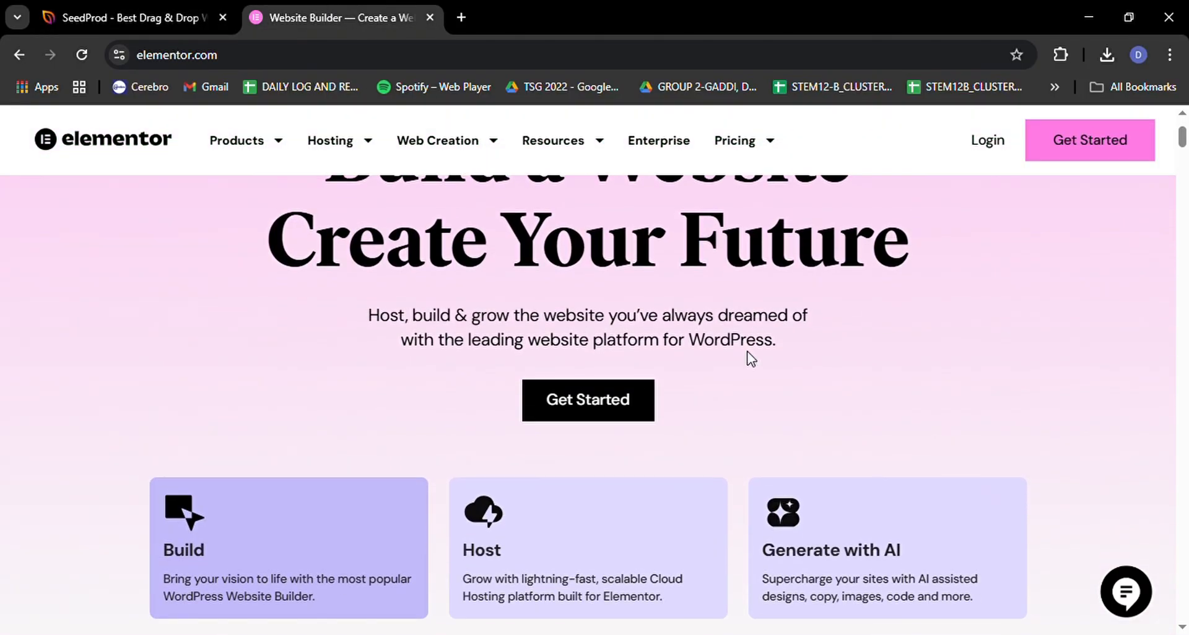
scroll(down, 3)
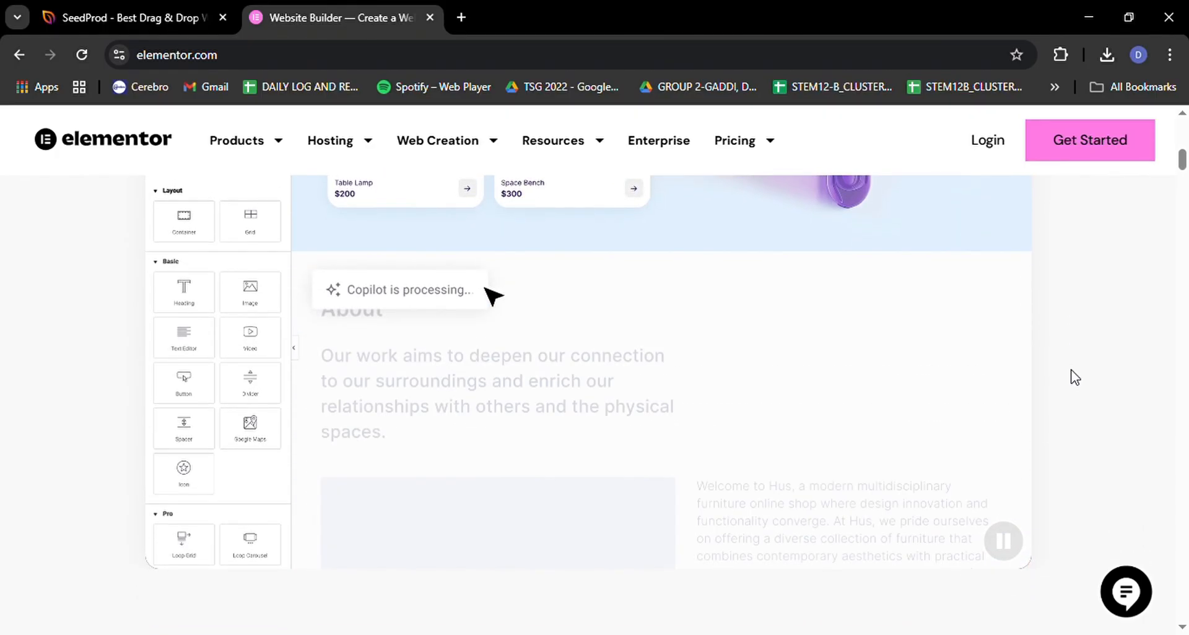
scroll(down, 3)
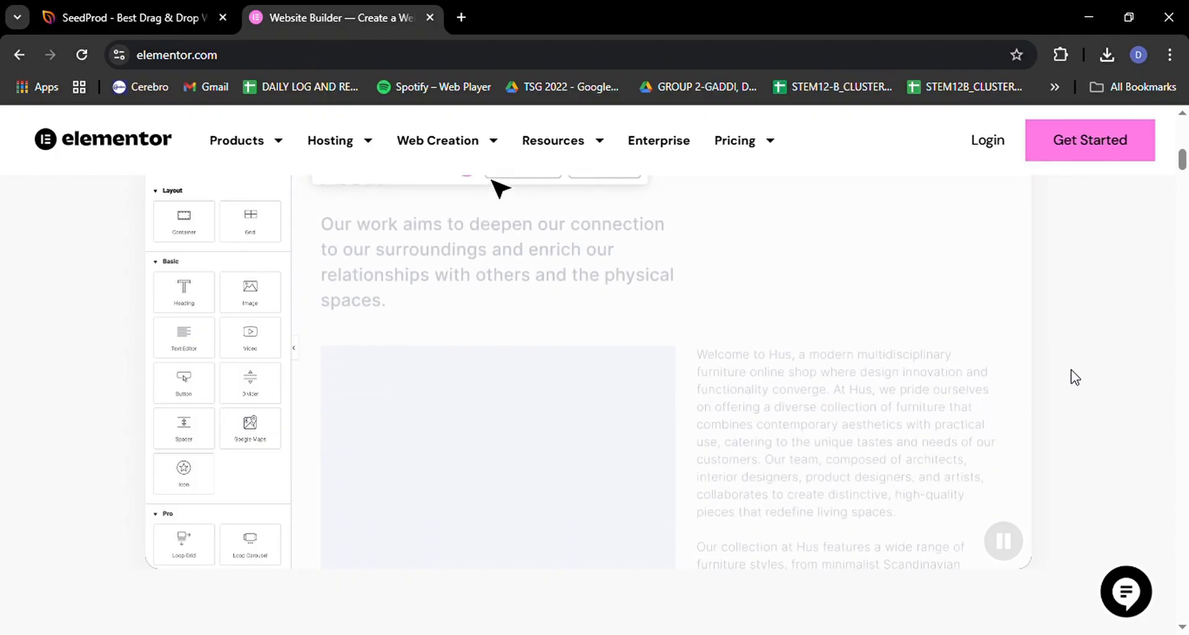
scroll(down, 3)
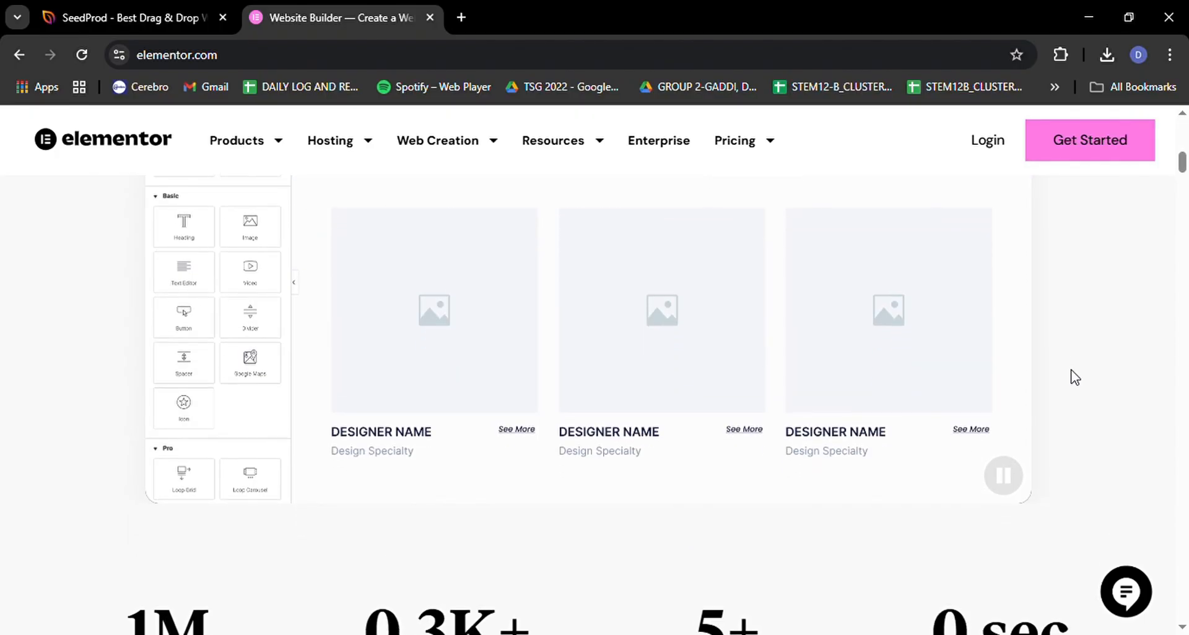
scroll(down, 3)
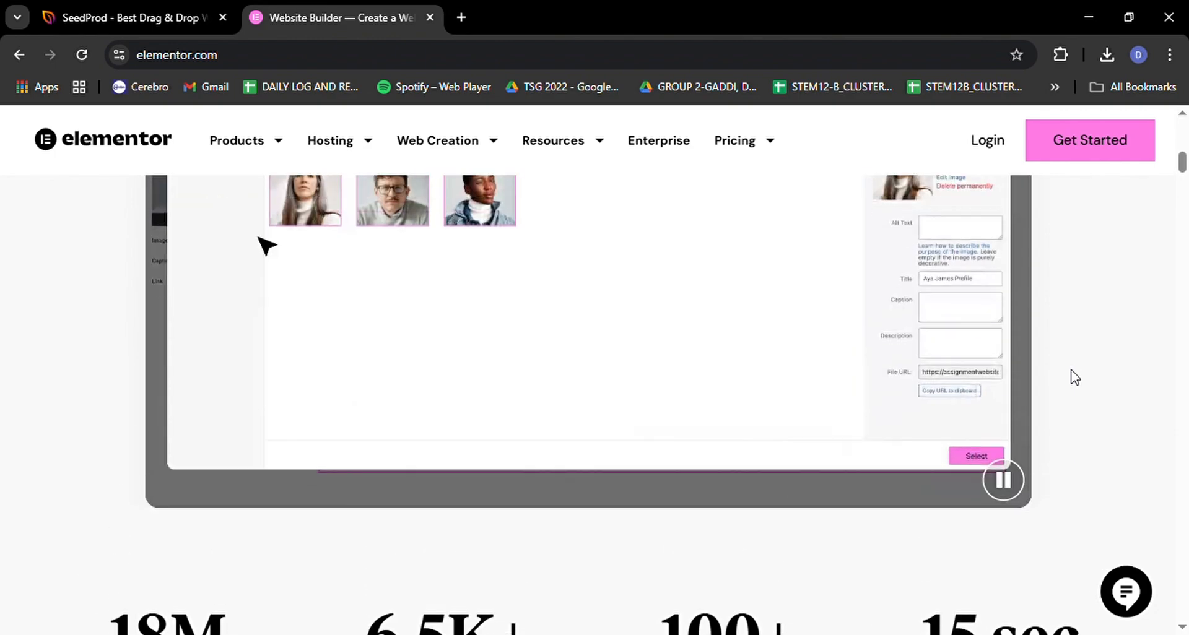
Play the builder demo video through editing, images and the traffic dashboard.
click(976, 456)
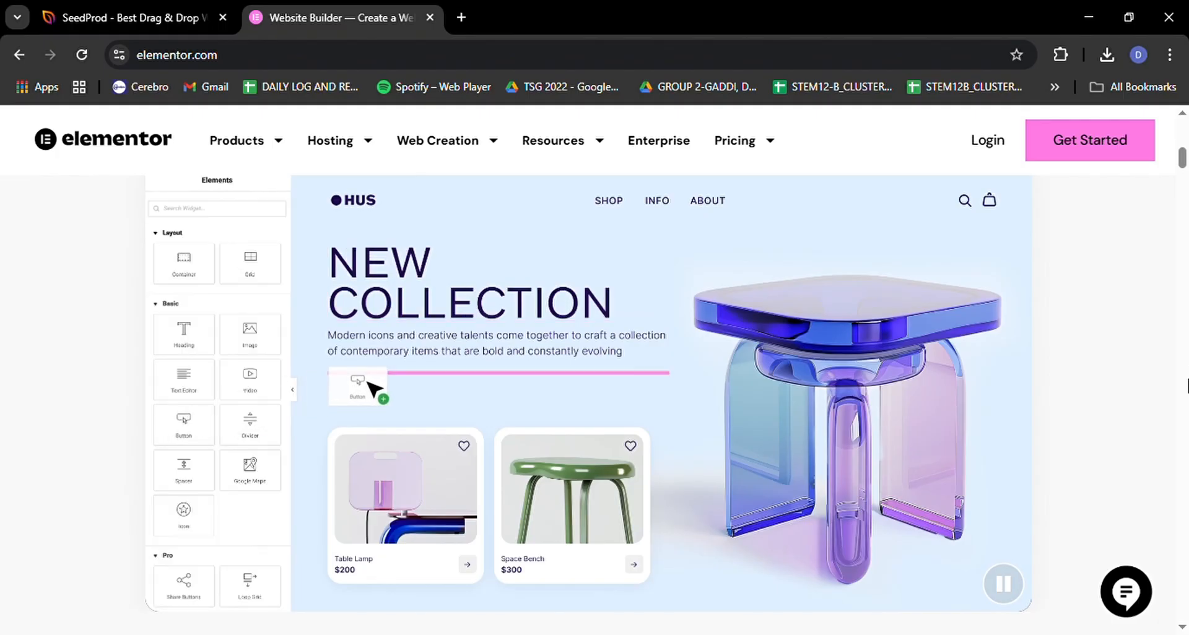
drag(357, 383, 371, 379)
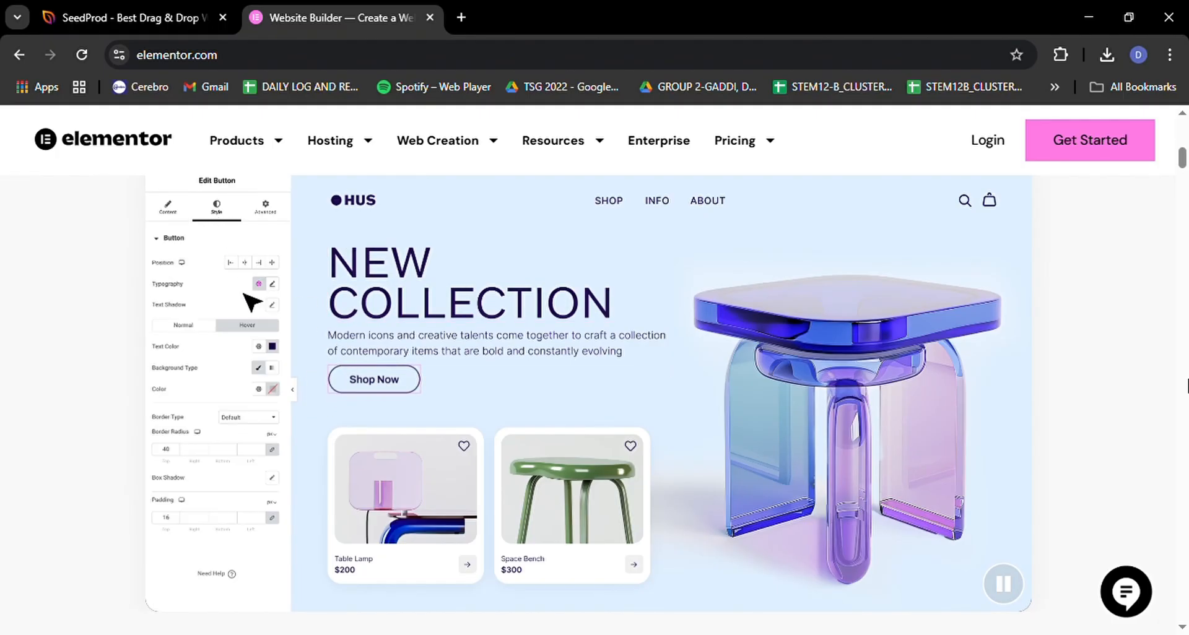
click(273, 389)
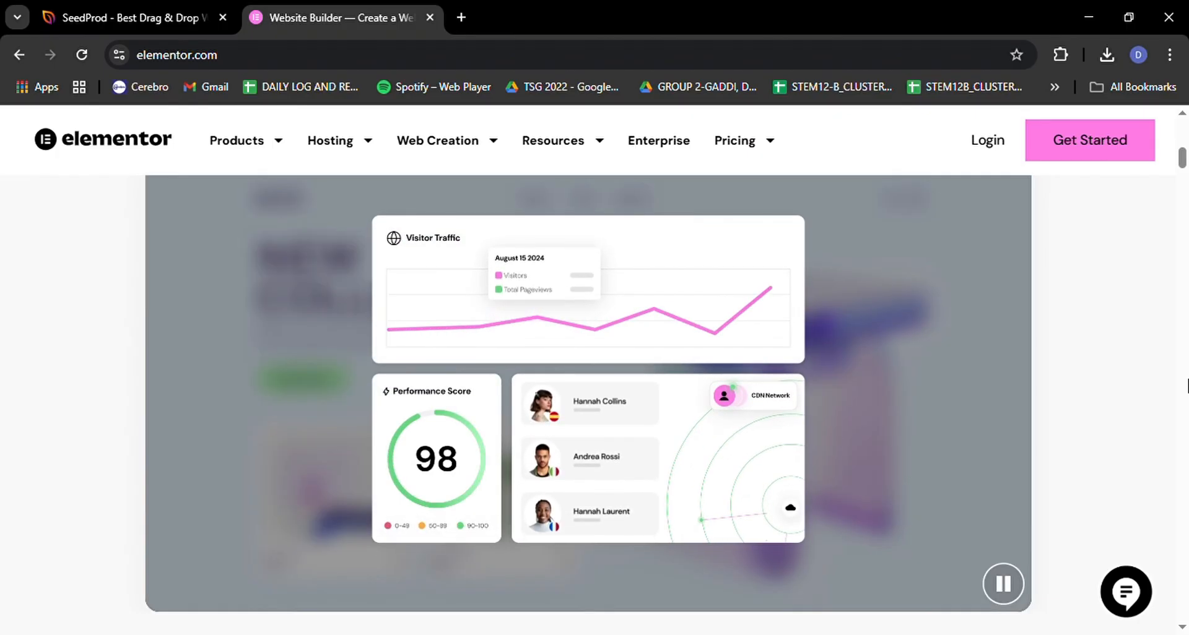
Show the Unlimited Creativity and Responsive Design feature details on Elementor's homepage.
scroll(down, 3)
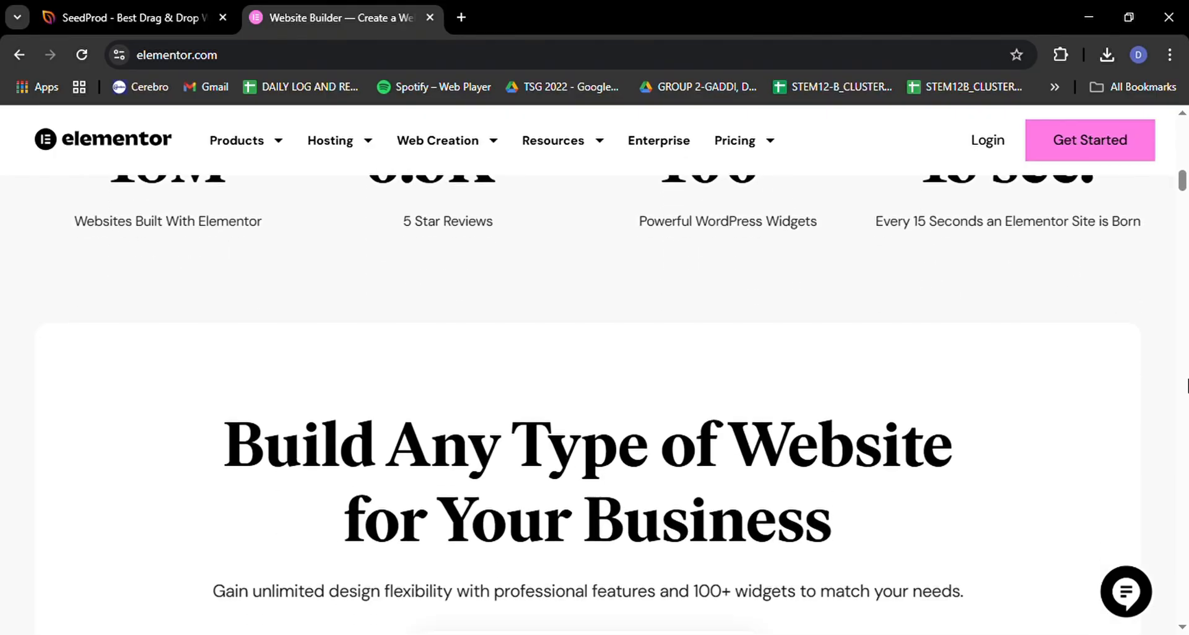
scroll(down, 3)
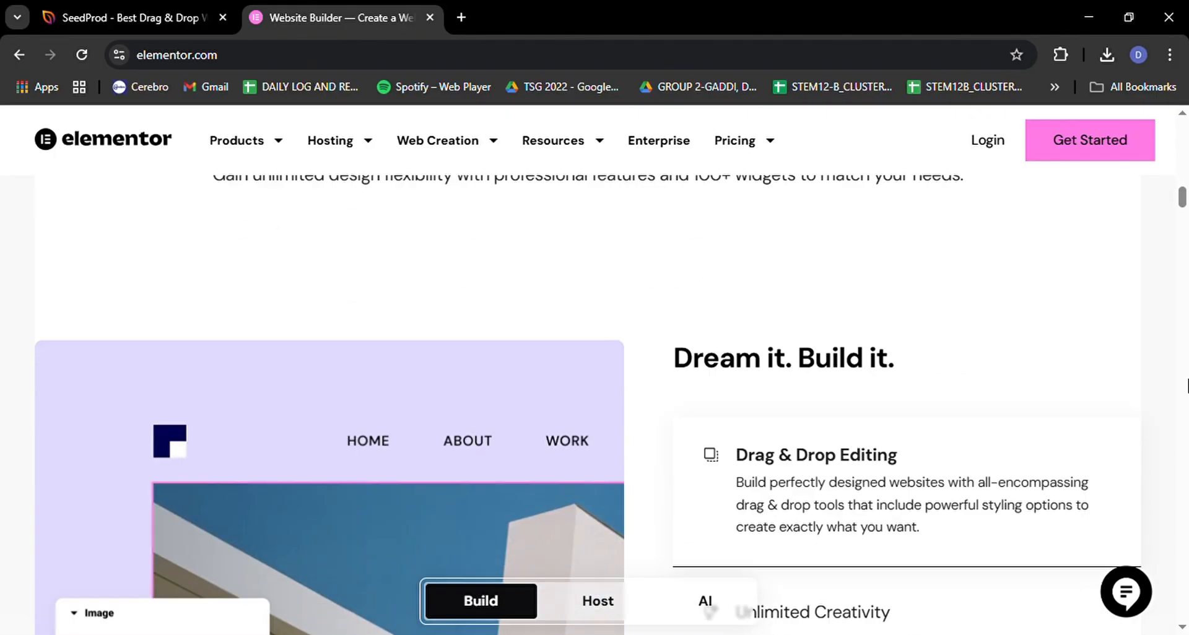
scroll(down, 3)
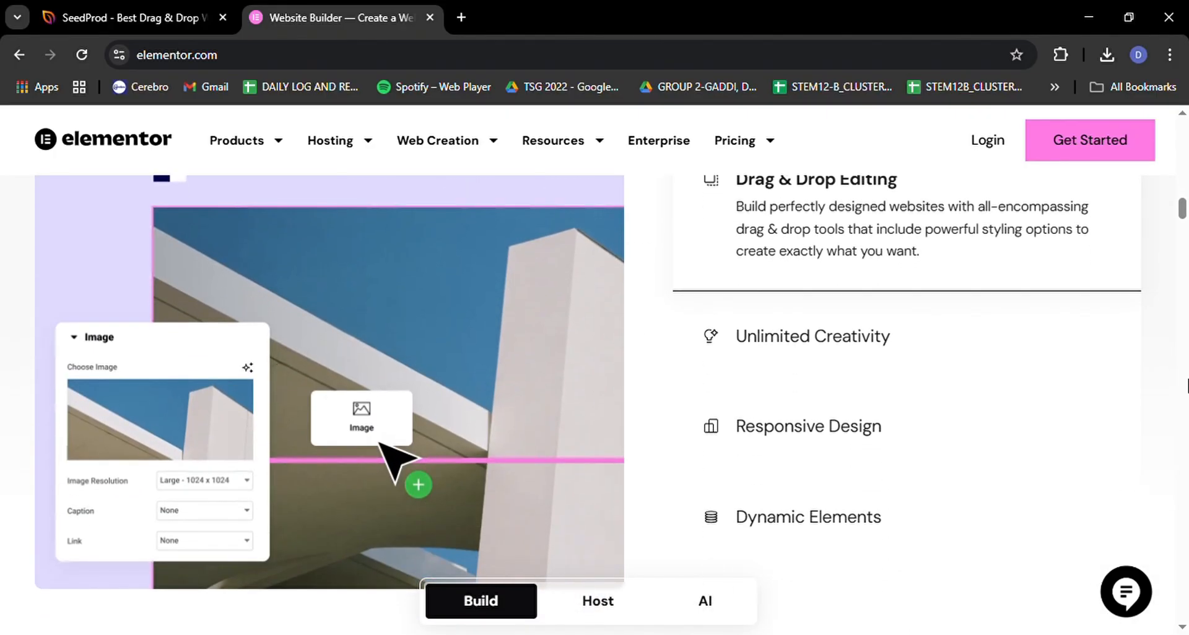
mouse_move(949, 439)
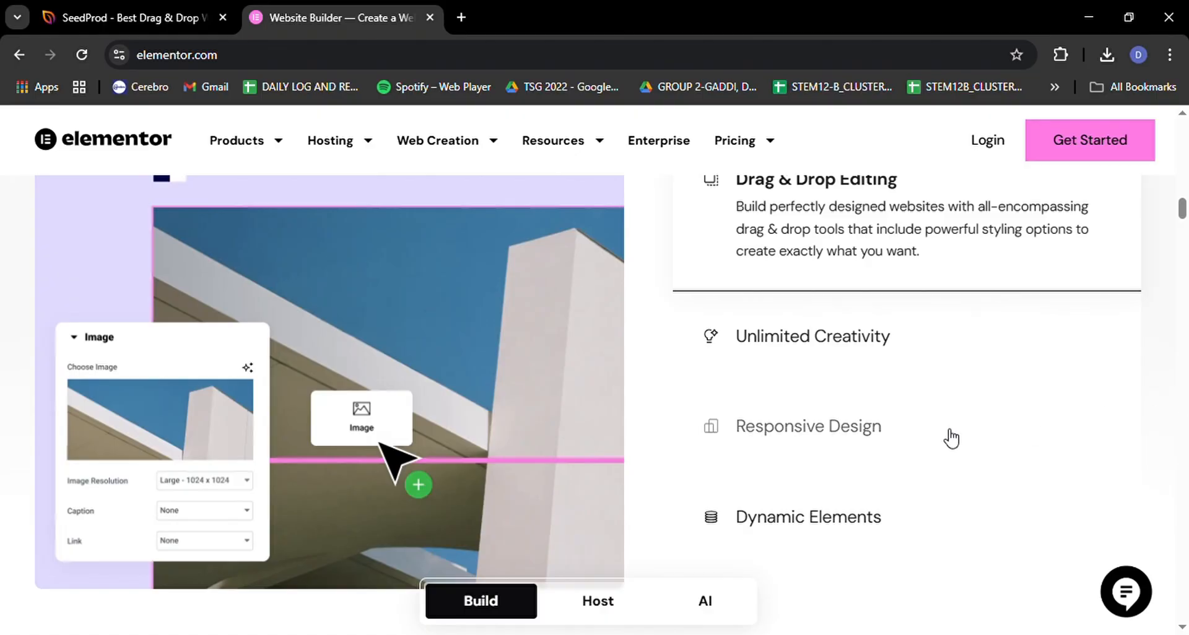
mouse_move(817, 334)
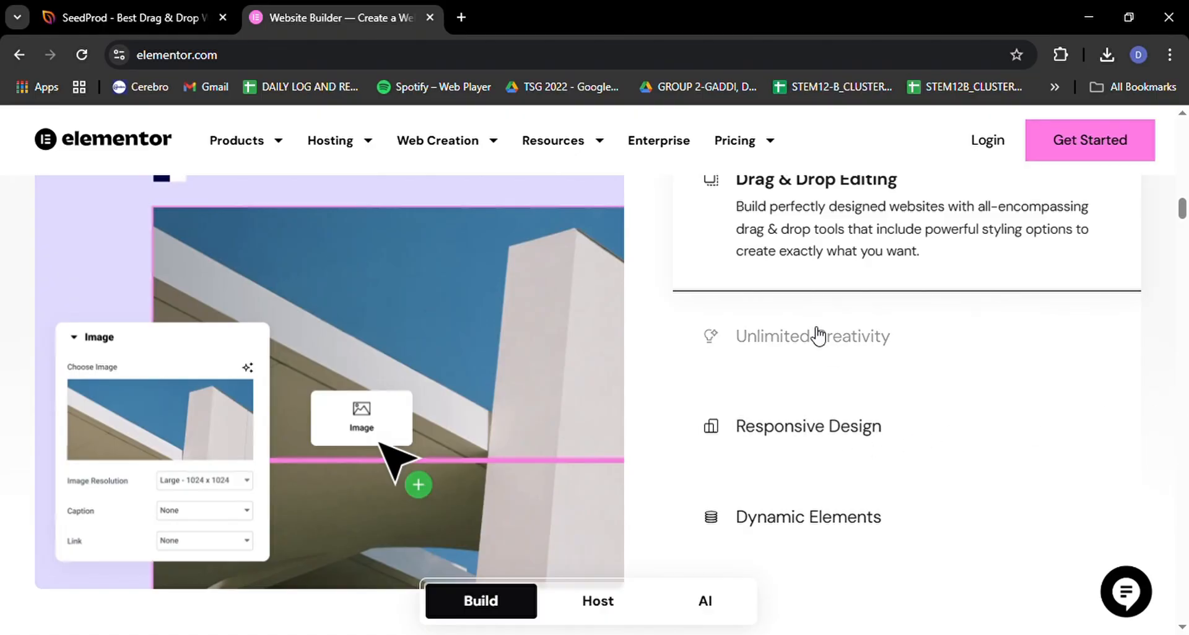
click(813, 336)
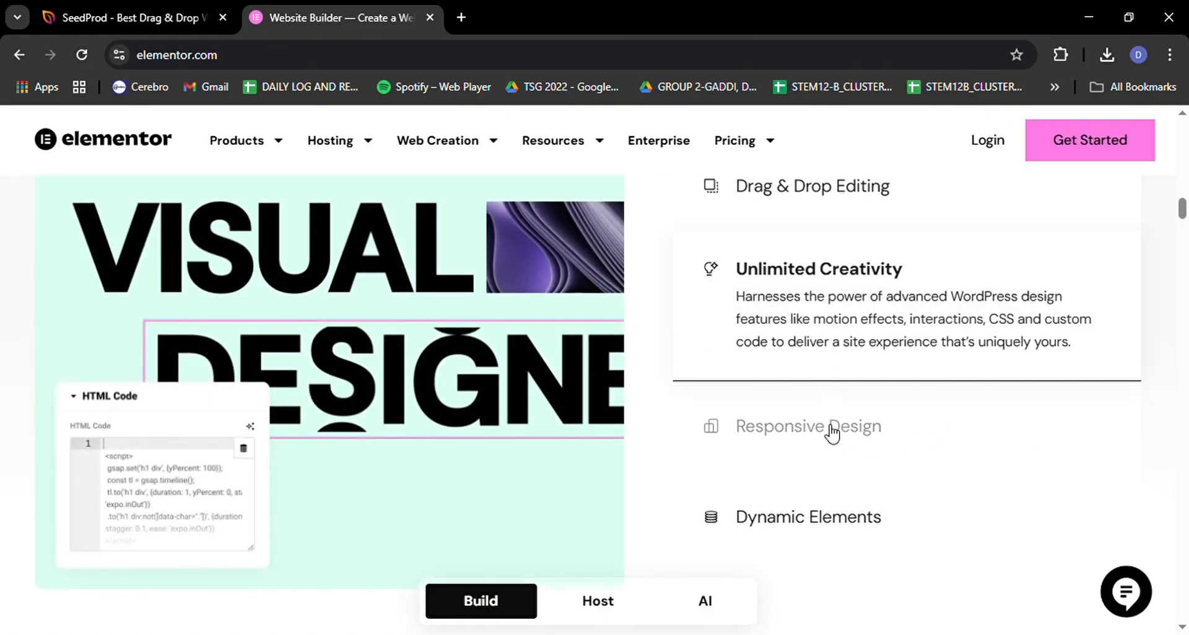
click(831, 428)
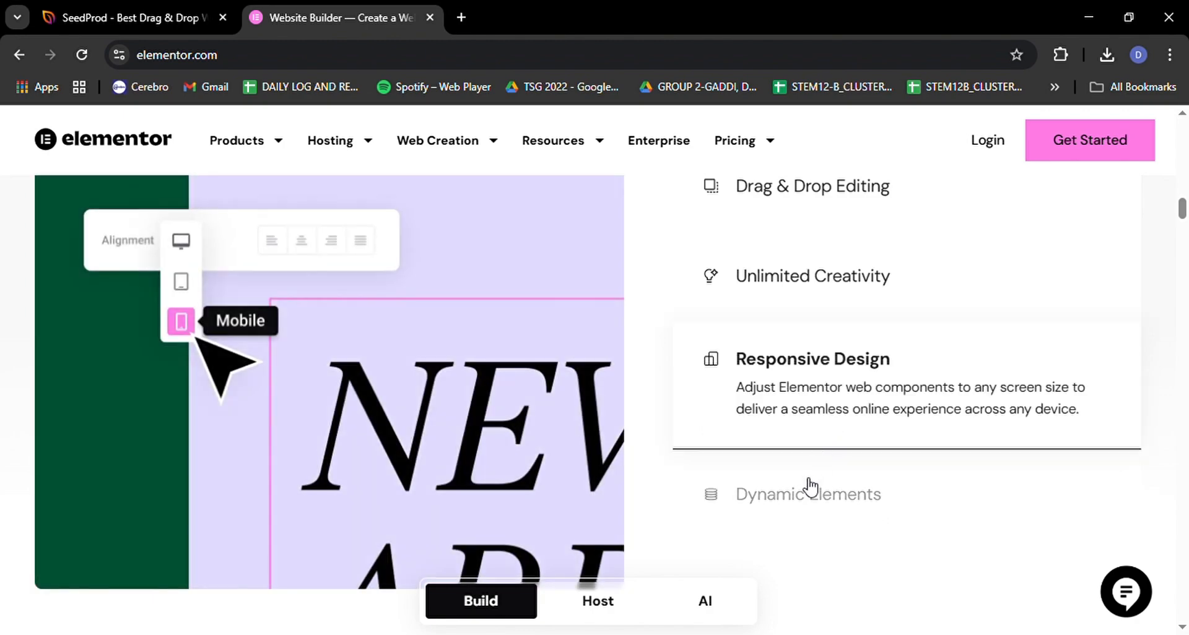
Scroll past Built-in Marketing Tools and eCommerce Storefronts to the Hosting section.
scroll(down, 3)
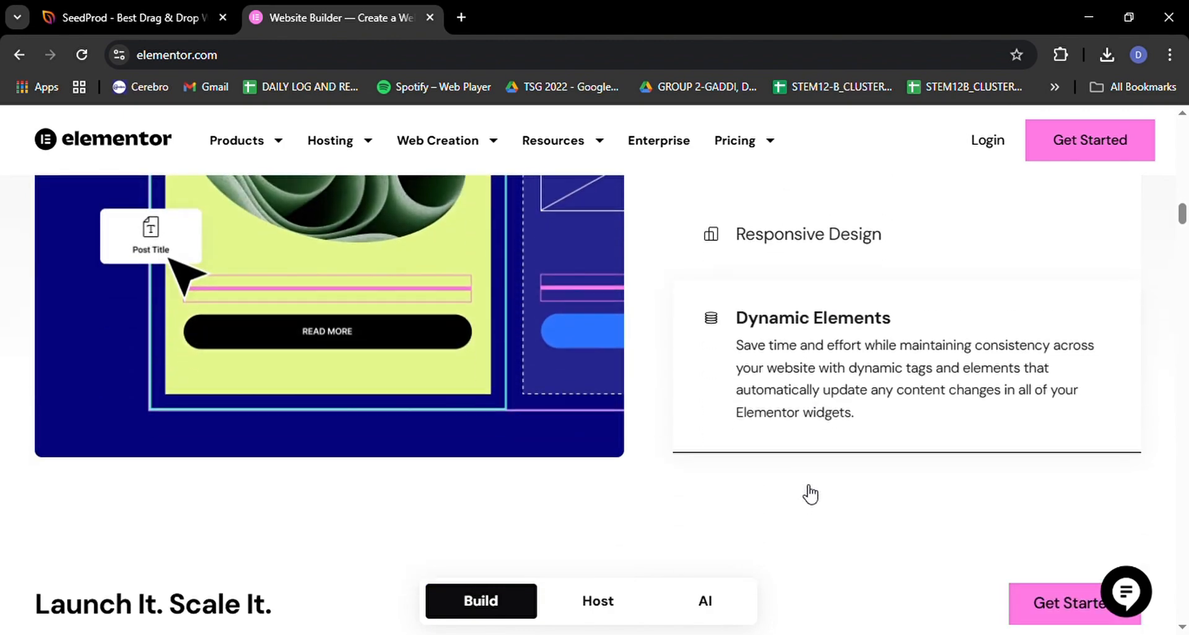
scroll(down, 3)
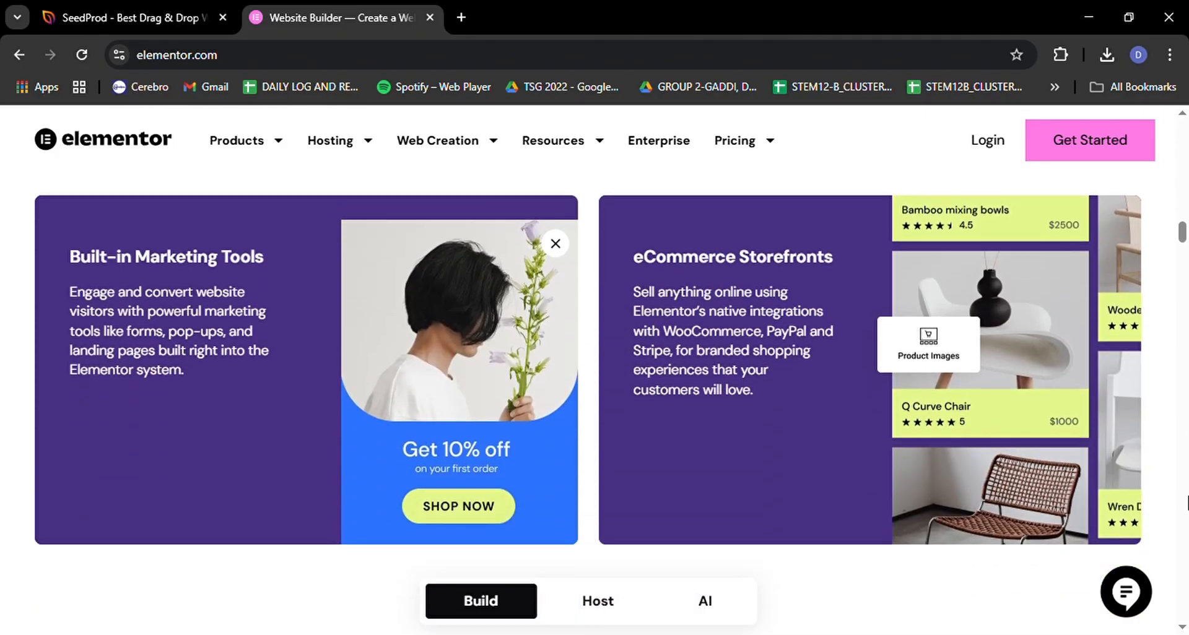
scroll(down, 3)
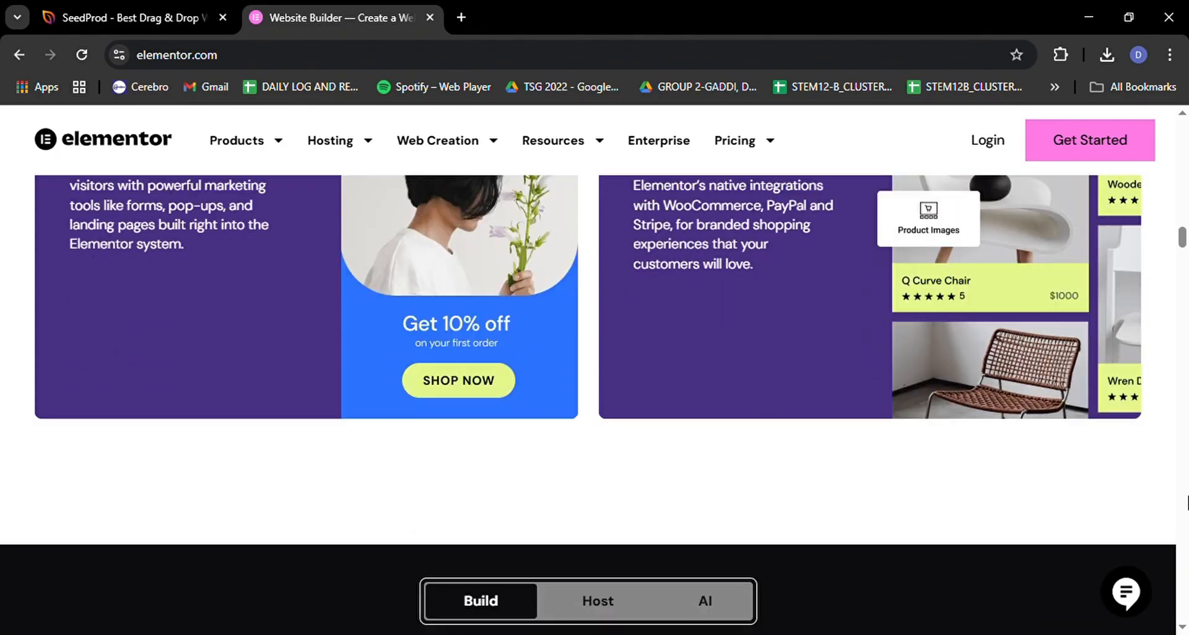
click(597, 602)
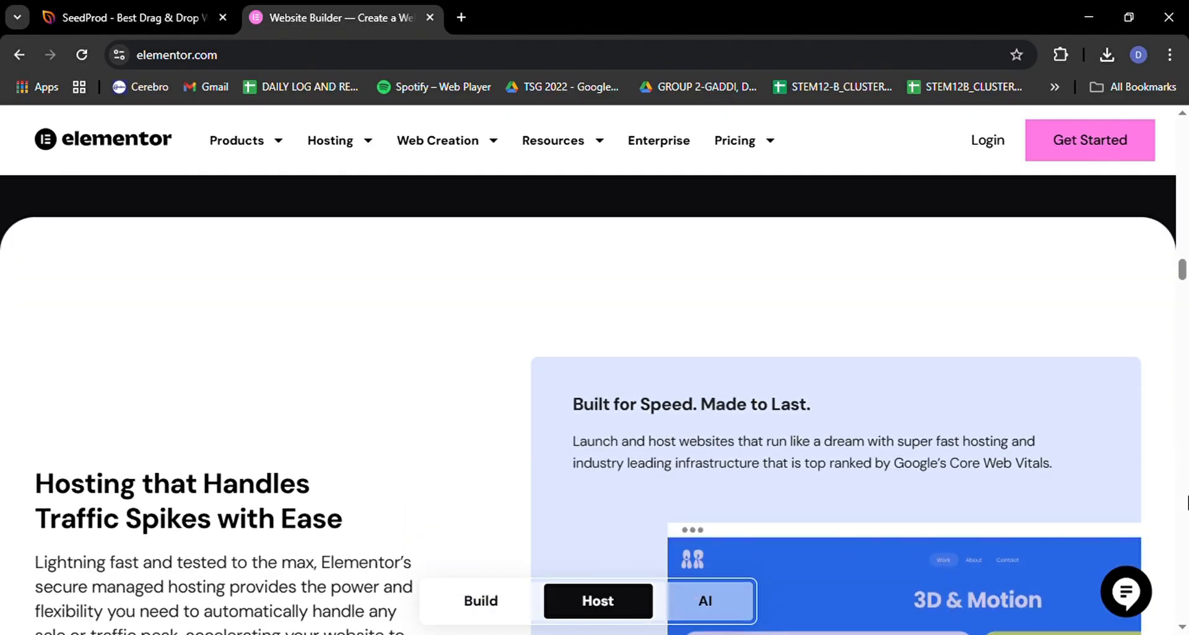
scroll(down, 3)
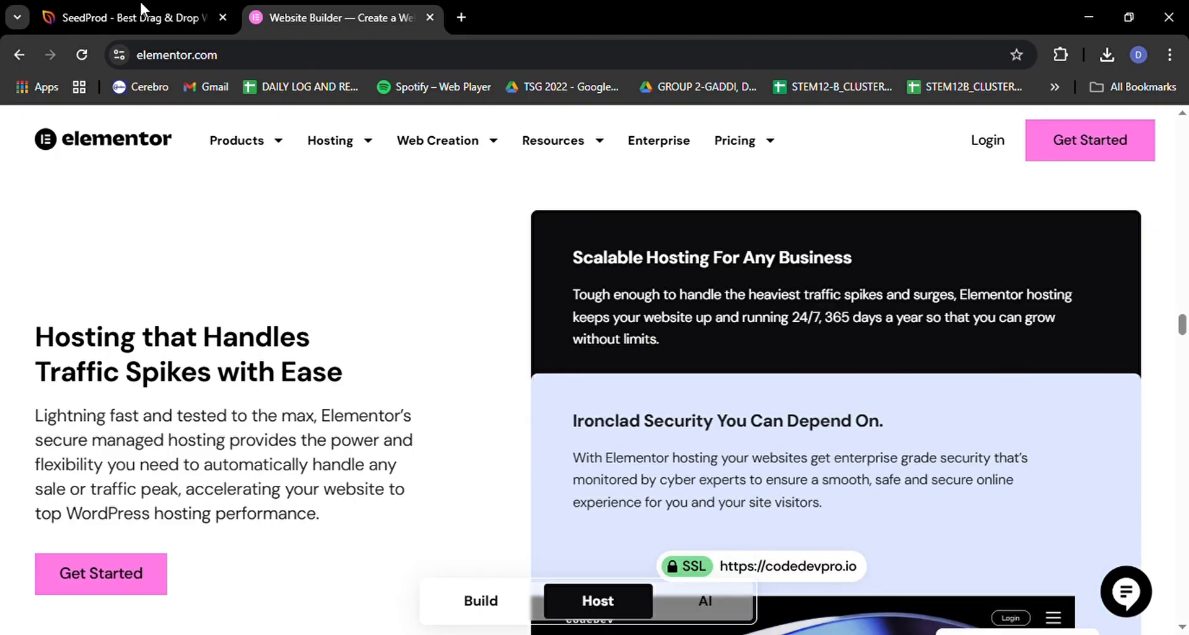
Return to SeedProd and scroll past the remaining reasons and testimonials to the FAQ heading.
click(124, 17)
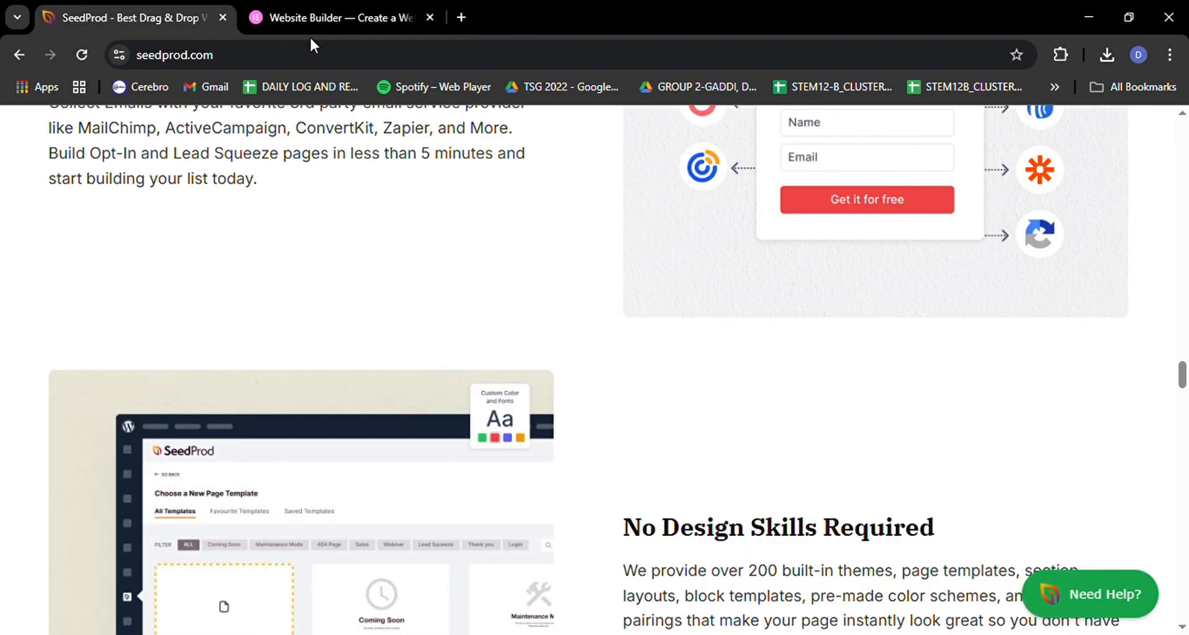
scroll(down, 3)
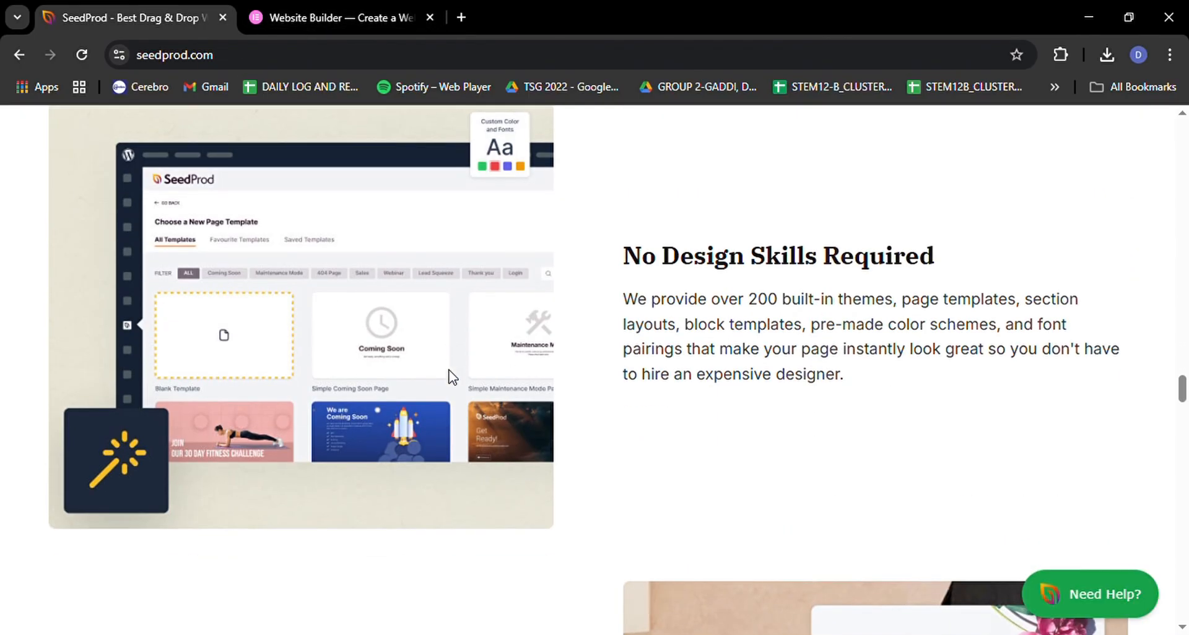
scroll(down, 3)
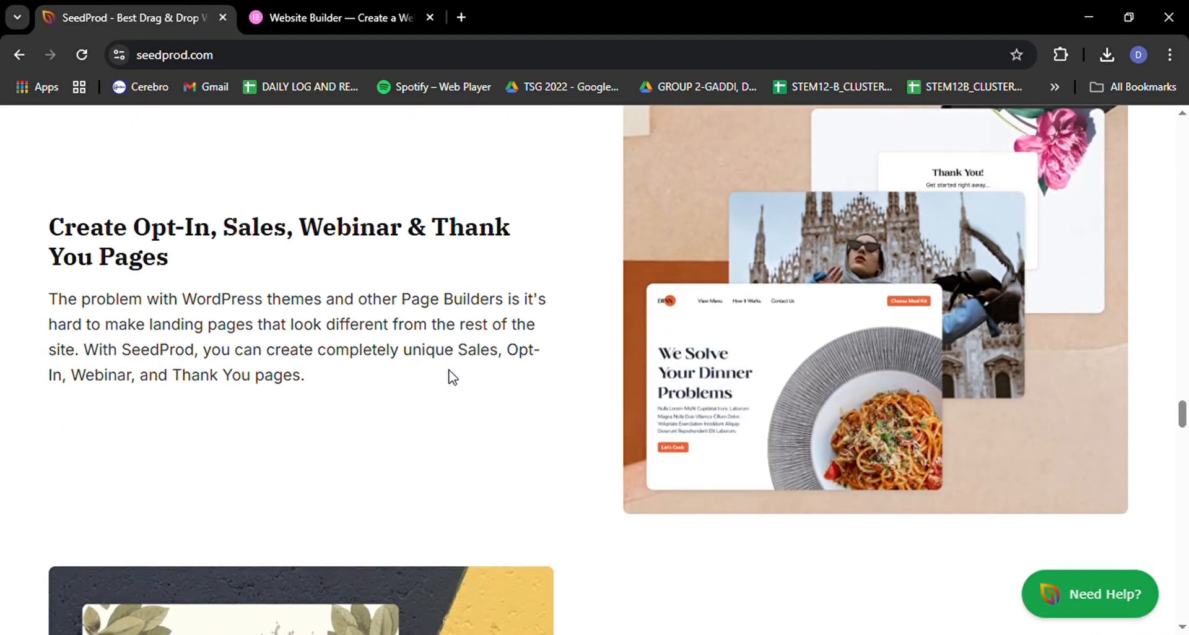
scroll(down, 3)
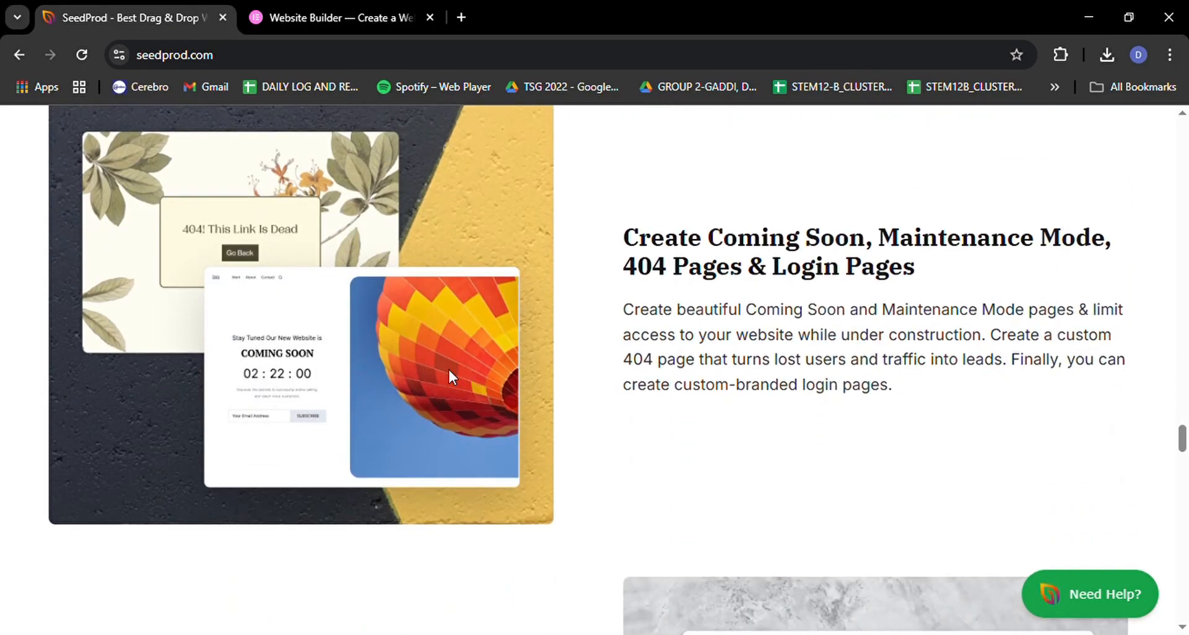
scroll(down, 3)
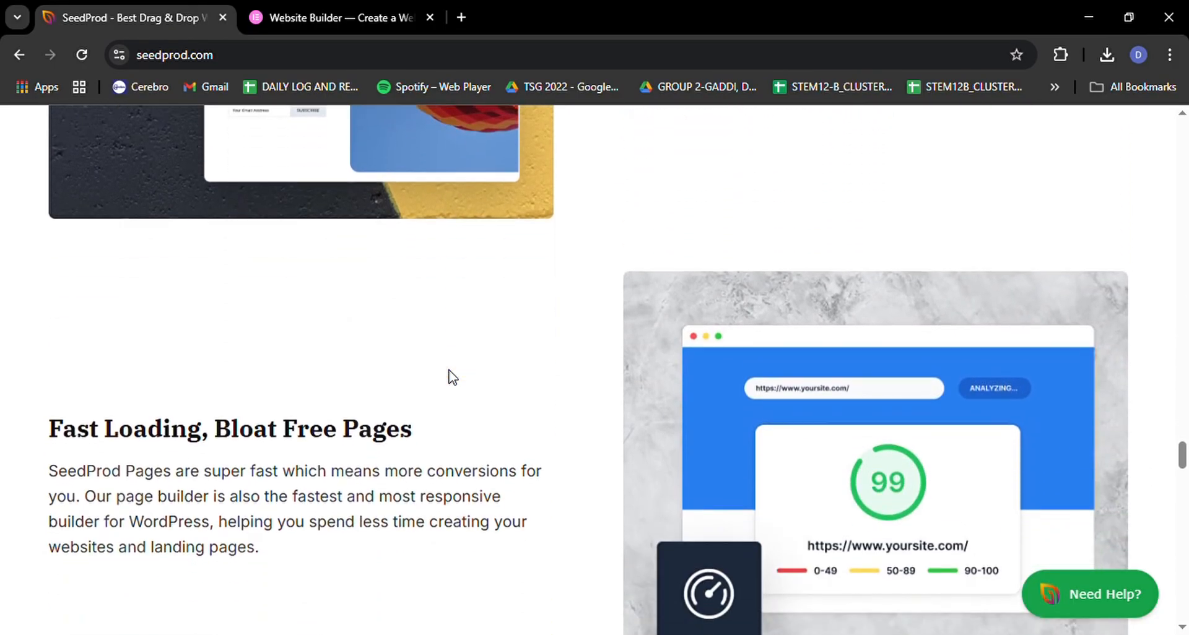
scroll(down, 3)
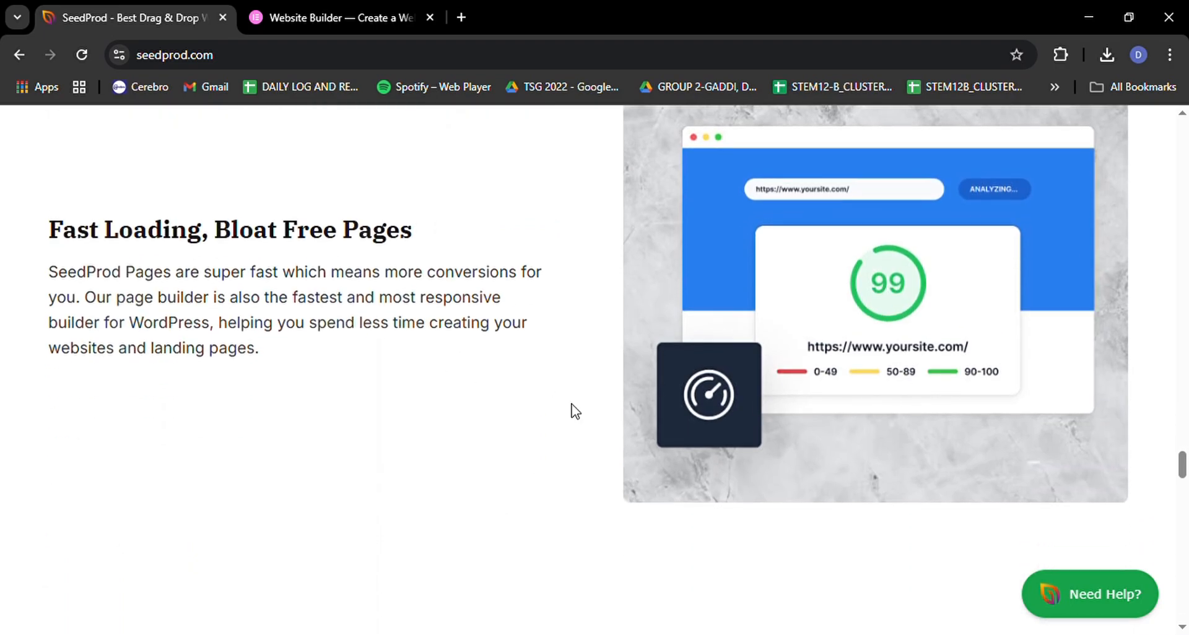
scroll(down, 3)
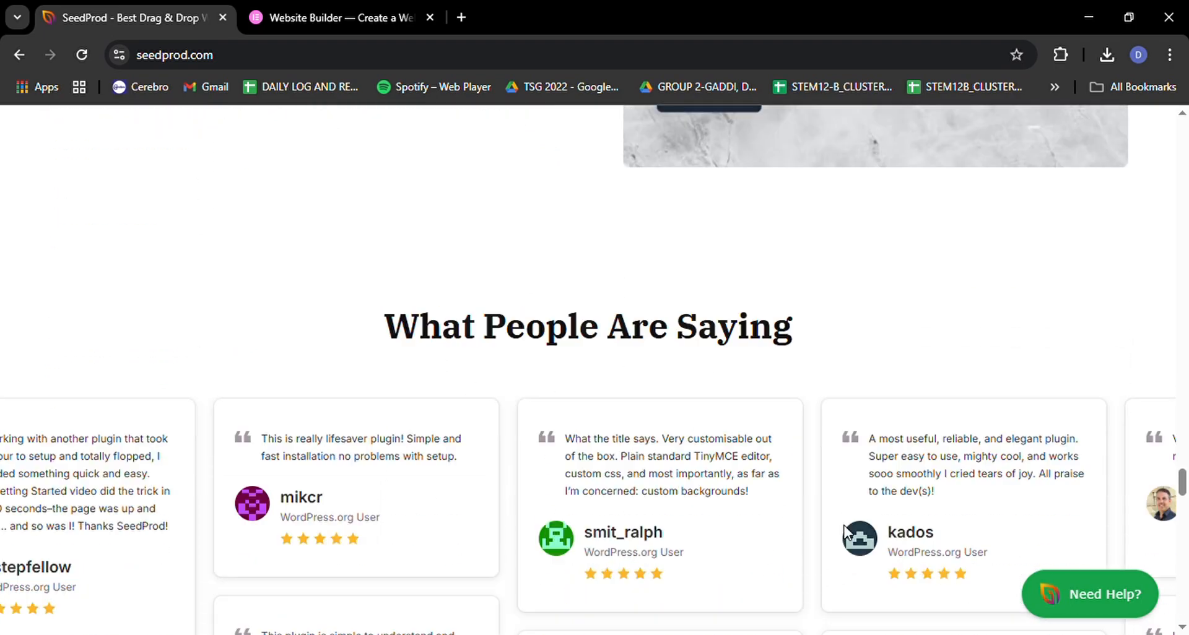
scroll(down, 3)
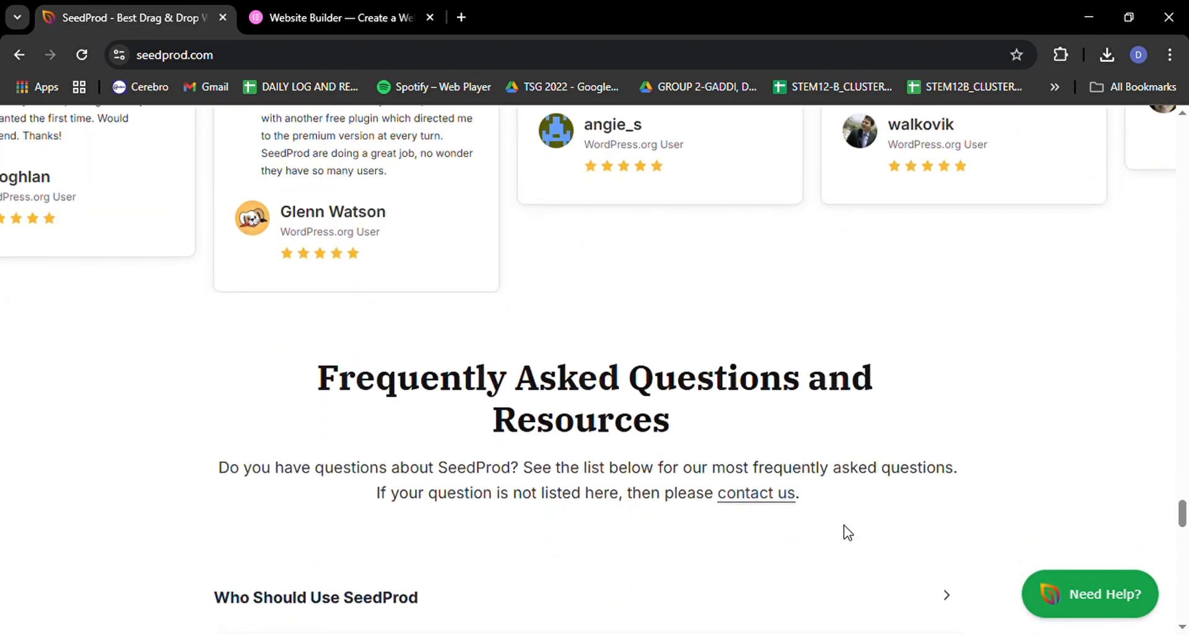
Return to Elementor and move from the hosting section into the AI Tools features.
click(337, 18)
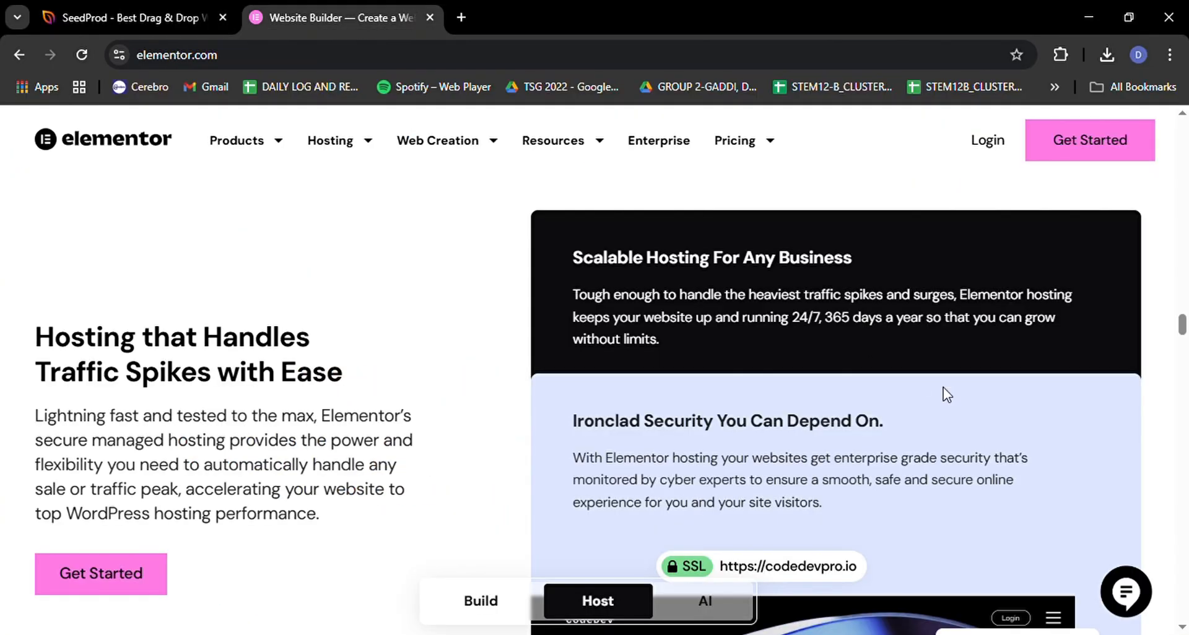
scroll(down, 3)
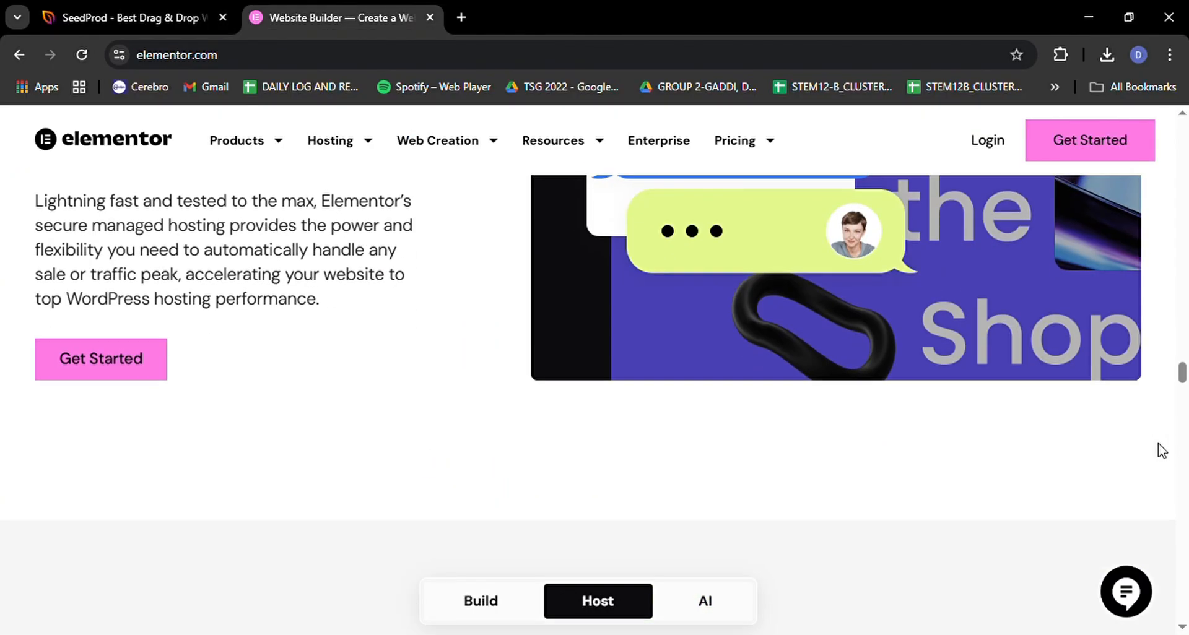
click(706, 601)
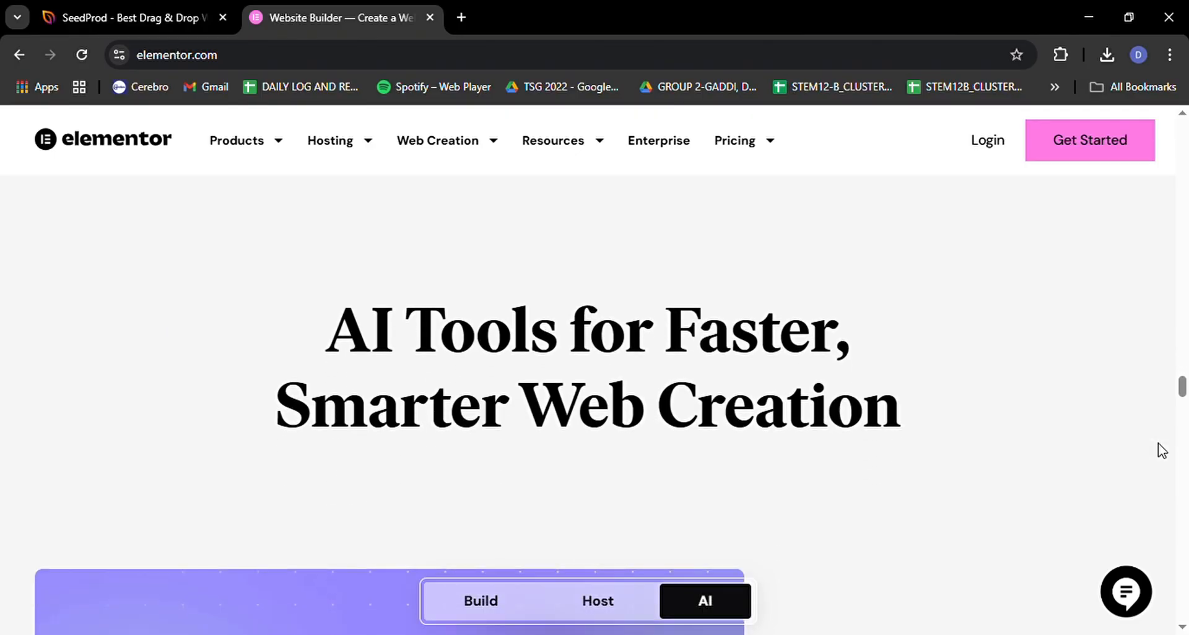
scroll(down, 3)
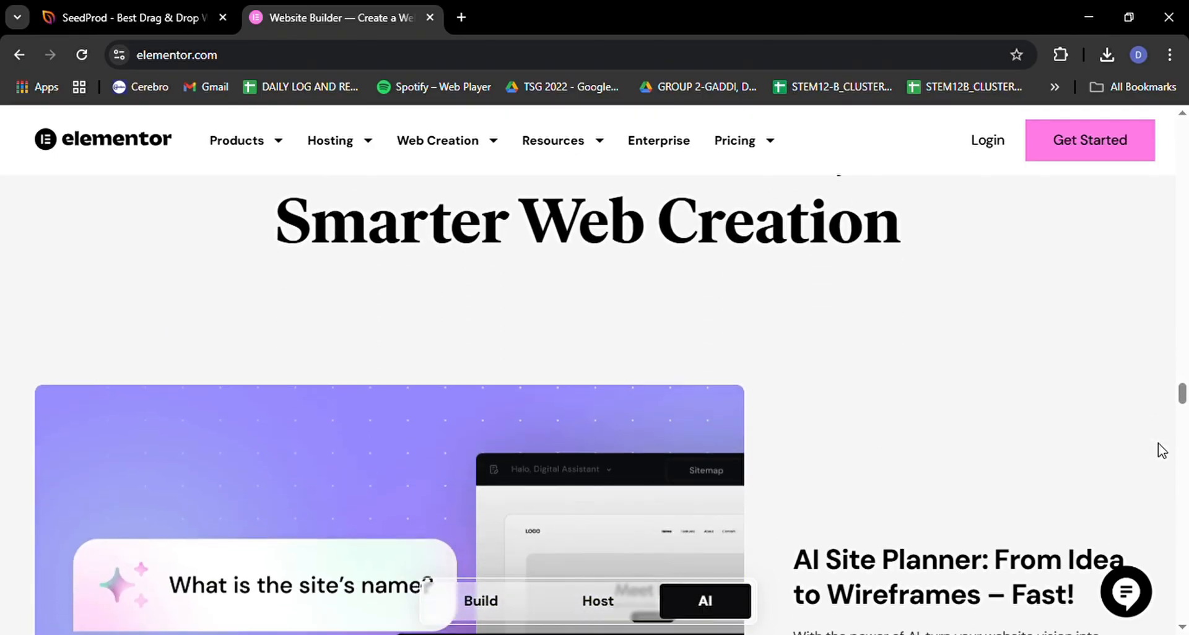
scroll(down, 3)
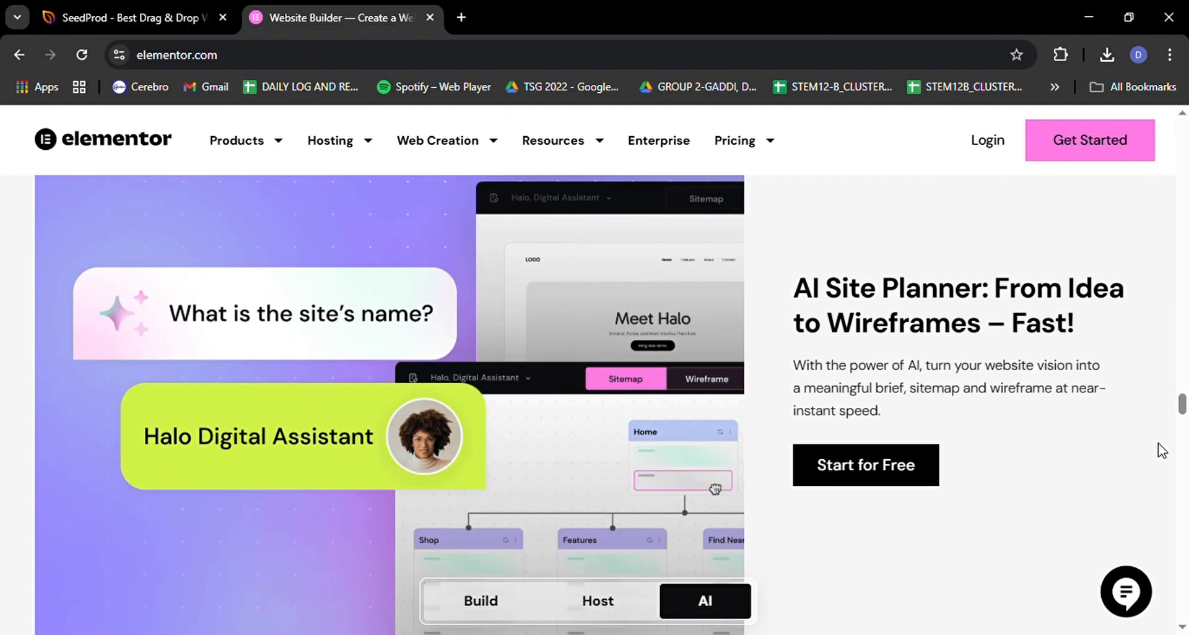
scroll(down, 3)
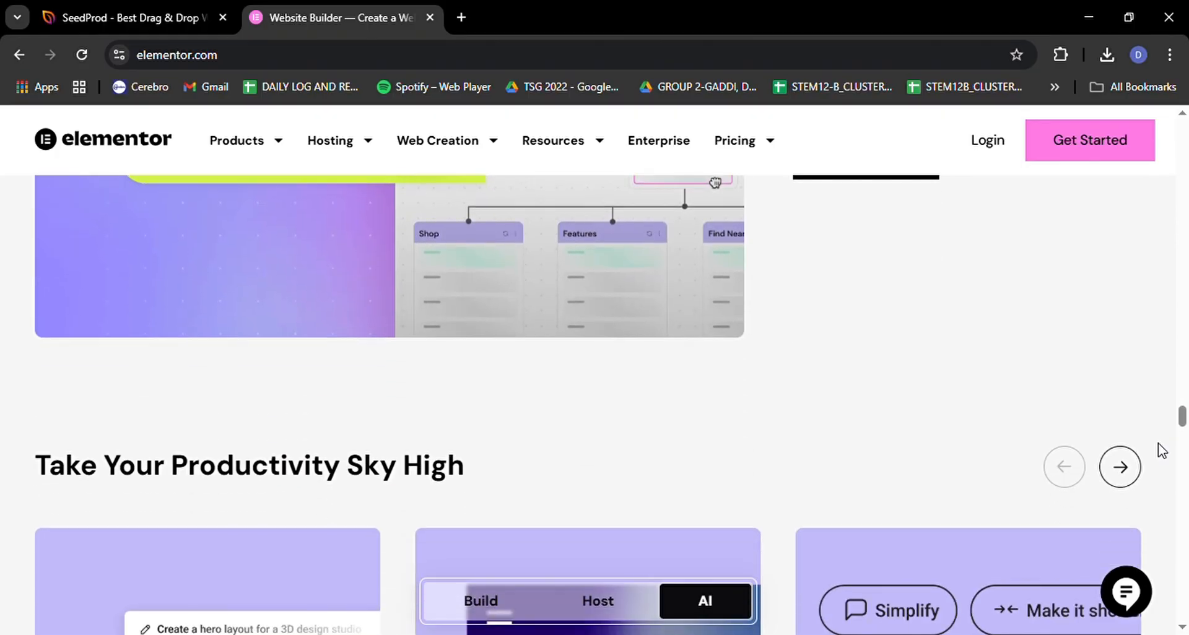
Scroll on to the 'Everything you need ...and even more' banner.
scroll(down, 3)
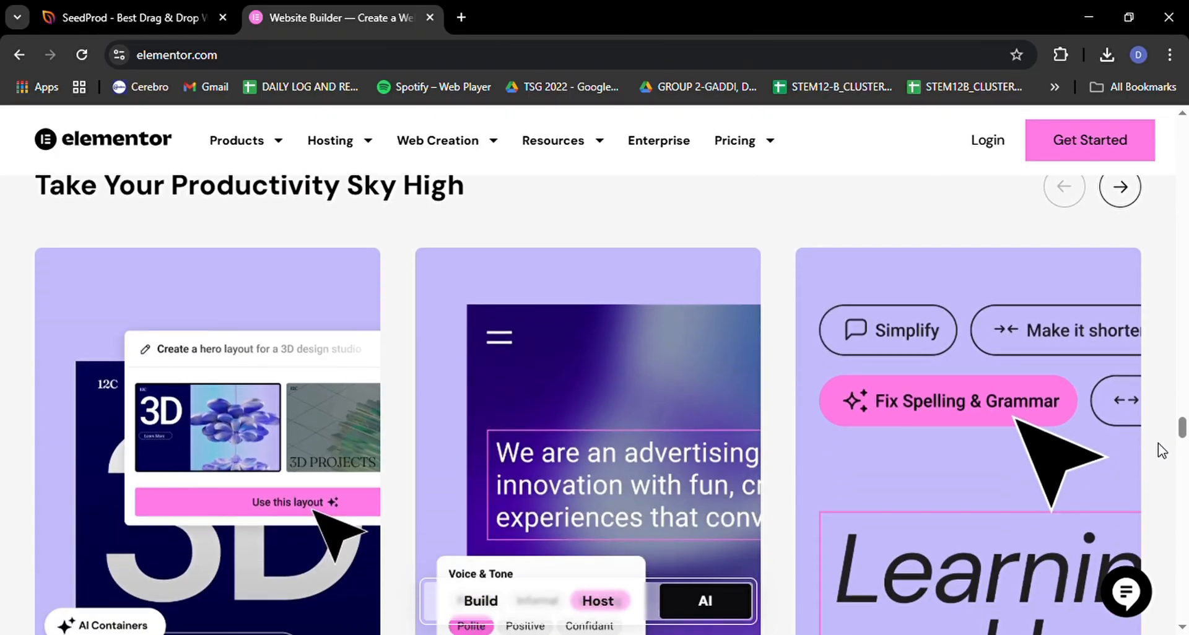
scroll(down, 3)
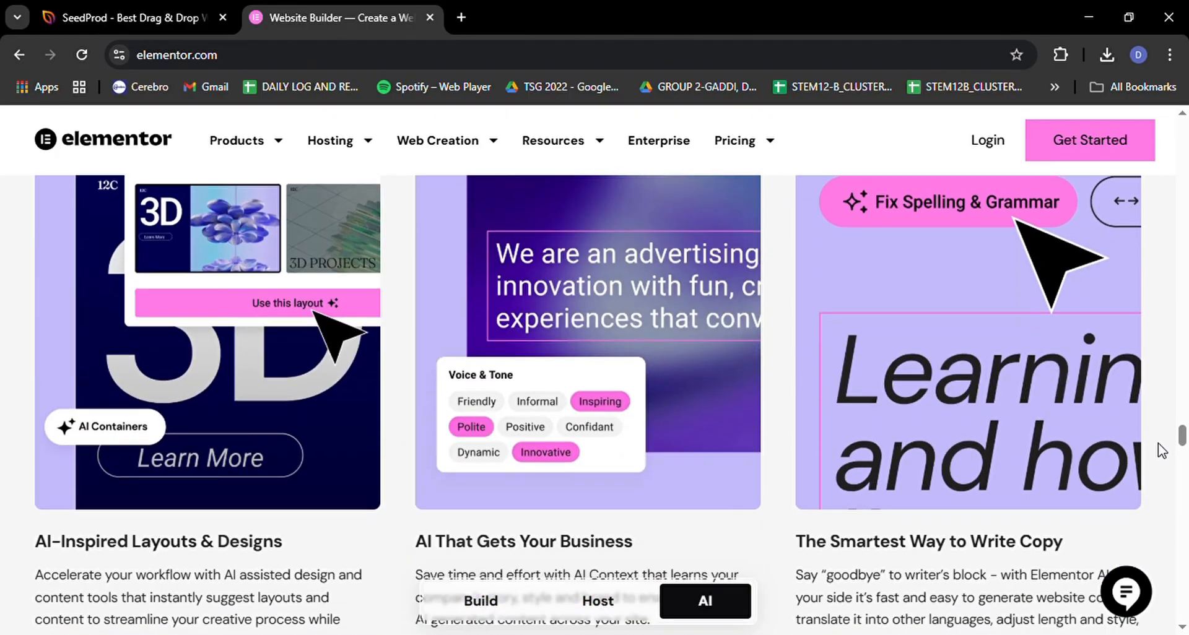
scroll(down, 3)
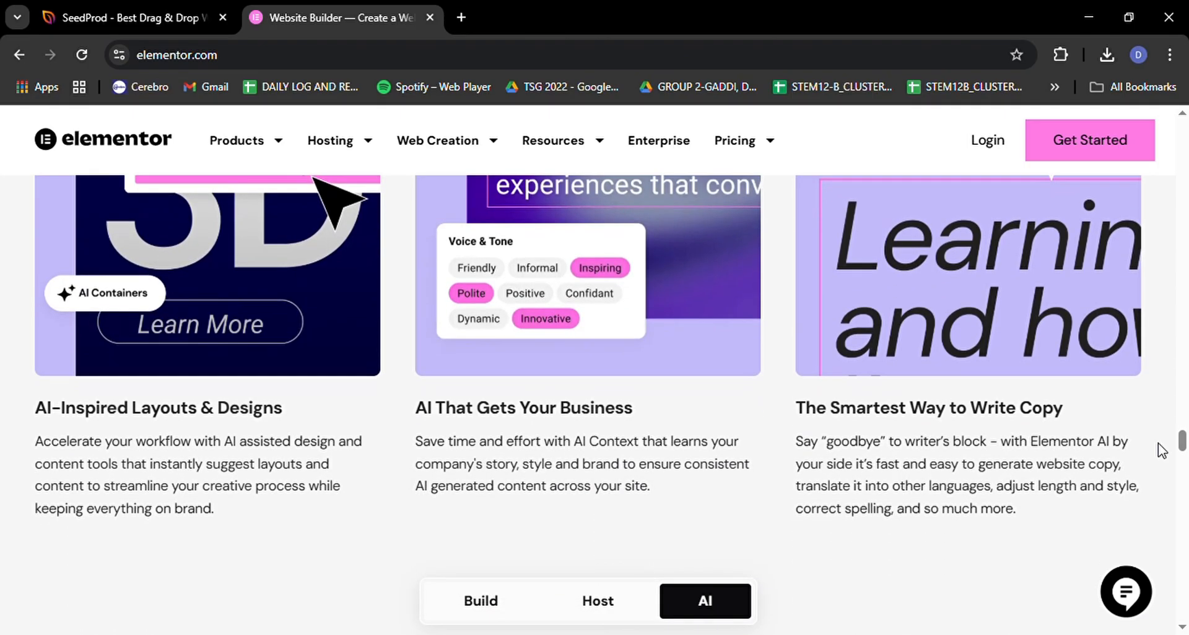
scroll(down, 3)
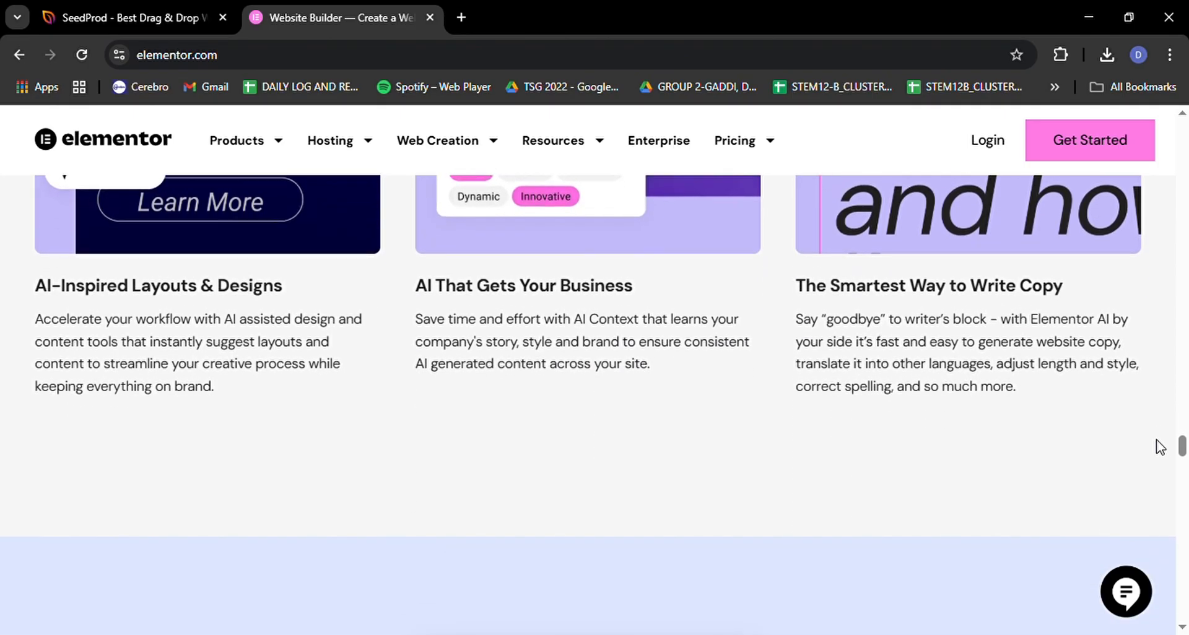
scroll(down, 3)
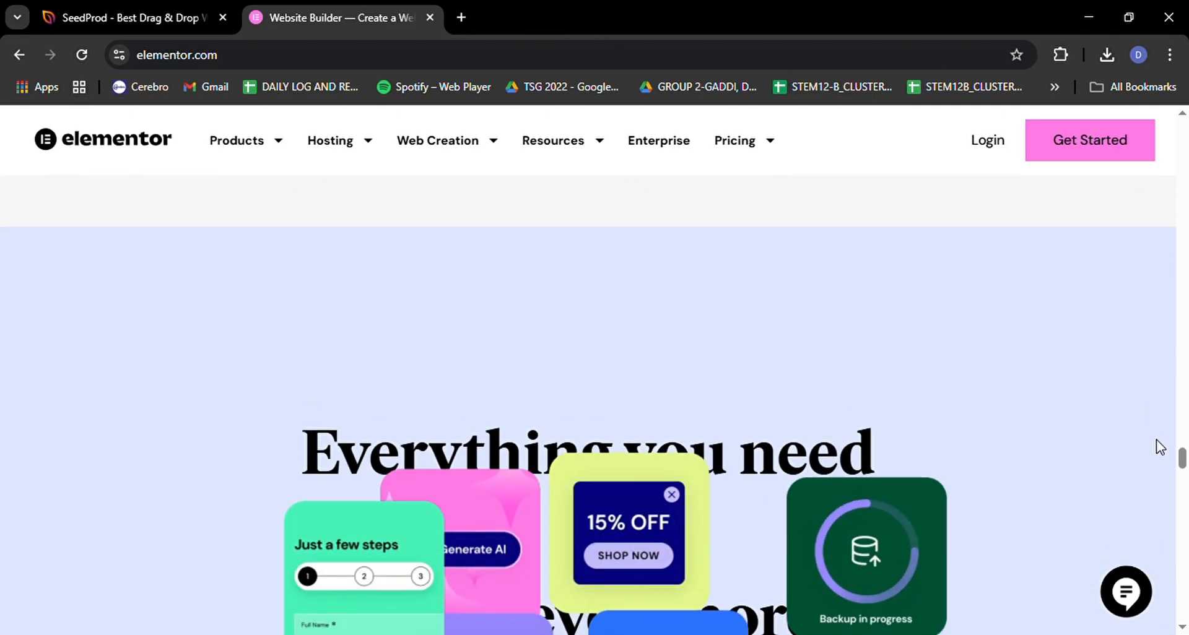
scroll(down, 3)
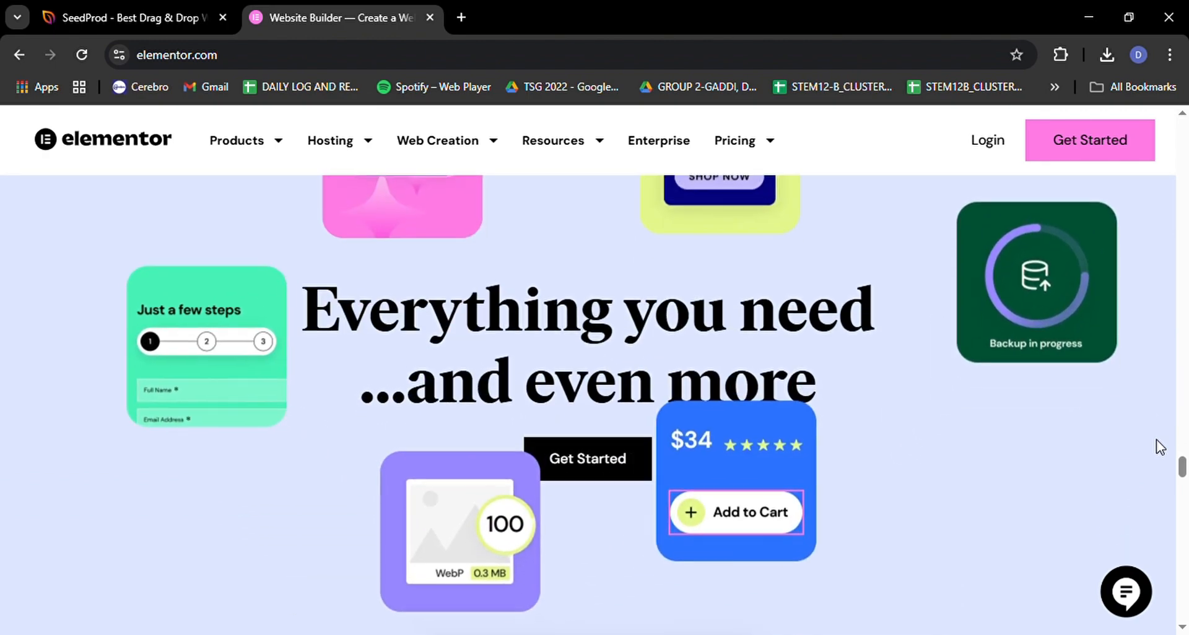
scroll(down, 3)
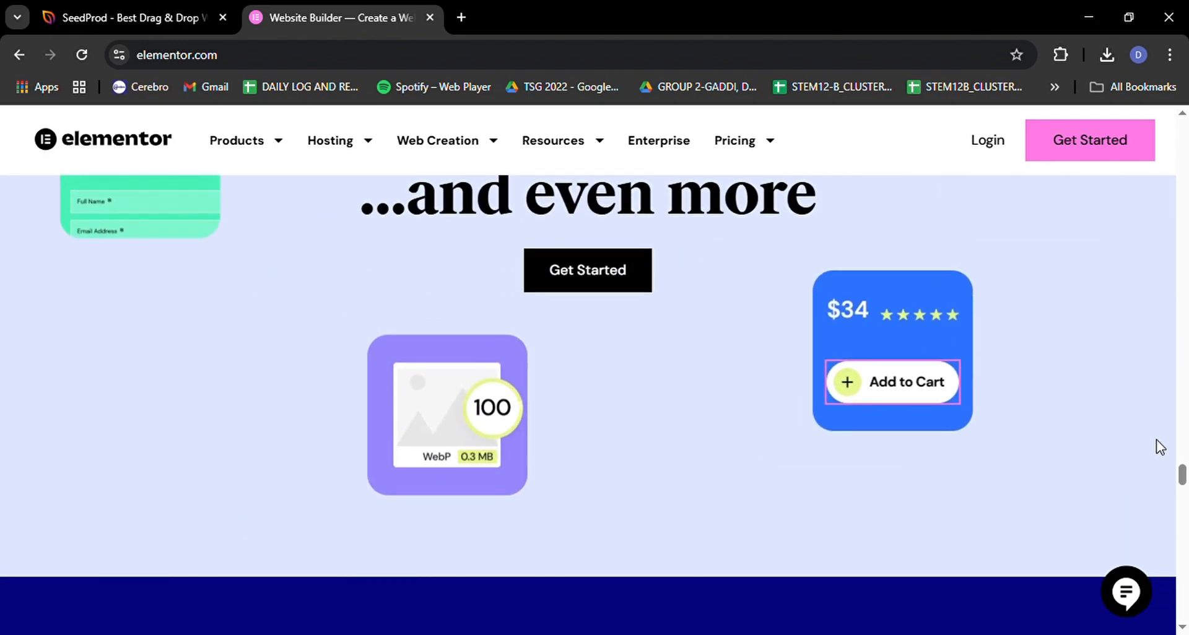
Expand the FAQ answers on using SeedProd on client sites and the affiliate program.
click(124, 17)
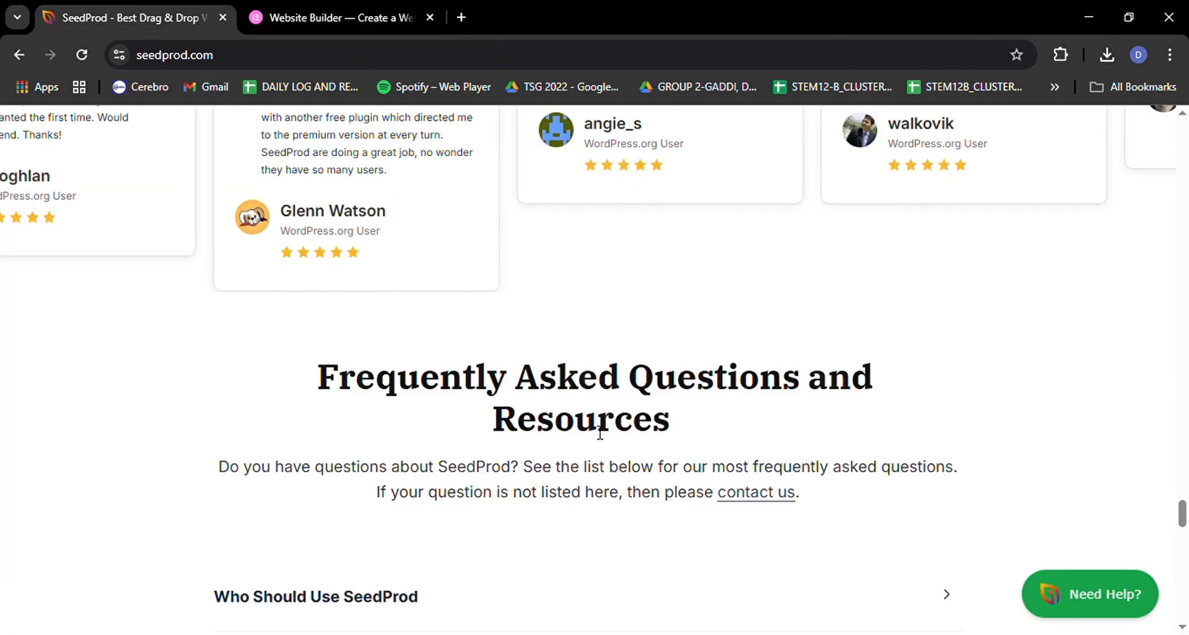
scroll(down, 3)
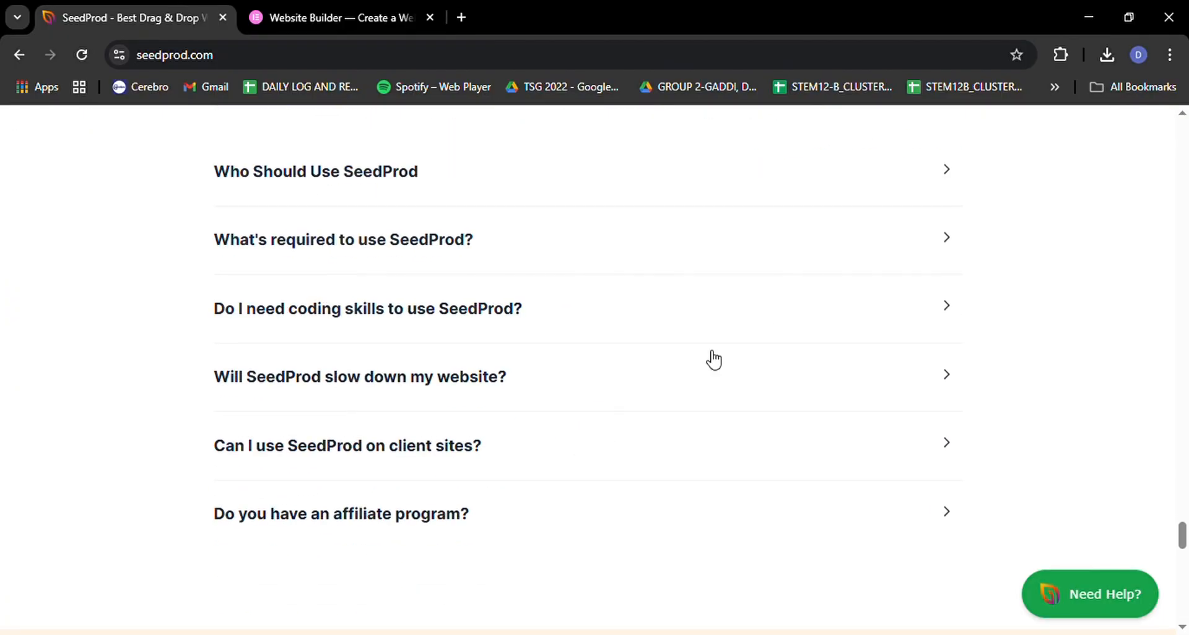
click(315, 171)
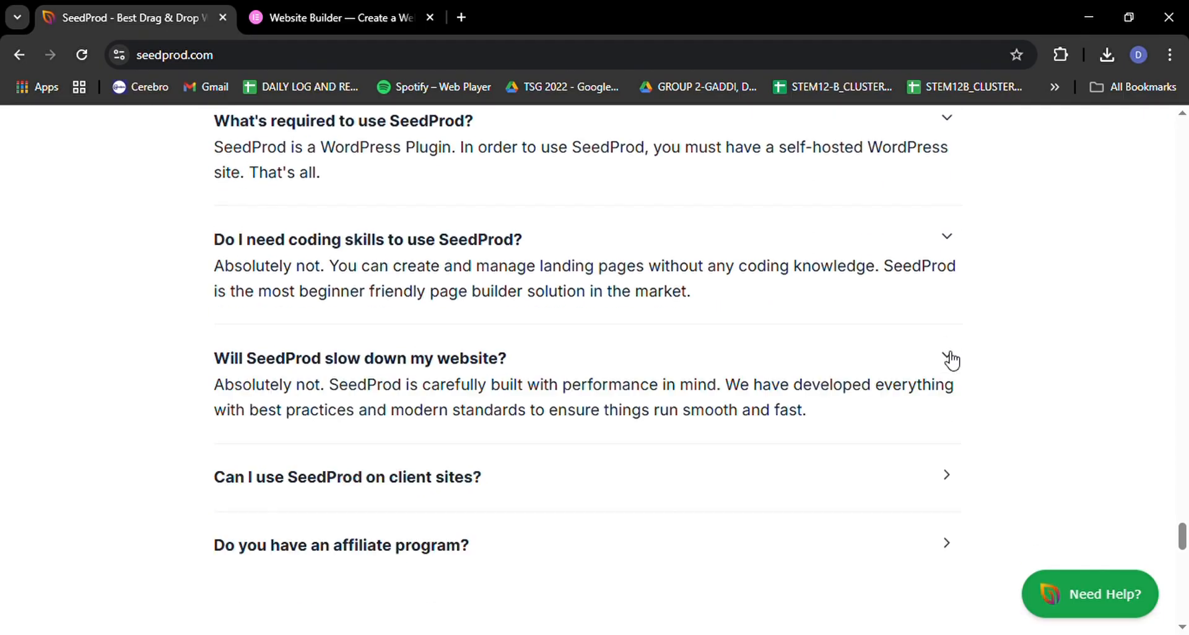
scroll(down, 3)
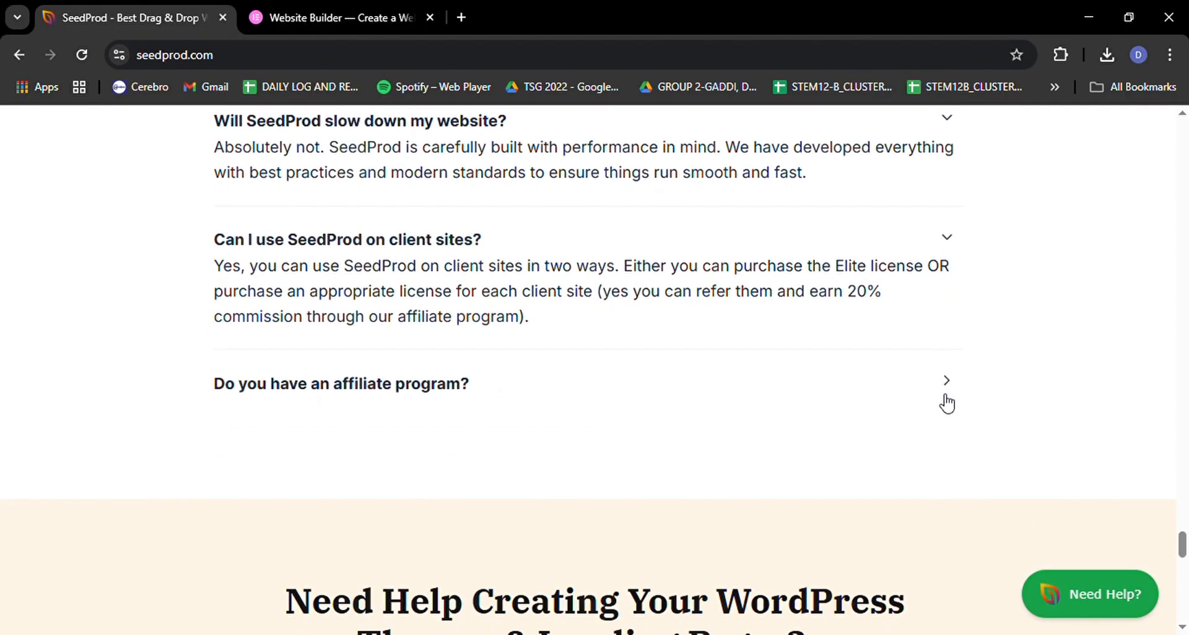
click(946, 380)
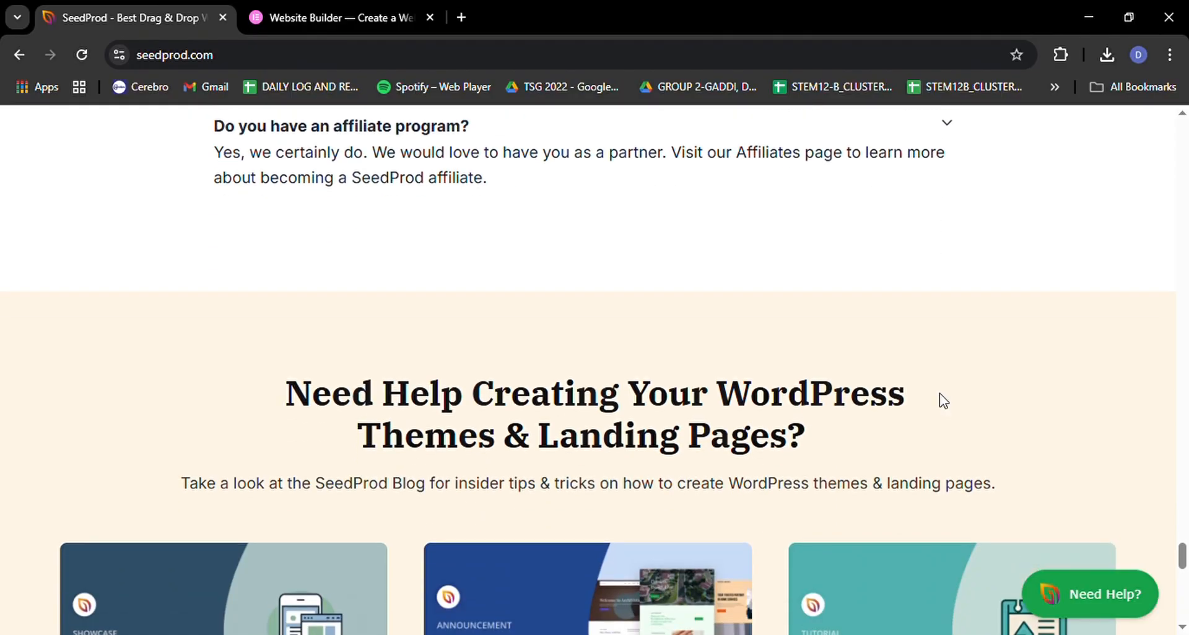
View the blog resources section, then scroll back up the page.
scroll(down, 3)
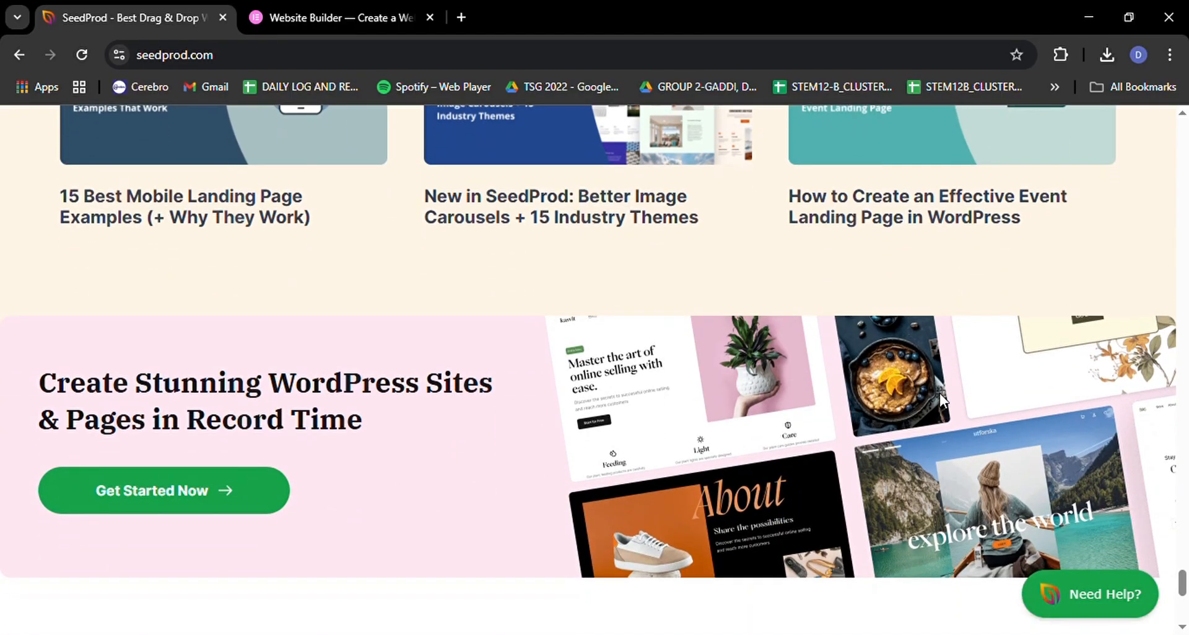
scroll(up, 3)
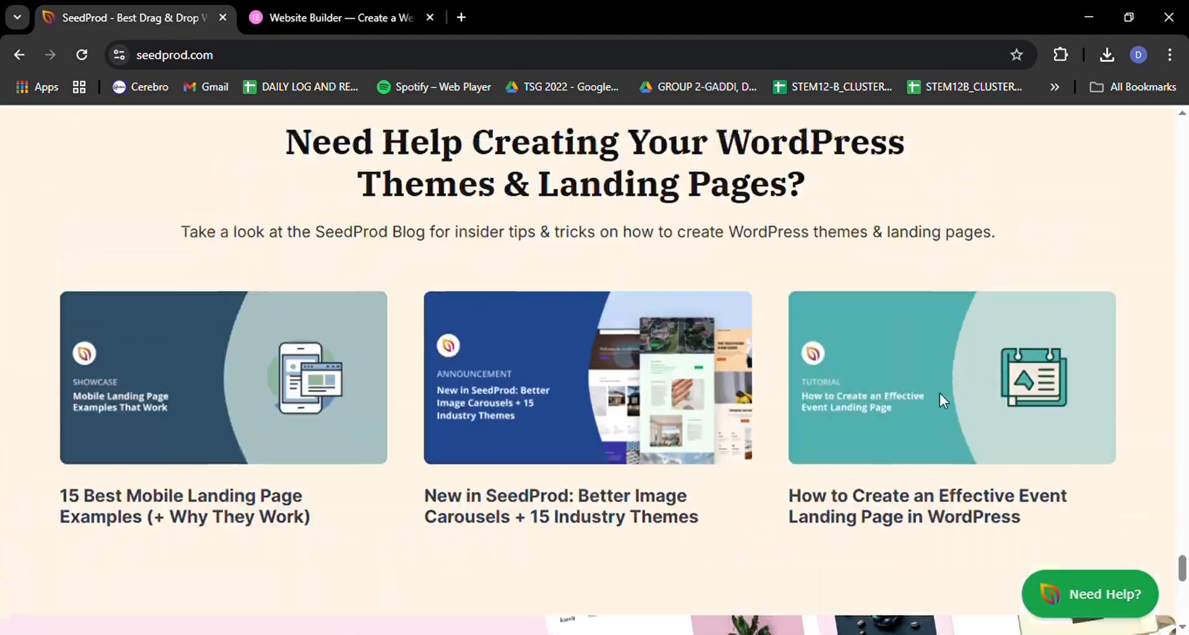
scroll(up, 3)
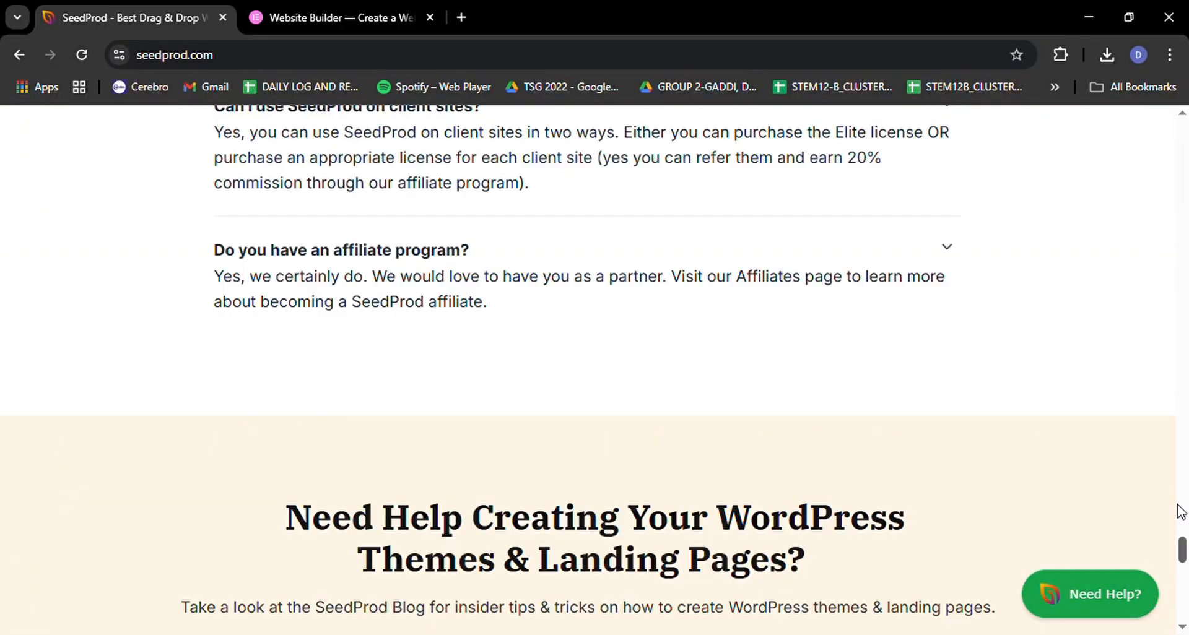
scroll(up, 3)
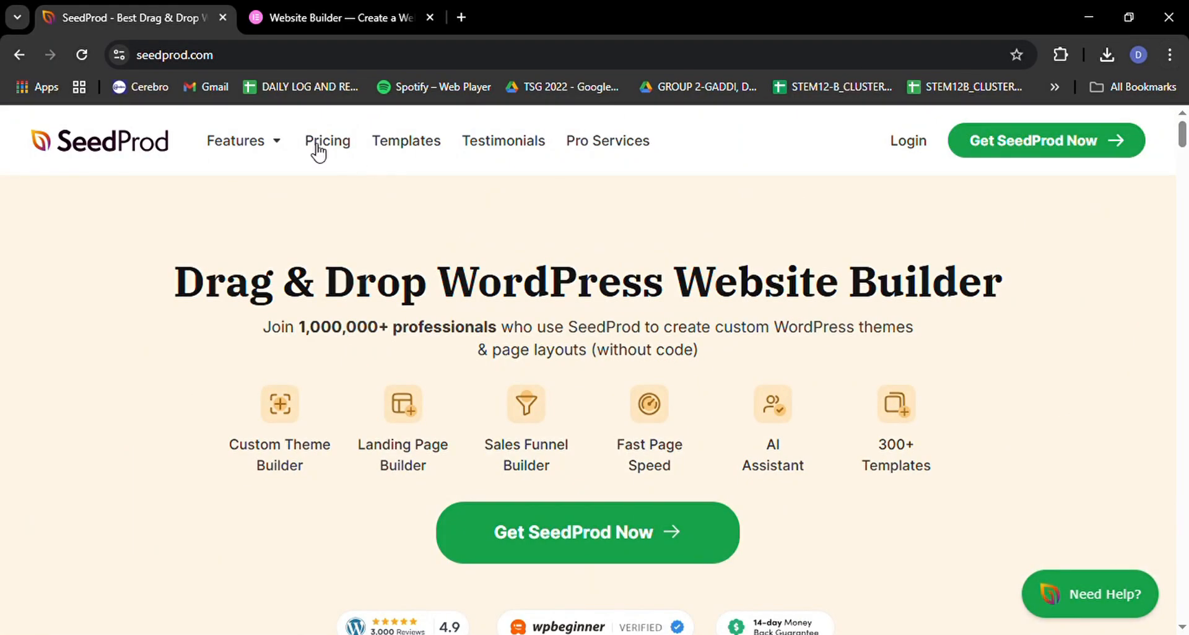
Open SeedProd's Theme Builder page from Features and scroll through its templates and theme management sections.
click(236, 141)
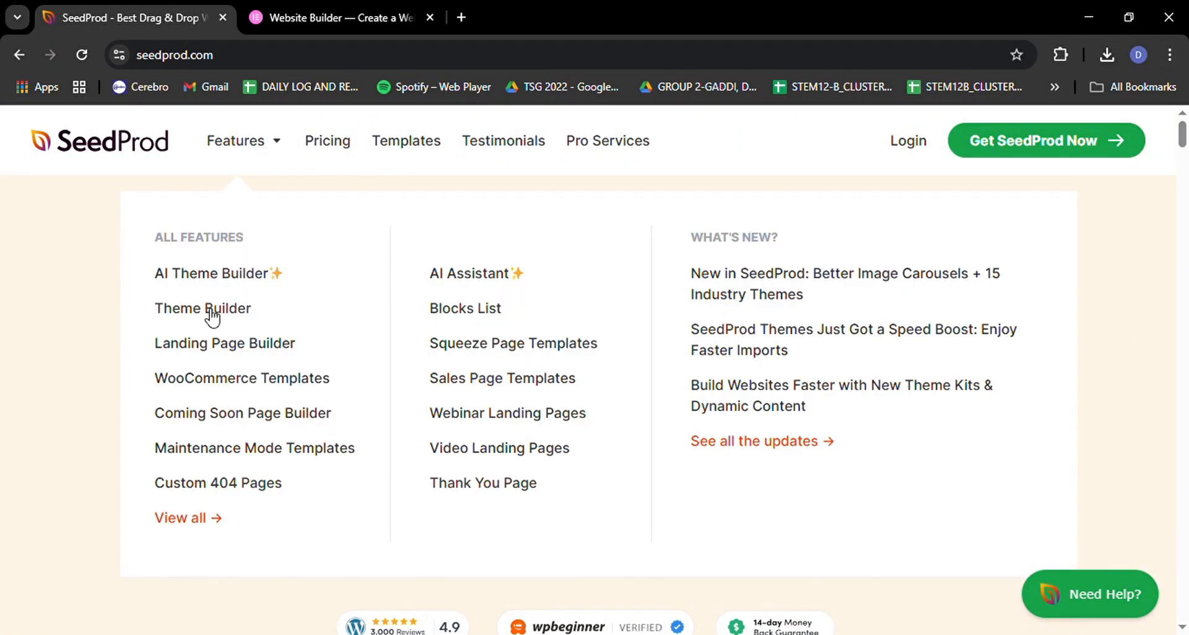
click(203, 308)
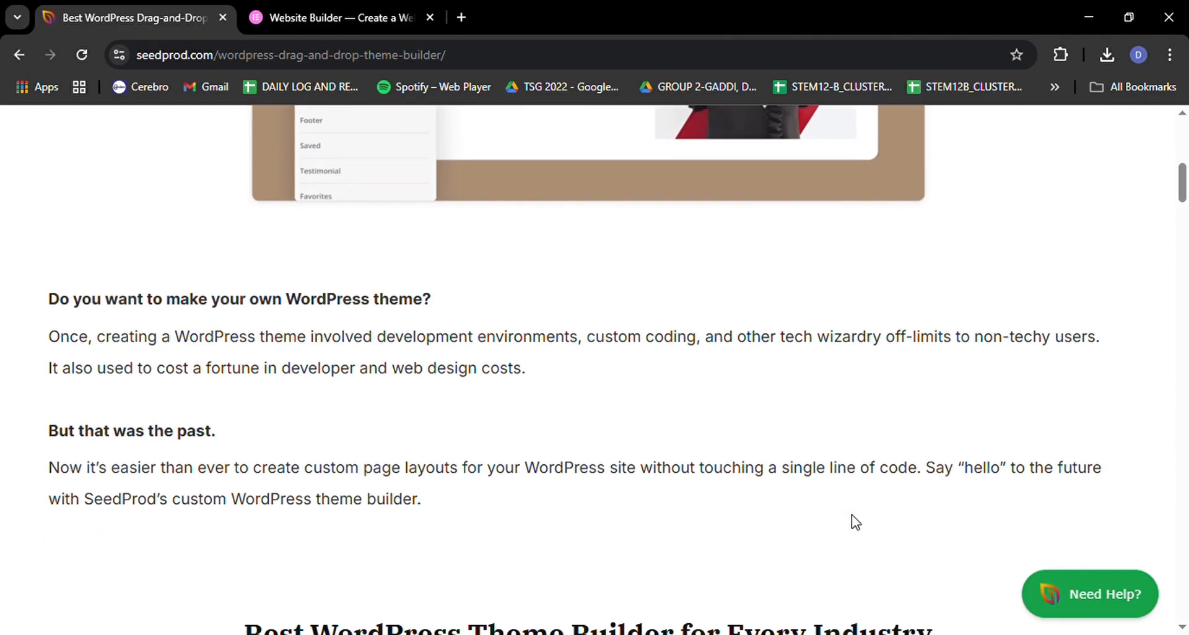
scroll(down, 3)
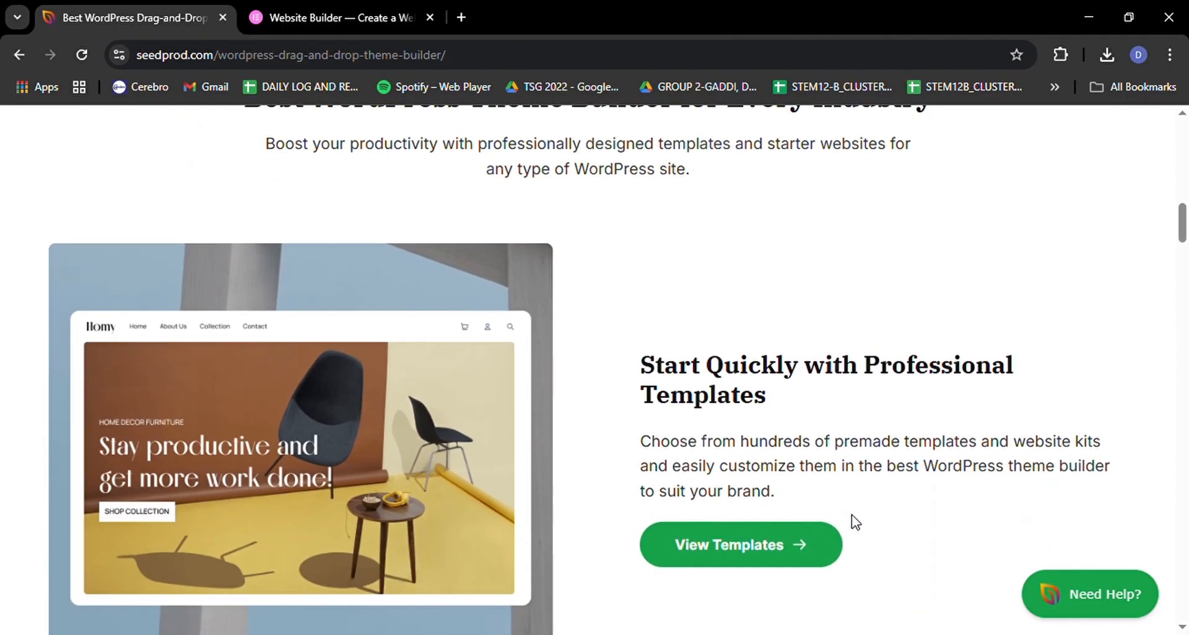
scroll(down, 3)
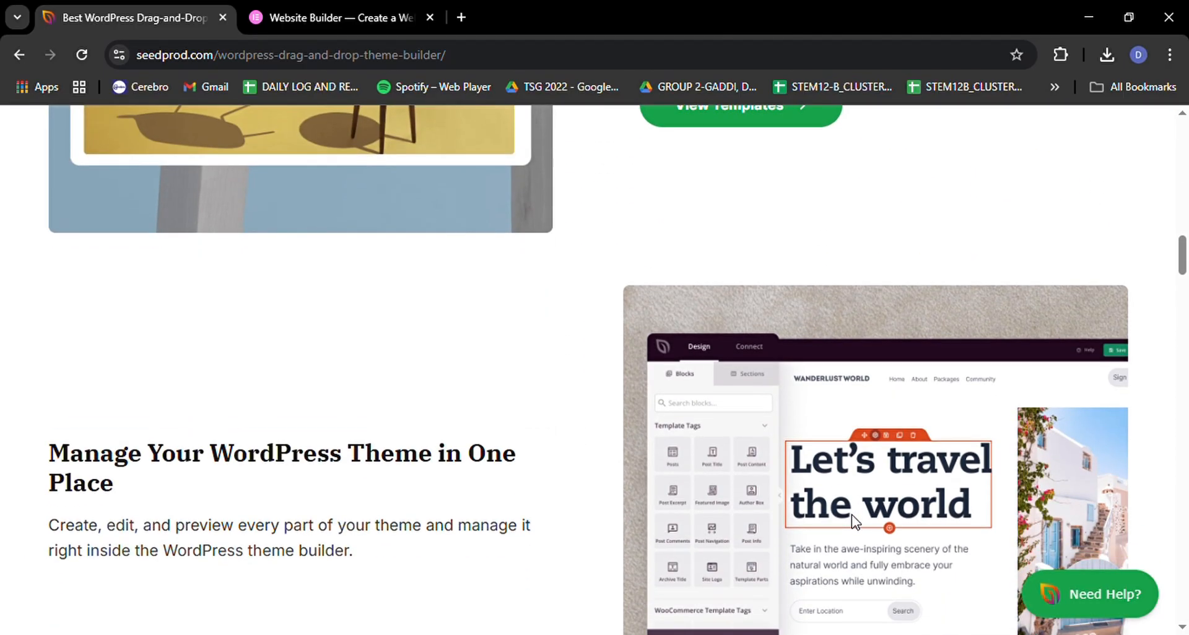
scroll(down, 3)
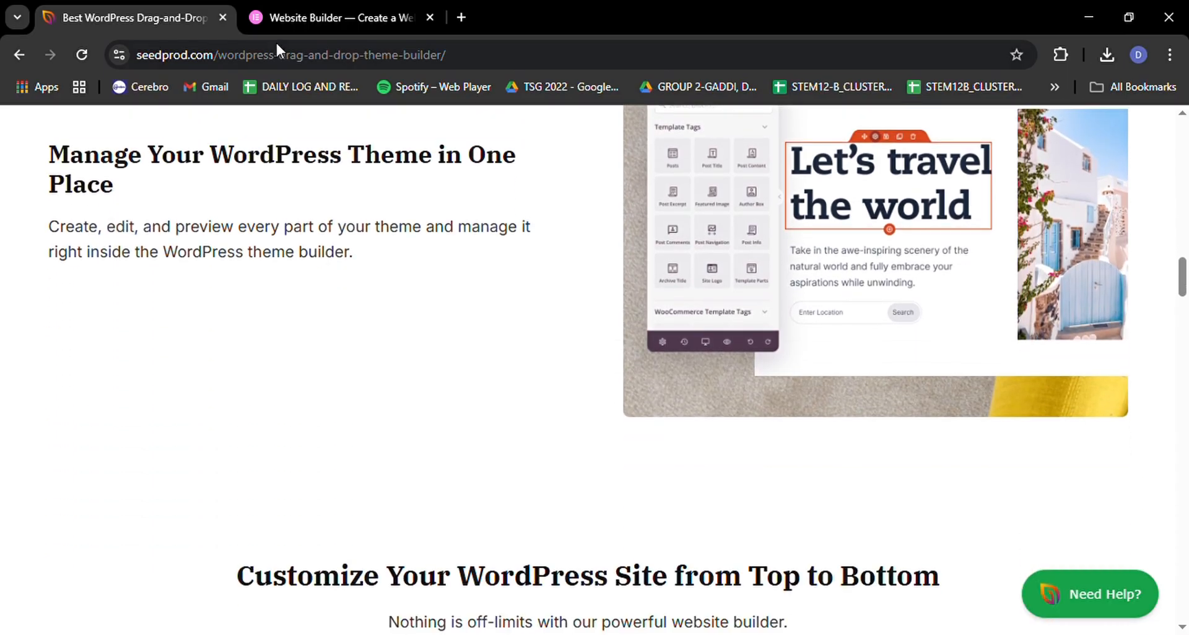
Switch to Elementor and browse Sites Built with Elementor down to 'Helpful Articles, Tutorials & More'.
click(337, 17)
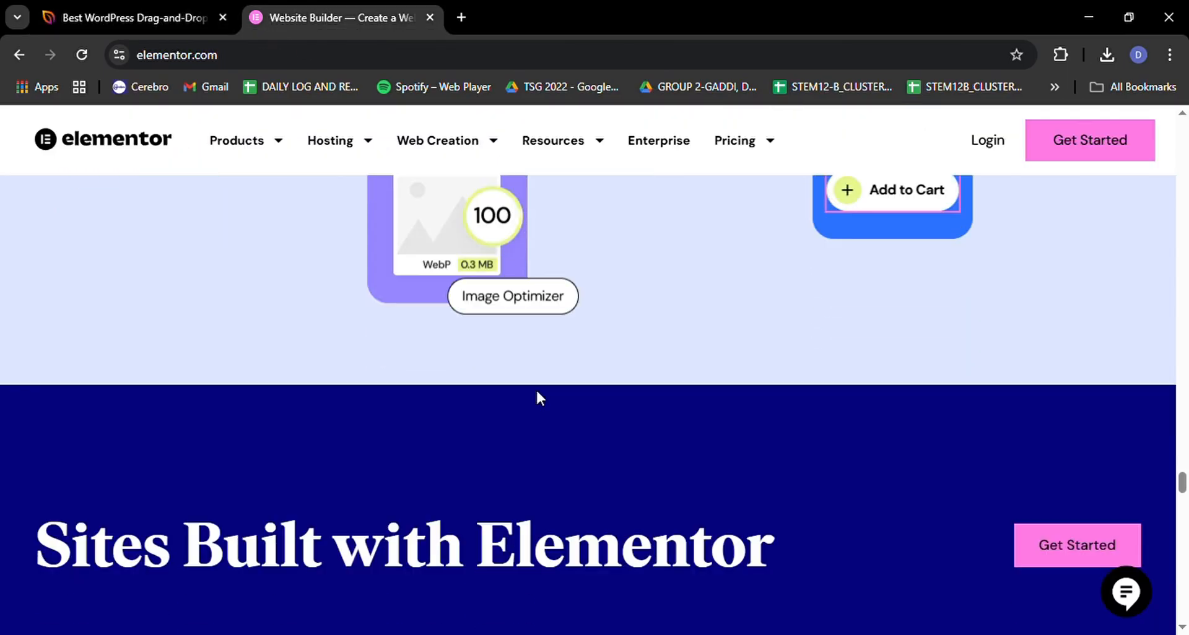
scroll(down, 3)
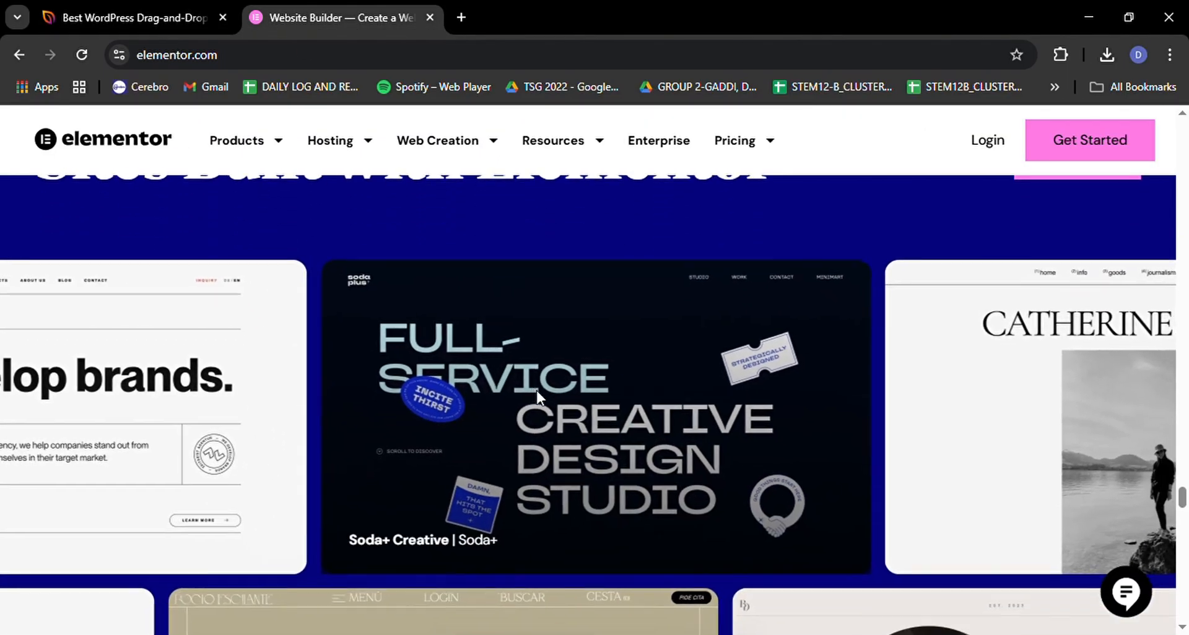
scroll(down, 3)
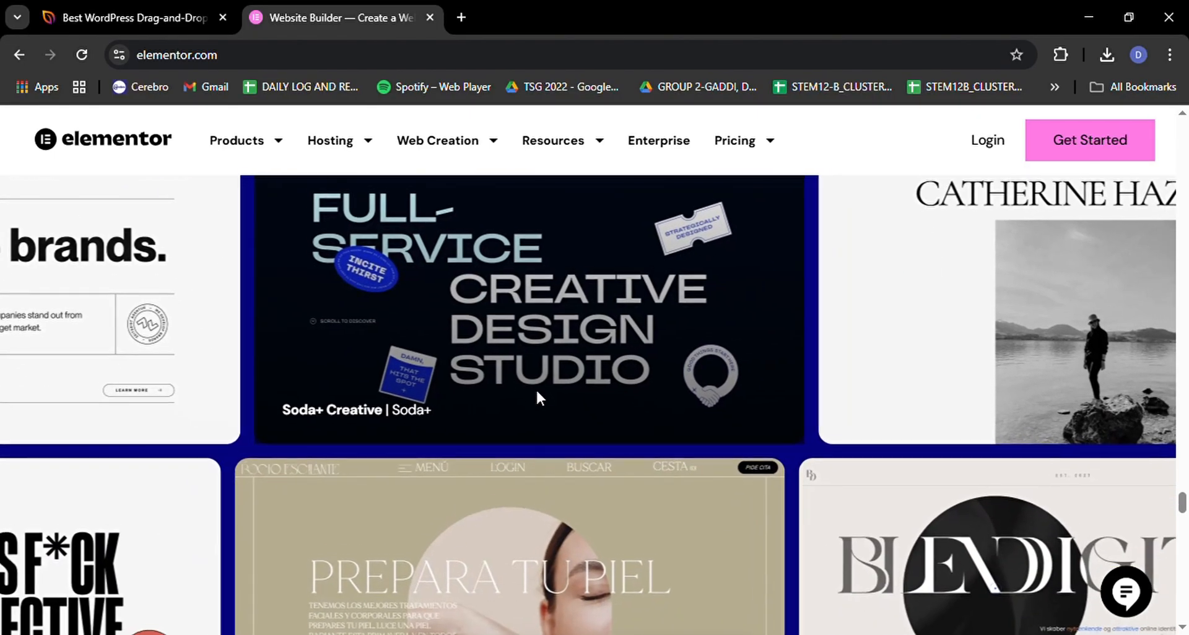
scroll(down, 3)
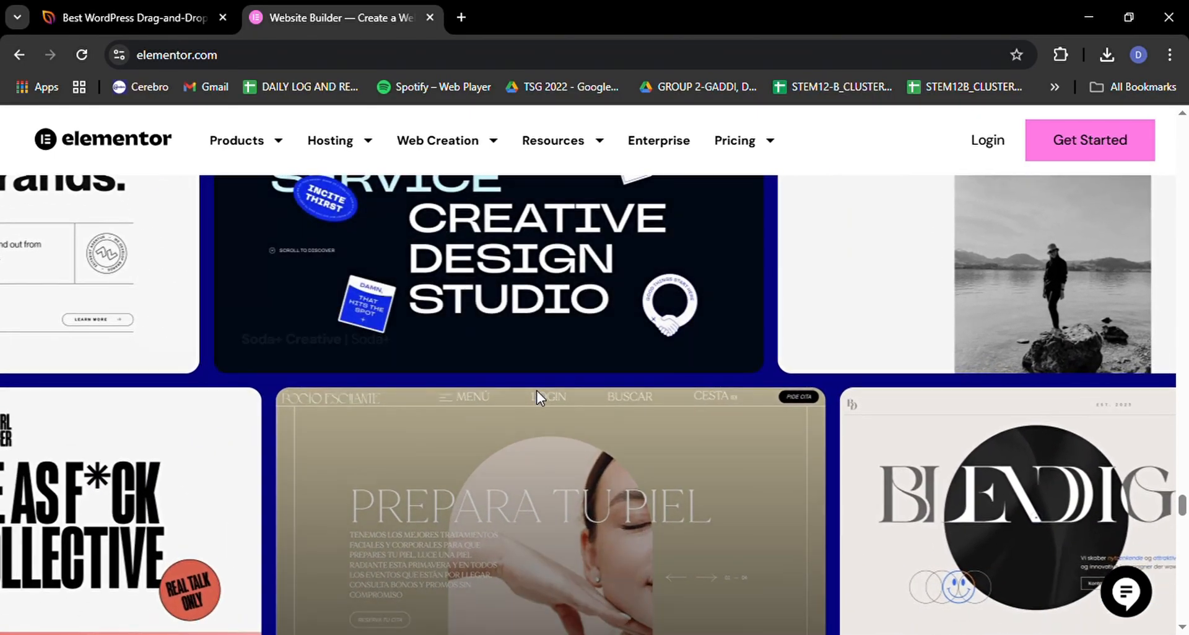
scroll(down, 3)
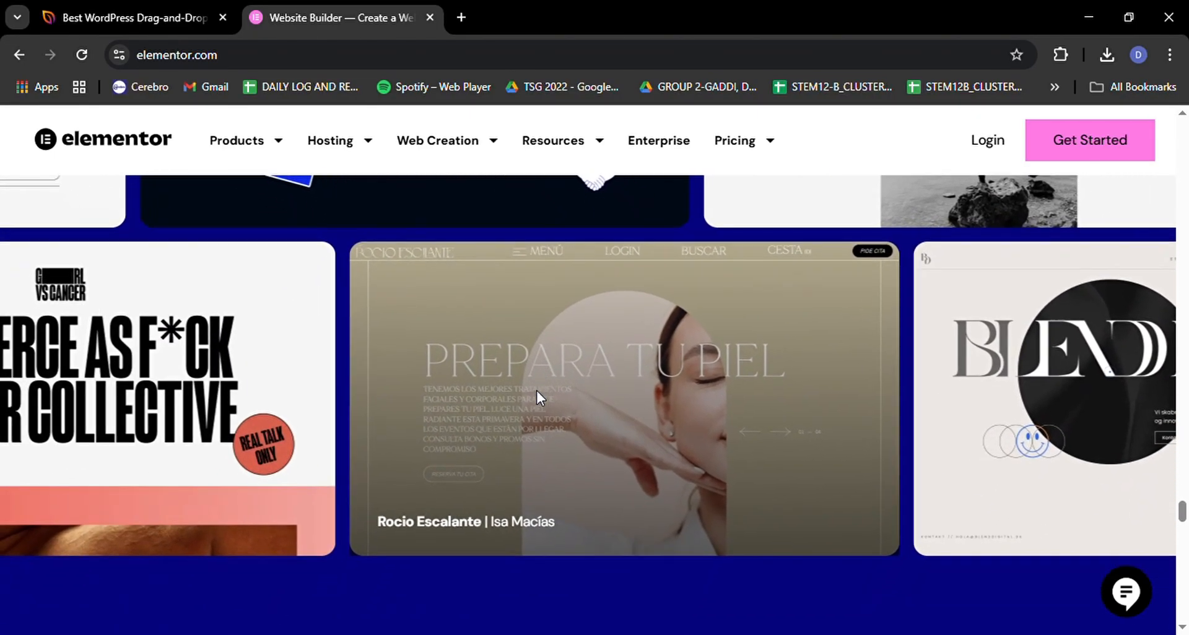
scroll(up, 3)
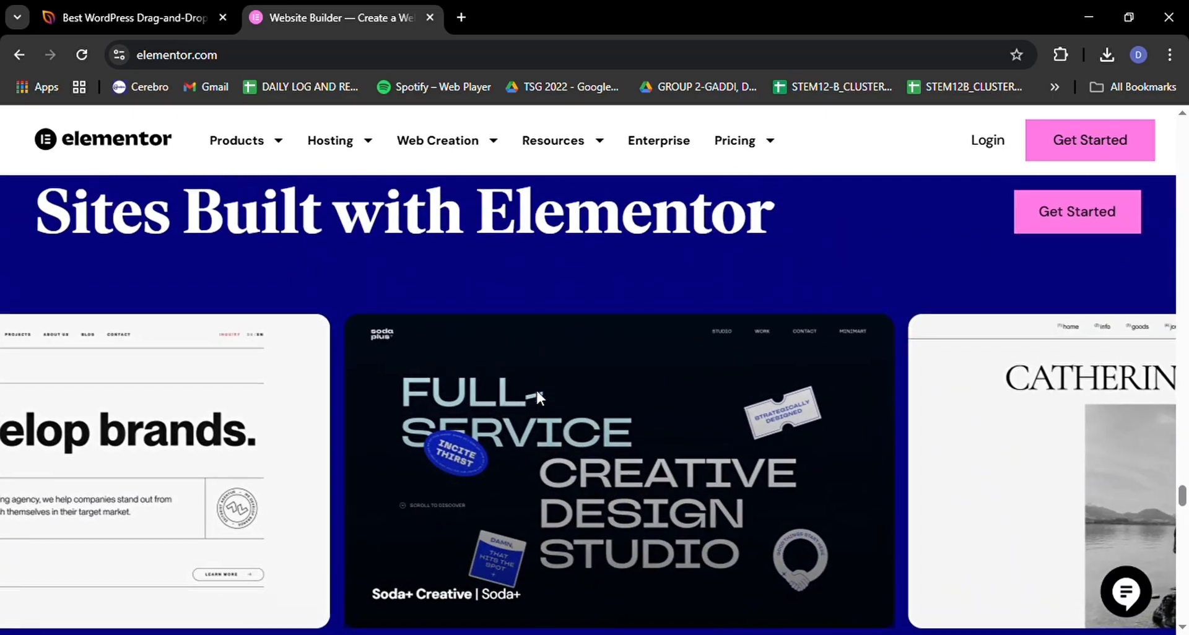
scroll(down, 3)
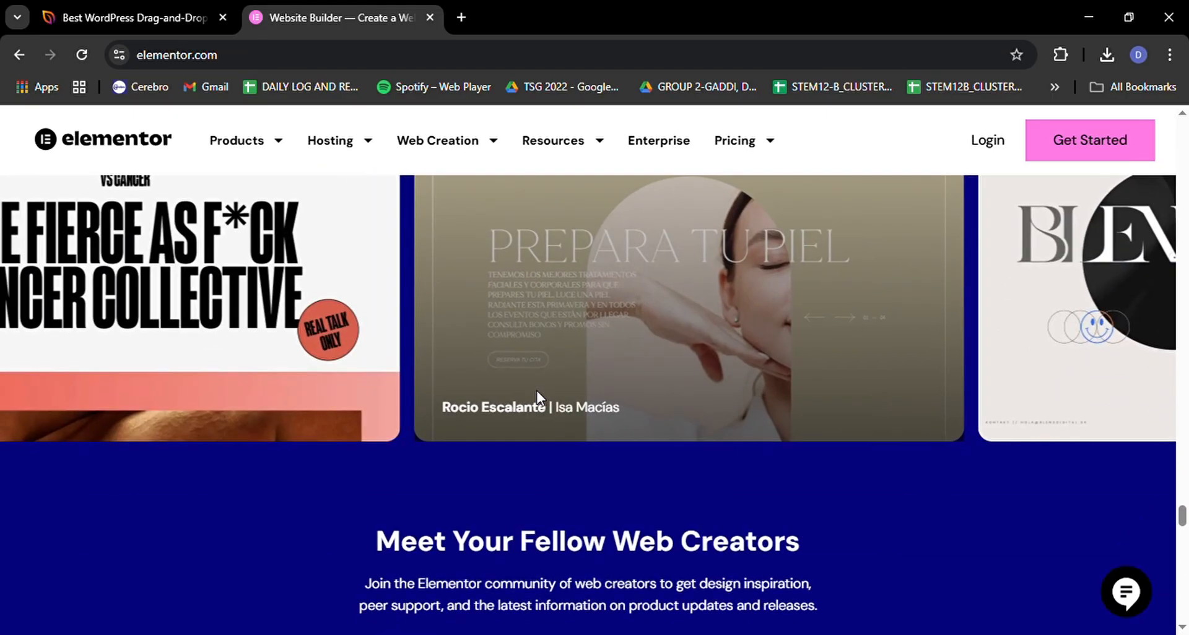
scroll(down, 3)
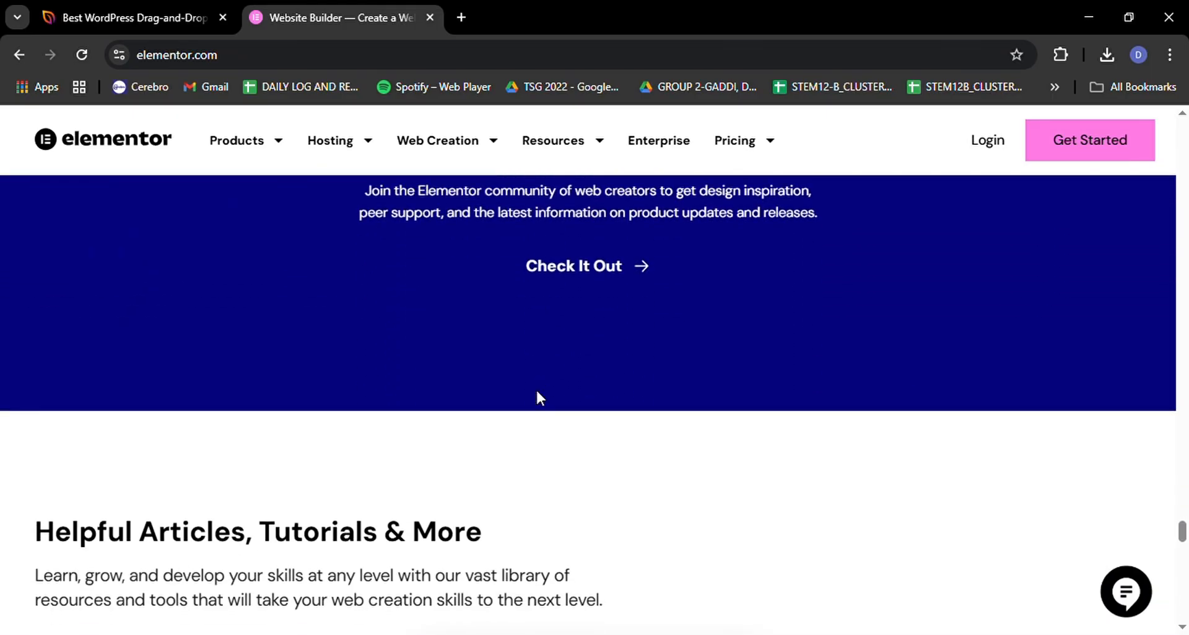
scroll(down, 3)
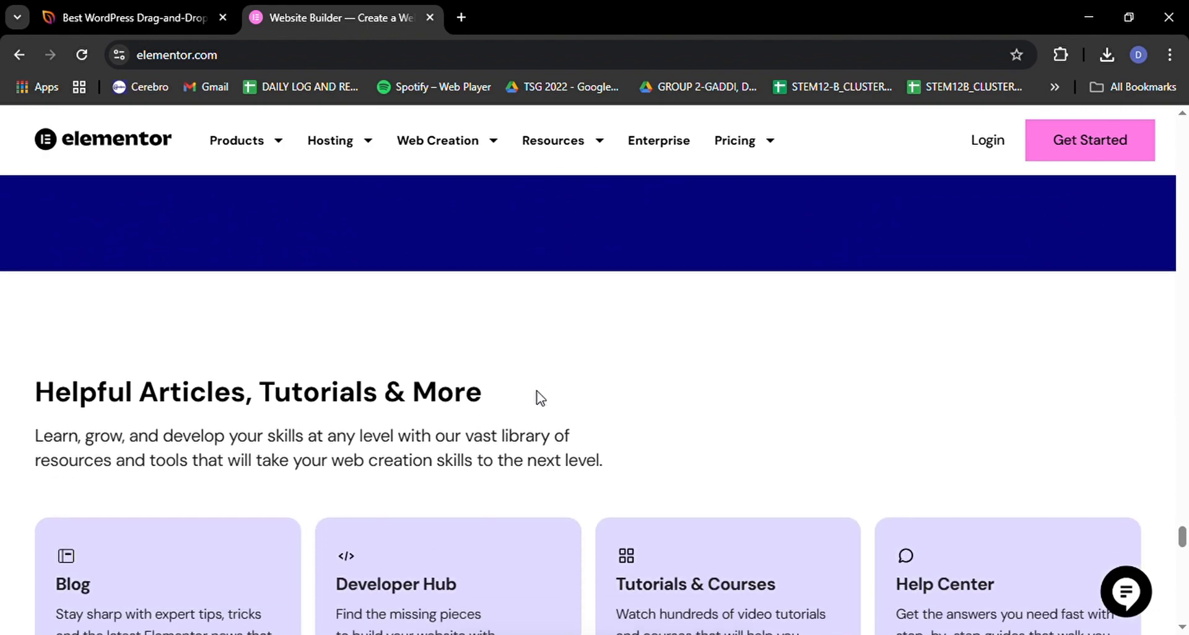
scroll(down, 3)
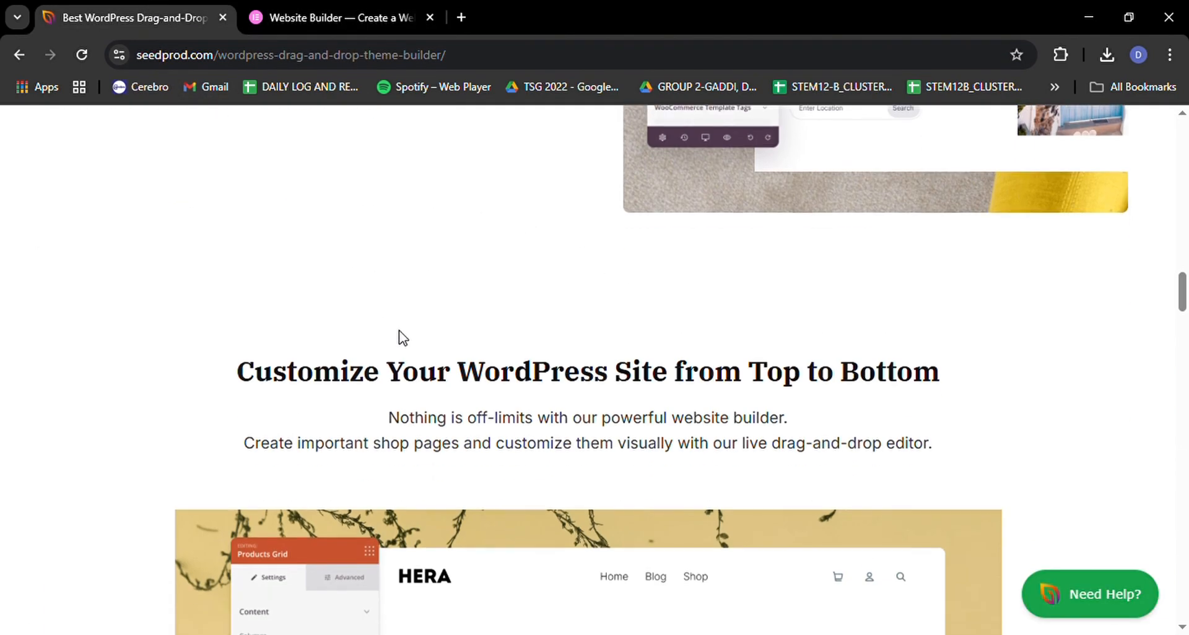
Scroll SeedProd's Drag-and-Drop Theme Builder page down to the FAQ, then back up.
scroll(down, 3)
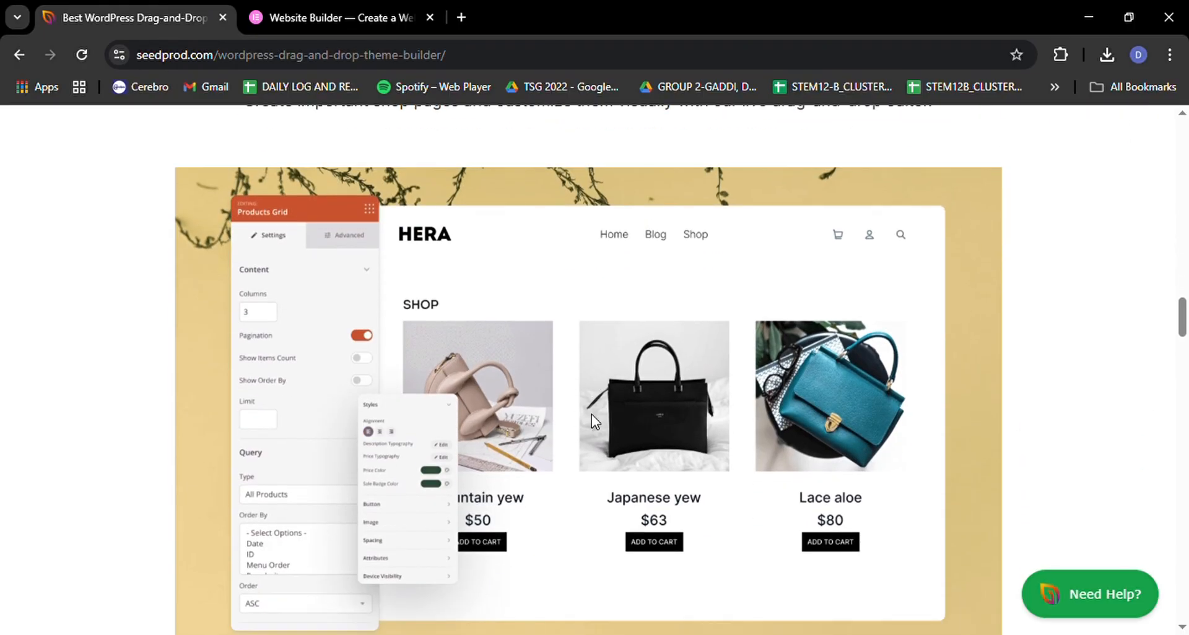
scroll(down, 3)
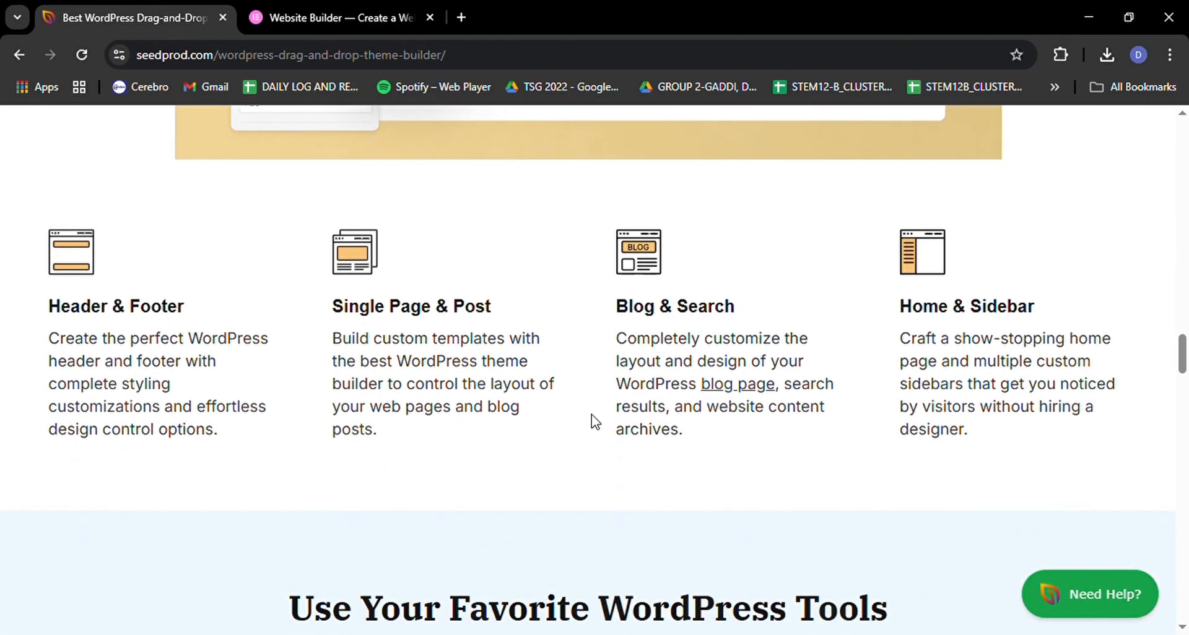
scroll(down, 3)
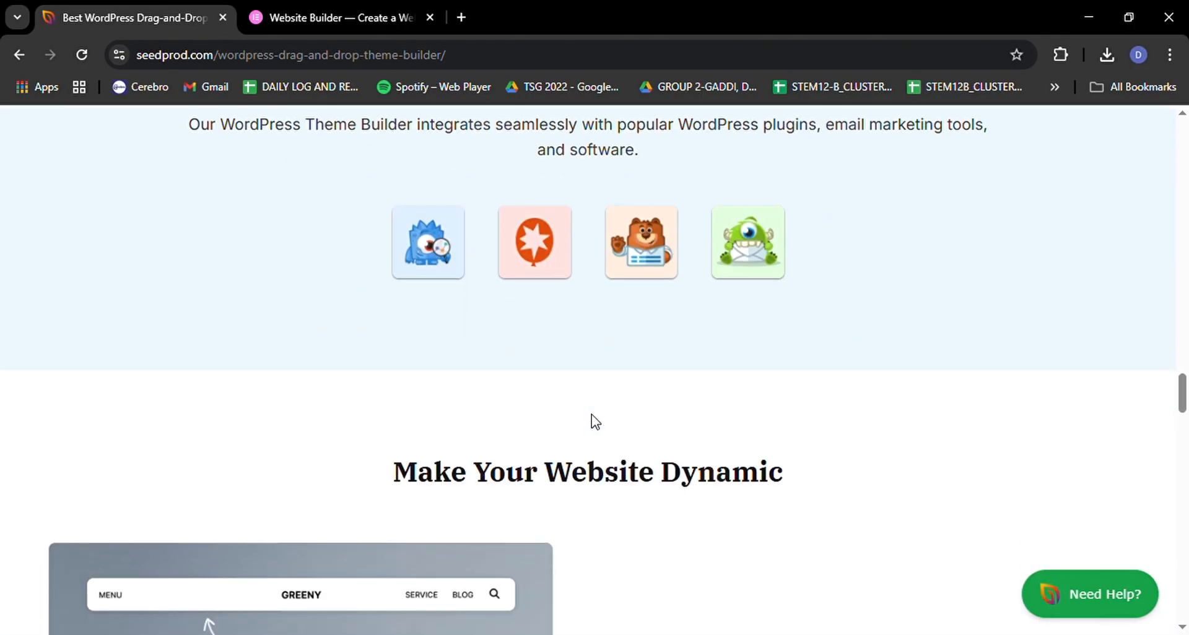
scroll(down, 3)
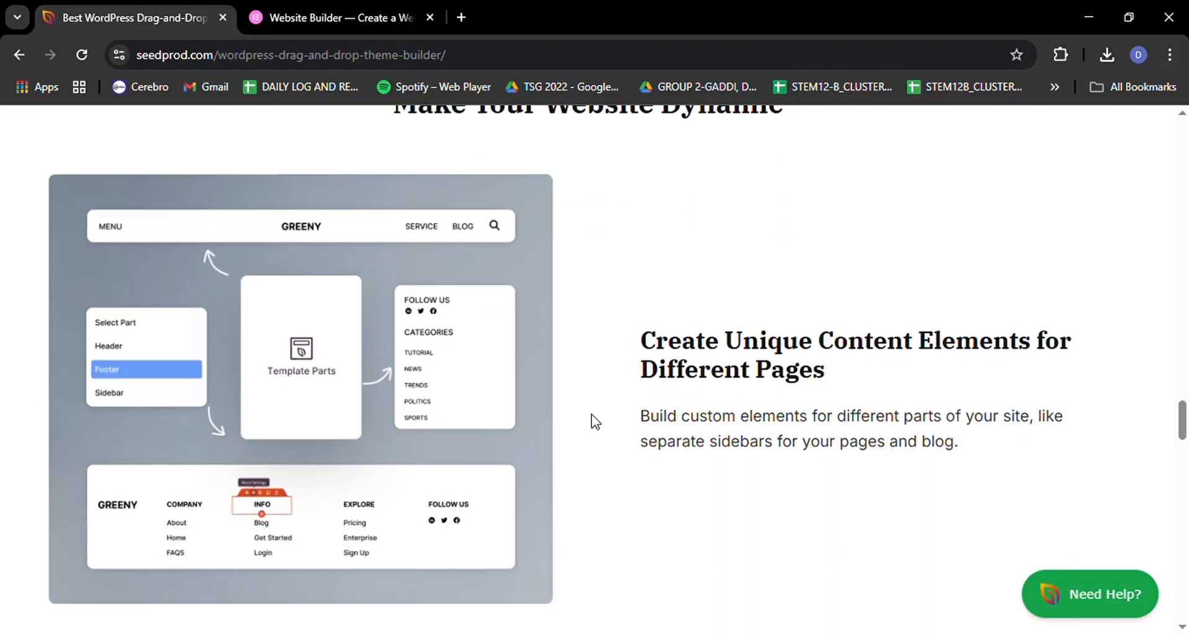
scroll(down, 3)
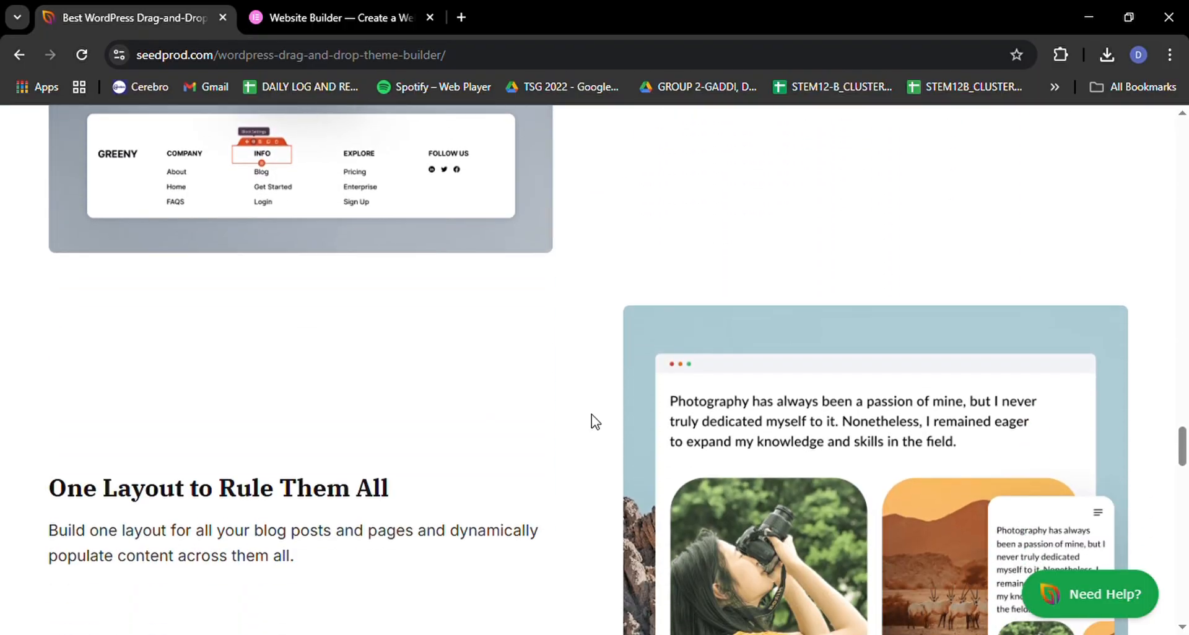
scroll(down, 3)
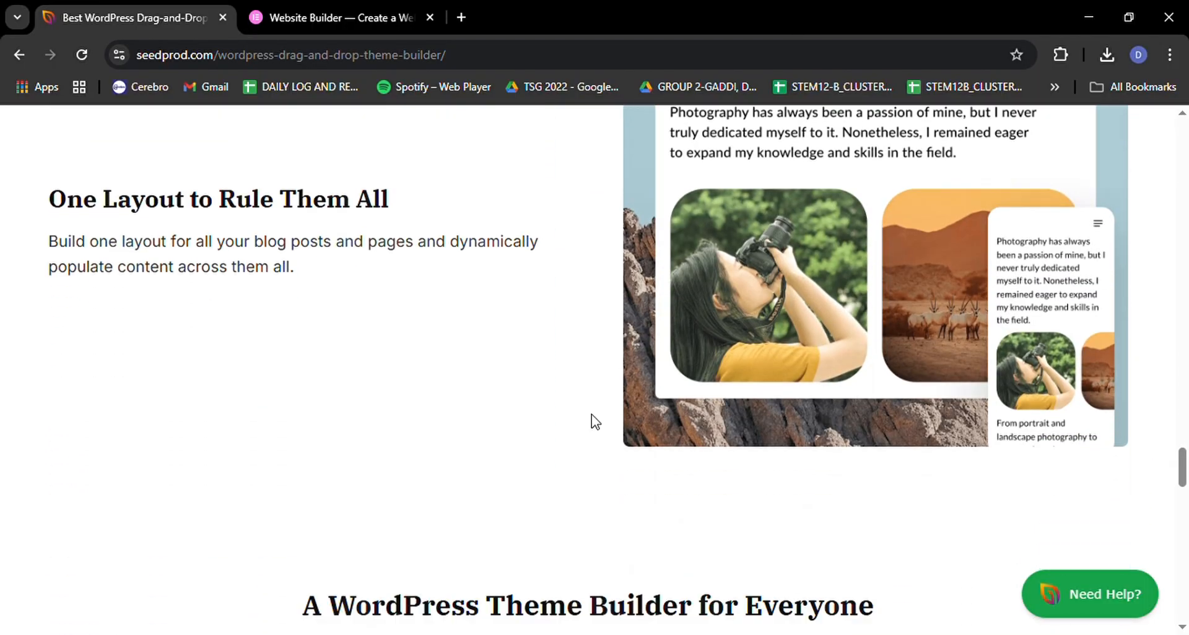
scroll(down, 3)
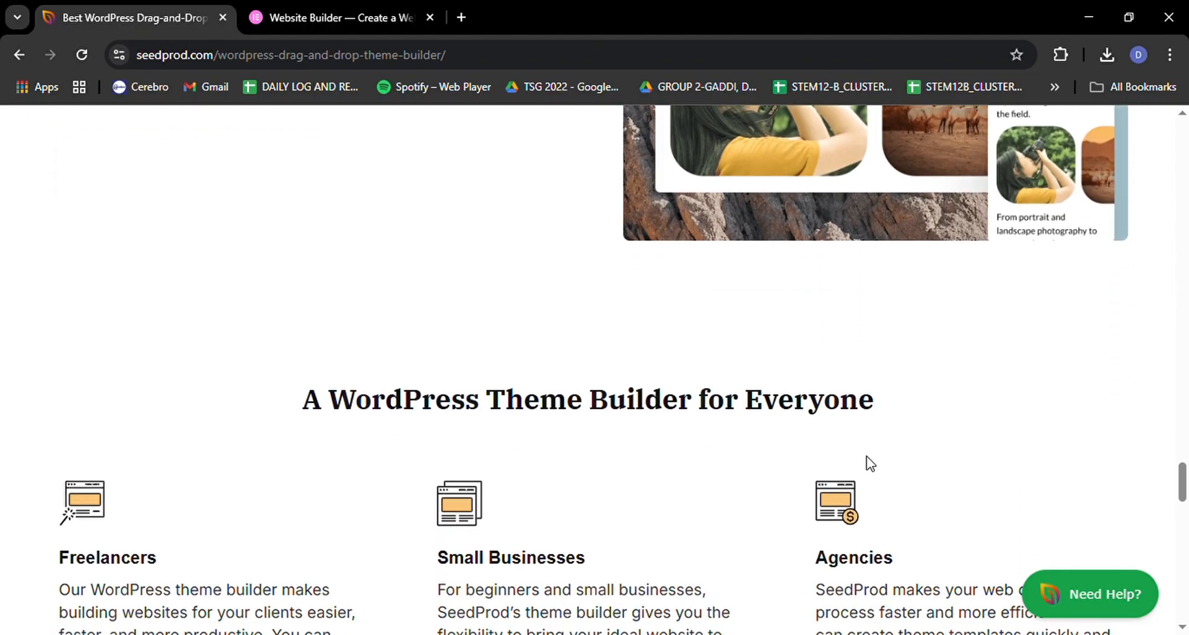
scroll(down, 3)
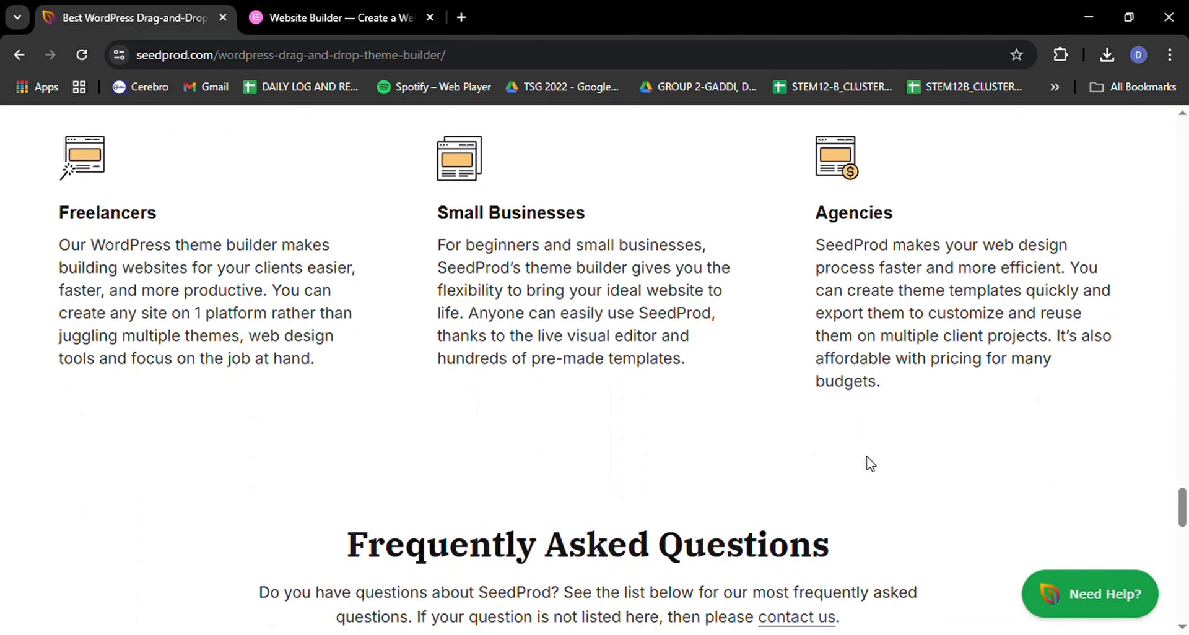
scroll(down, 3)
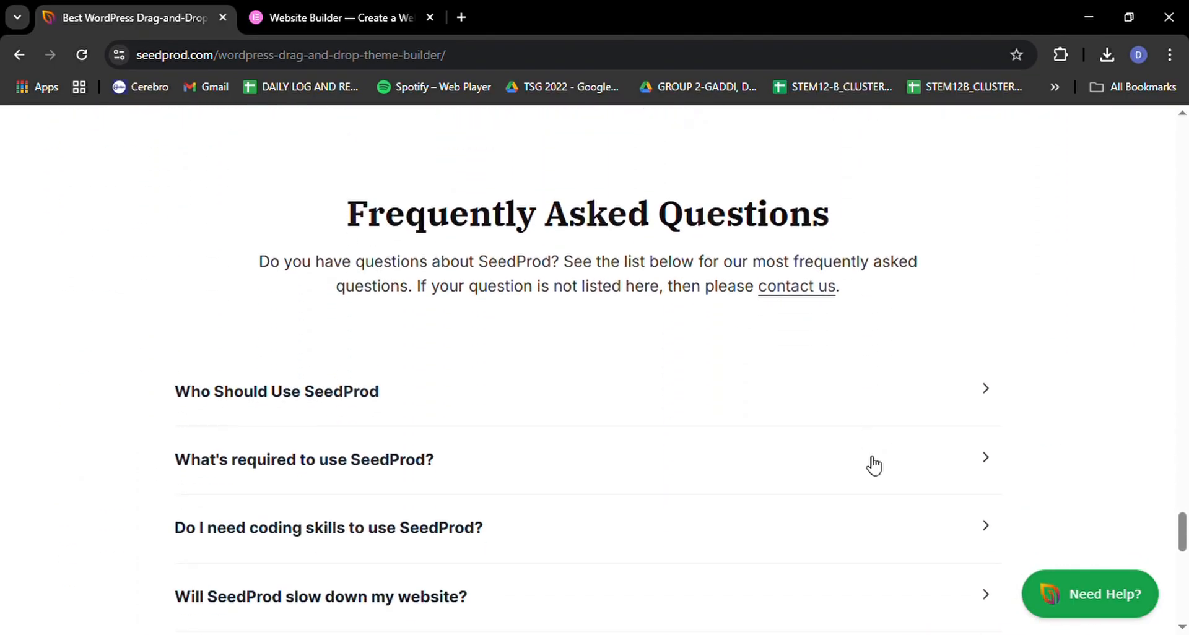
scroll(up, 3)
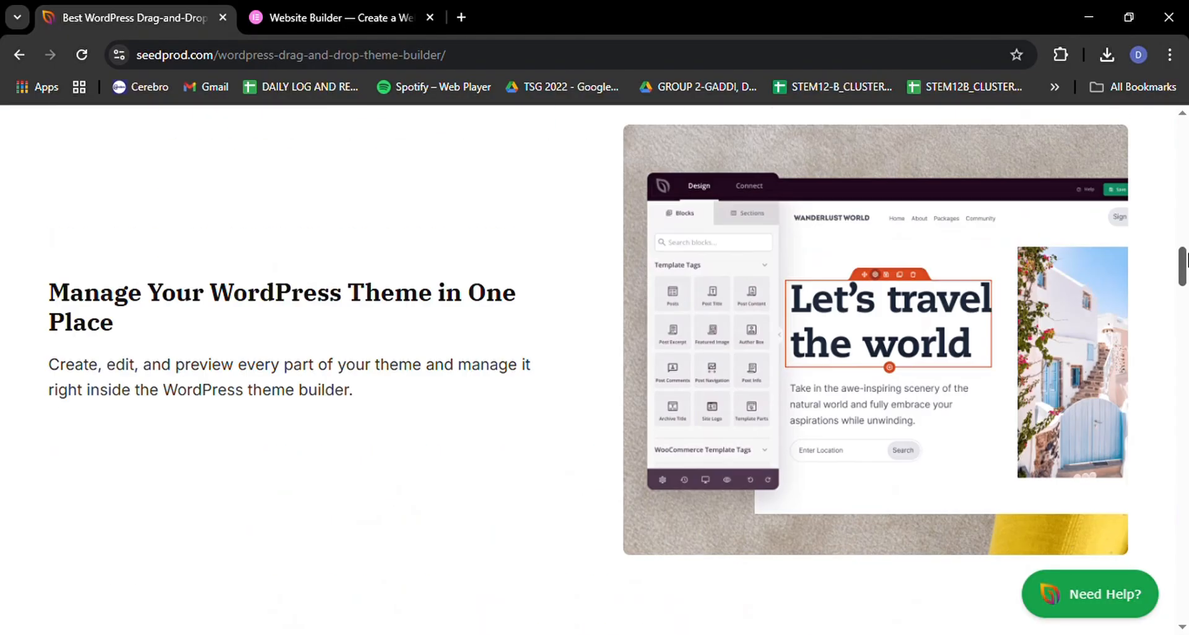
scroll(up, 3)
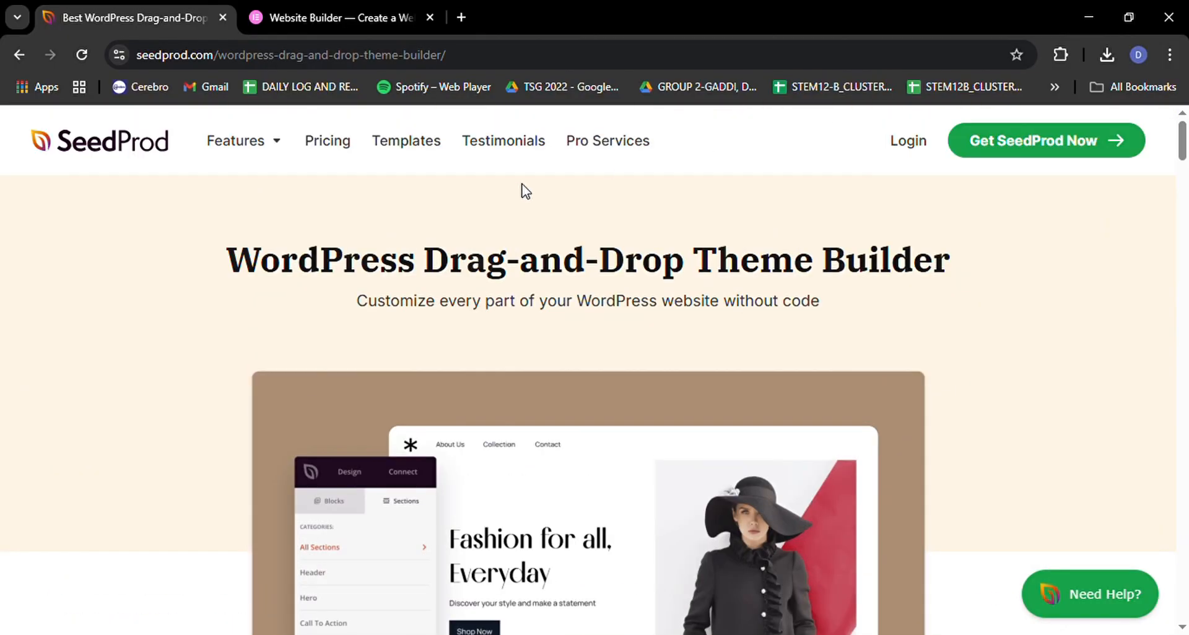
In the Elementor tab, reach Products > Hosting and view the Lite, Basic, Business and Grow prices.
click(340, 17)
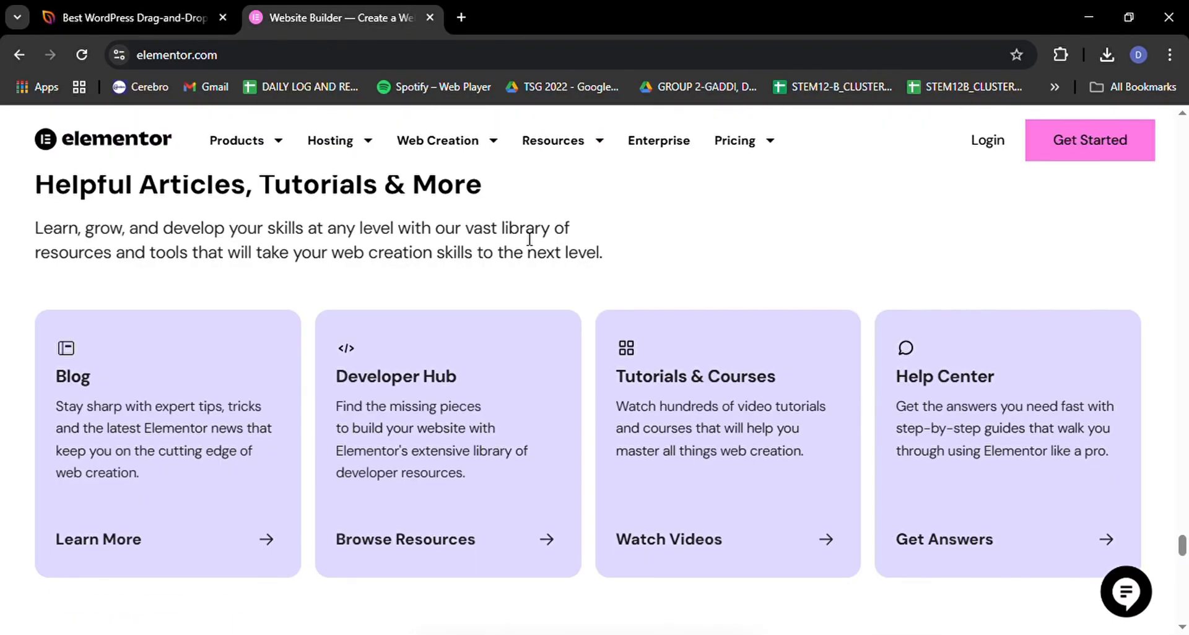
click(236, 141)
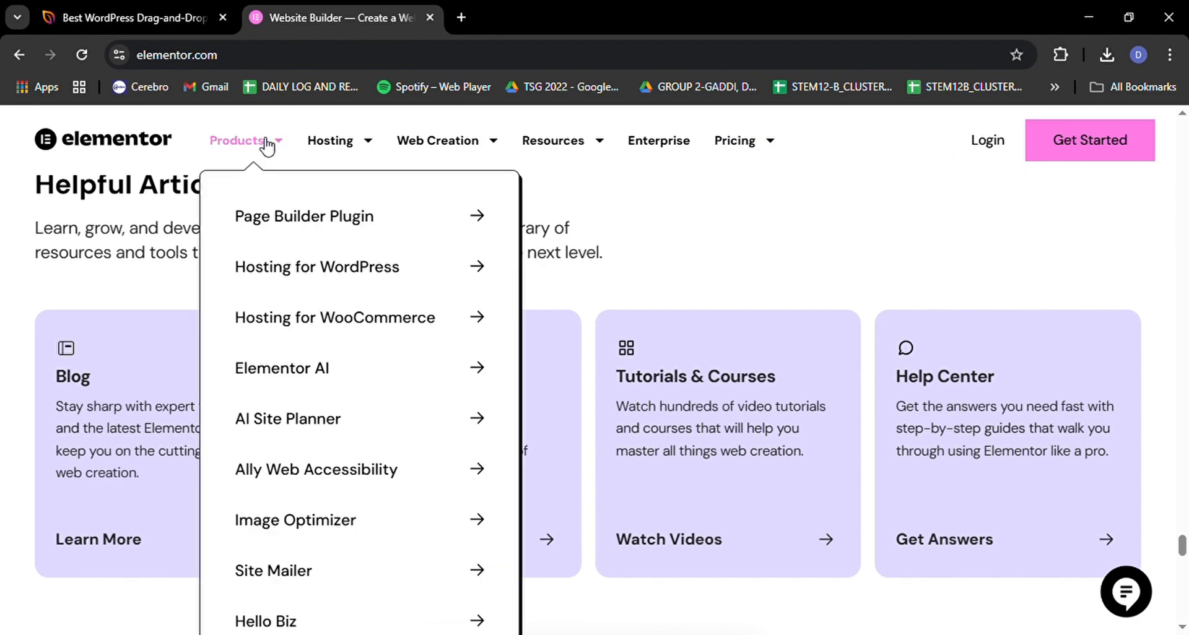
mouse_move(312, 275)
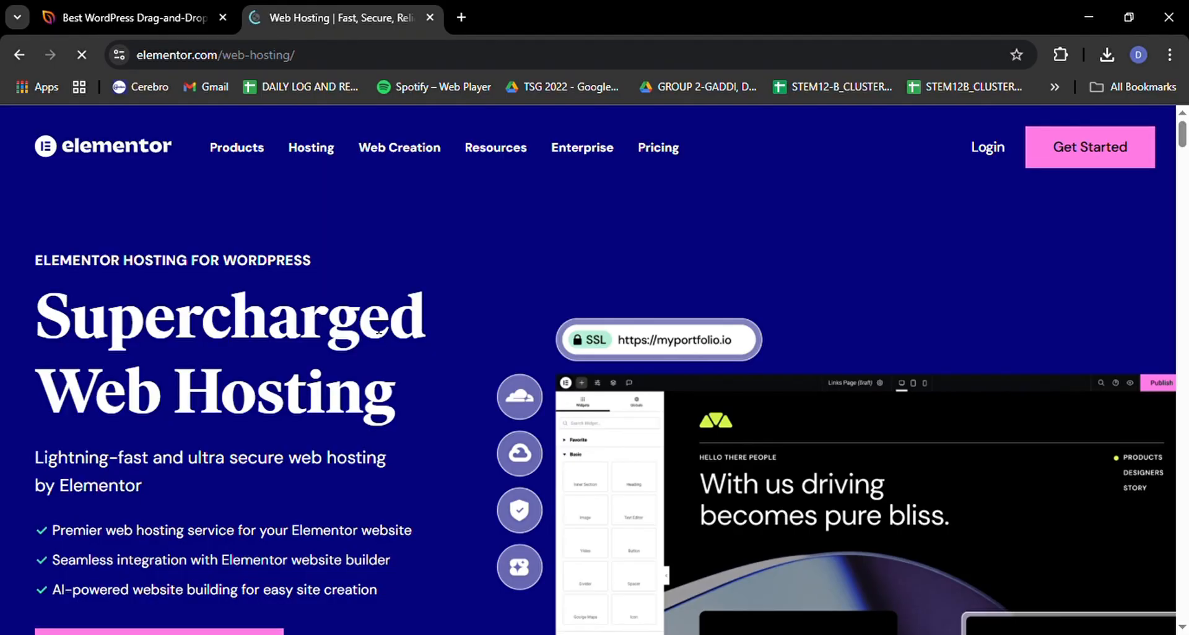
scroll(down, 3)
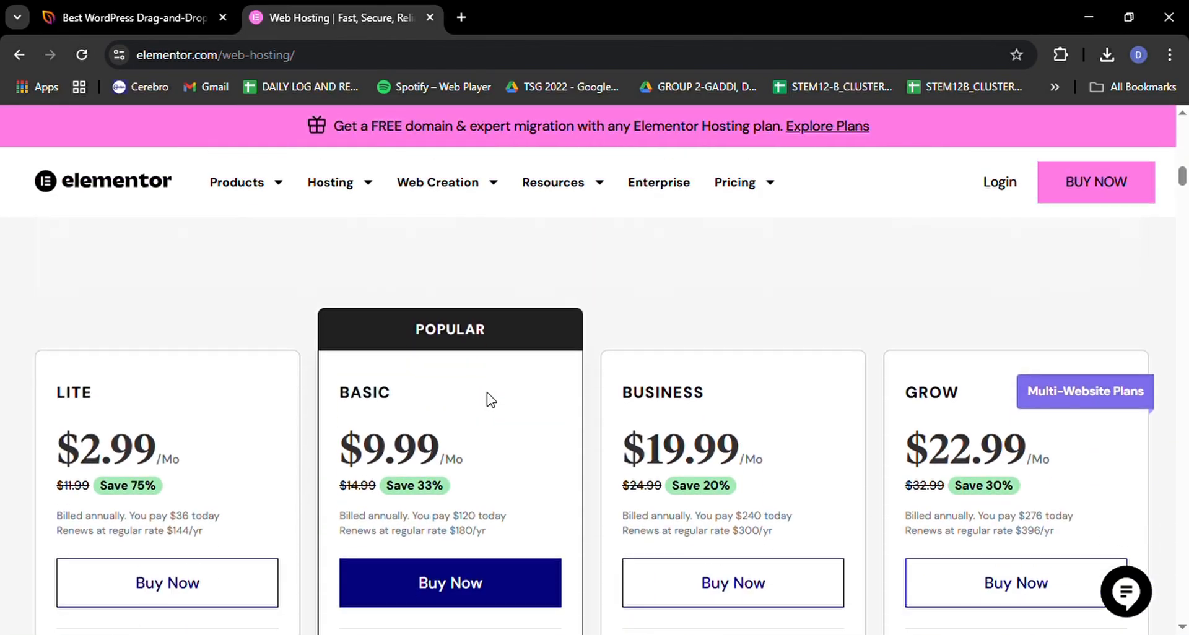
click(237, 182)
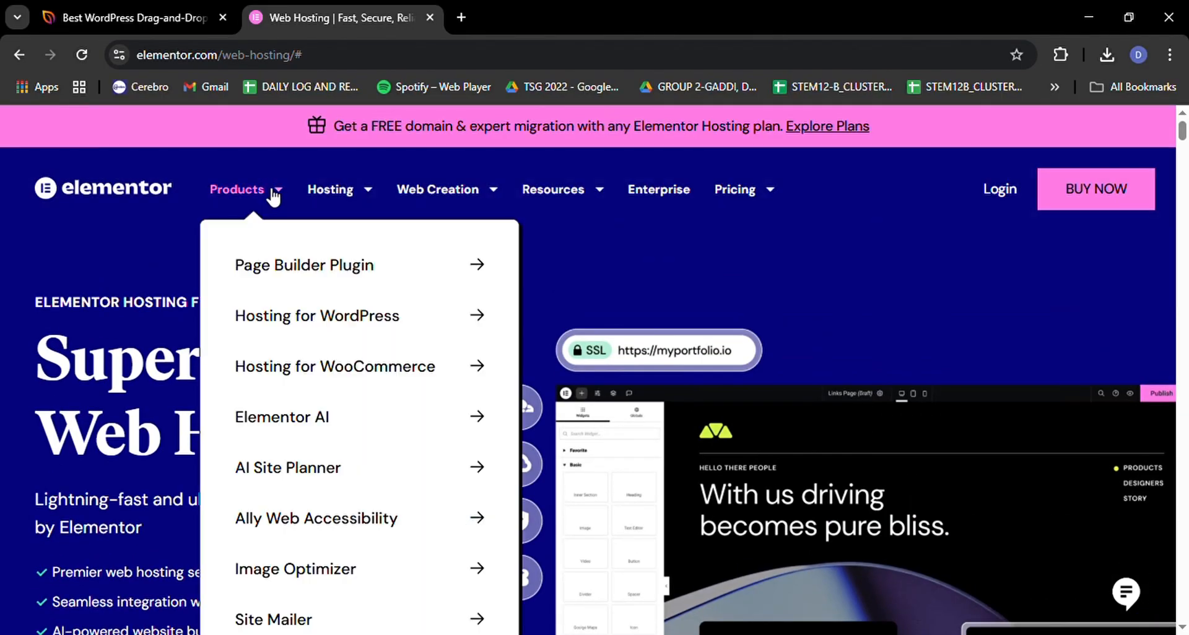
mouse_move(446, 328)
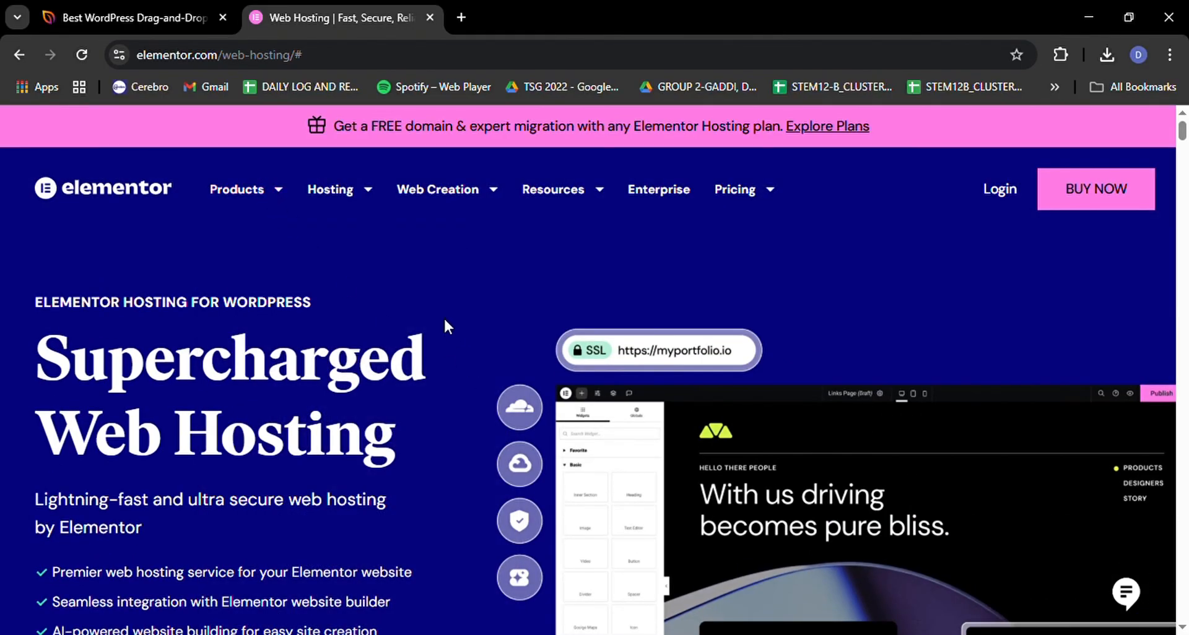
Open Elementor's Hosting for WordPress page and scroll through its plan cards.
scroll(down, 3)
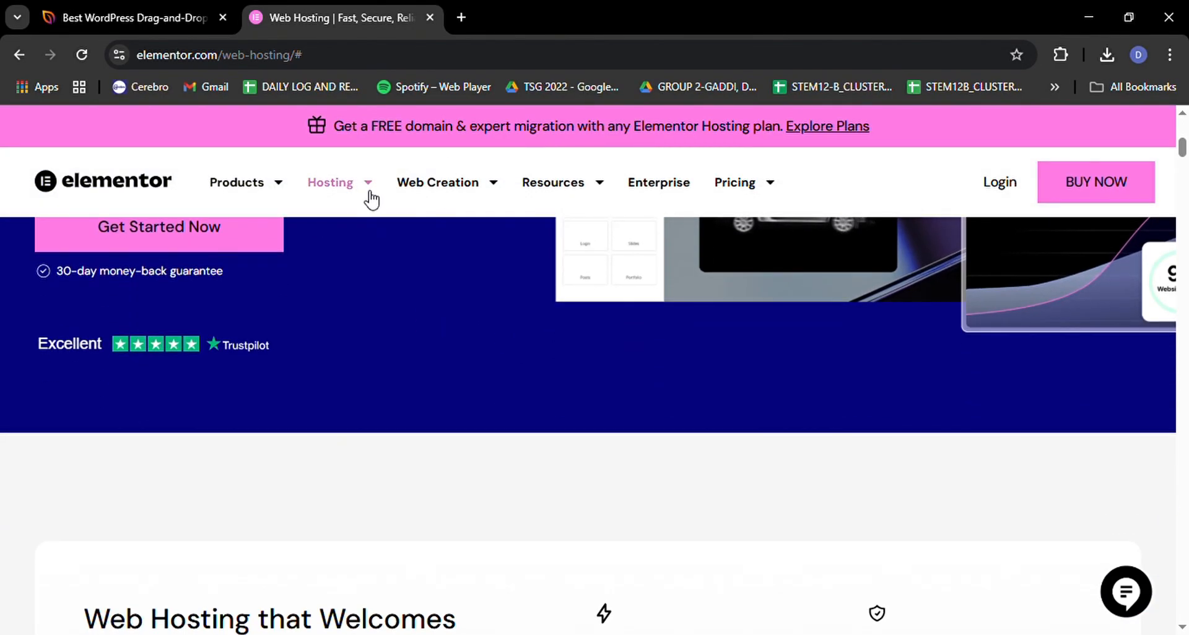
click(329, 182)
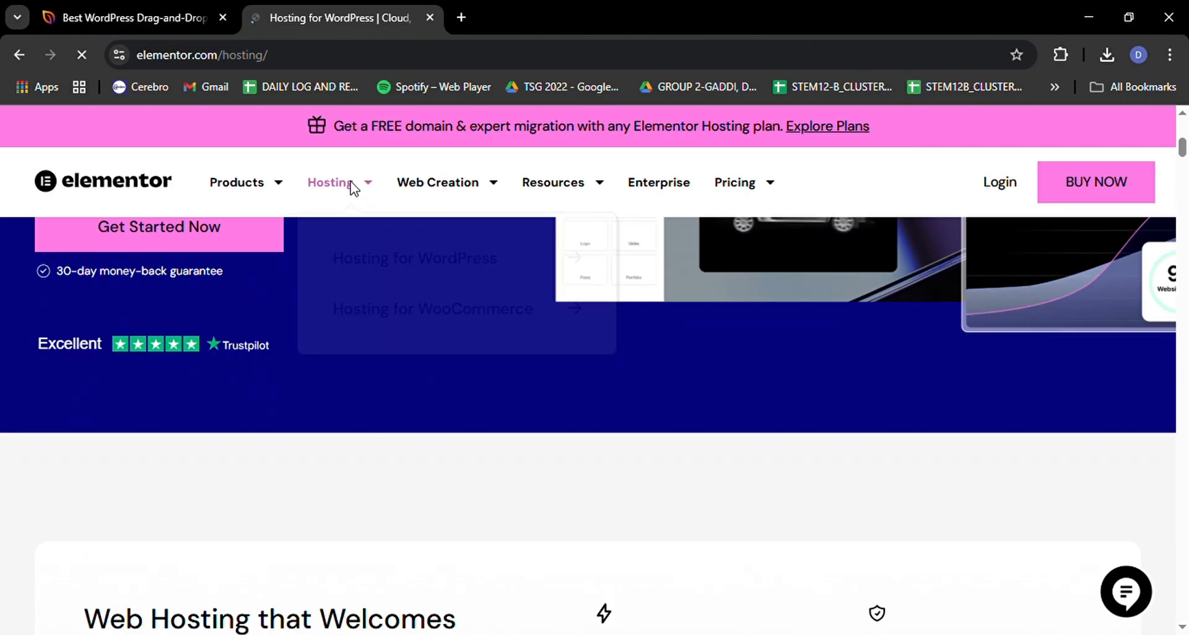
scroll(up, 3)
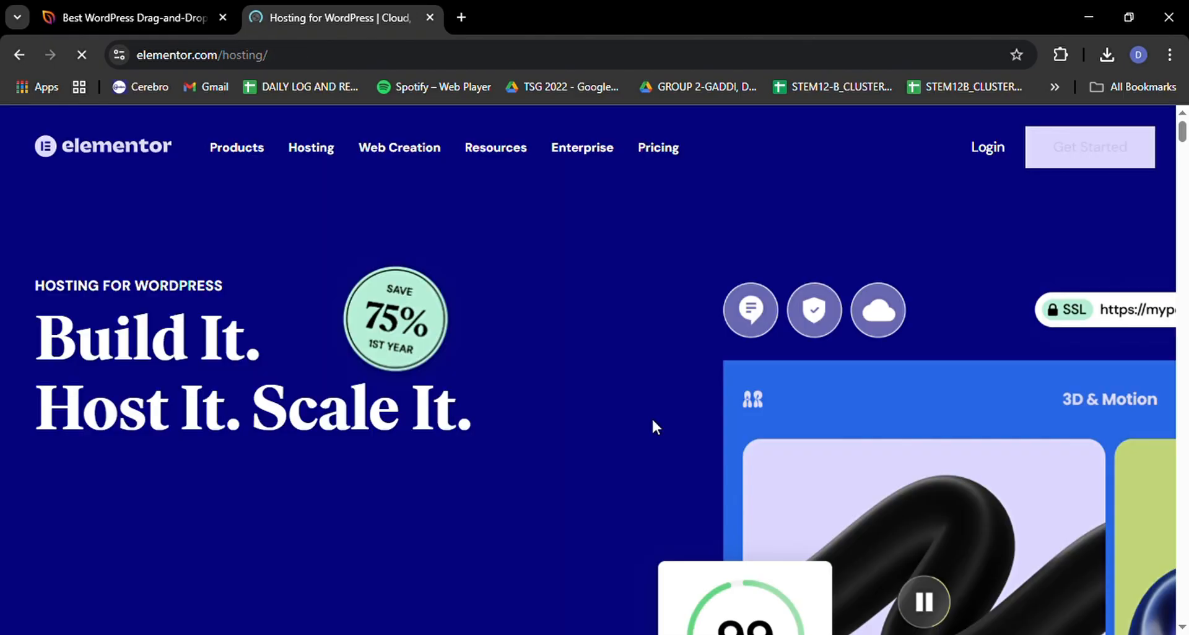
scroll(down, 3)
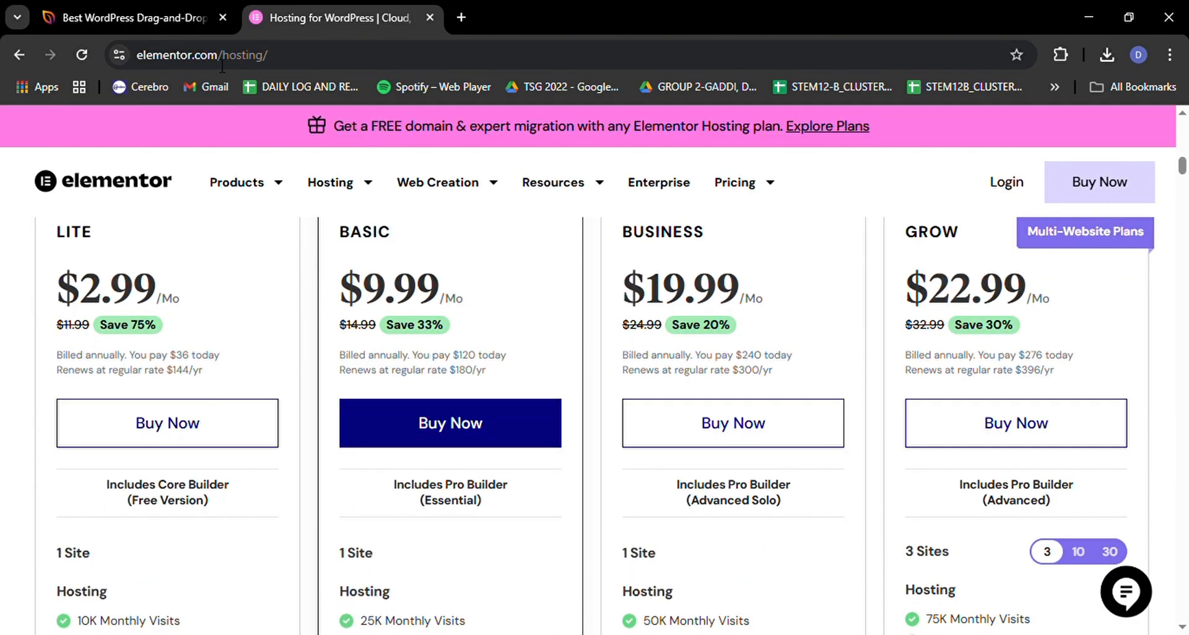
Scroll the plan features down to See Full Comparison, then return to SeedProd's pricing page.
click(130, 17)
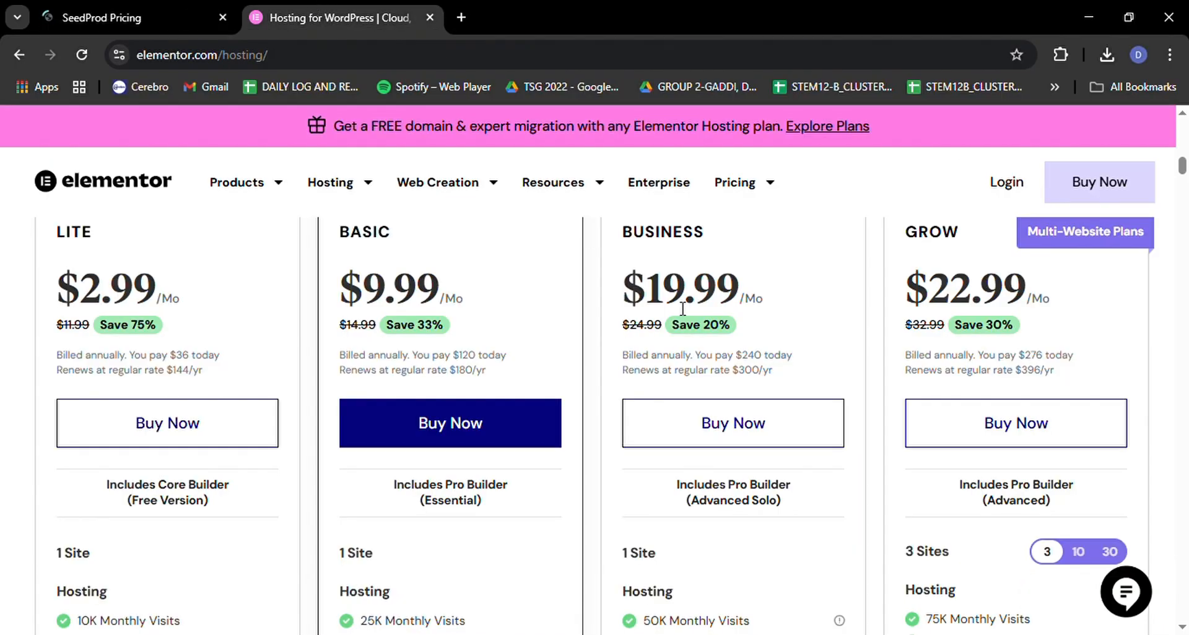
scroll(down, 3)
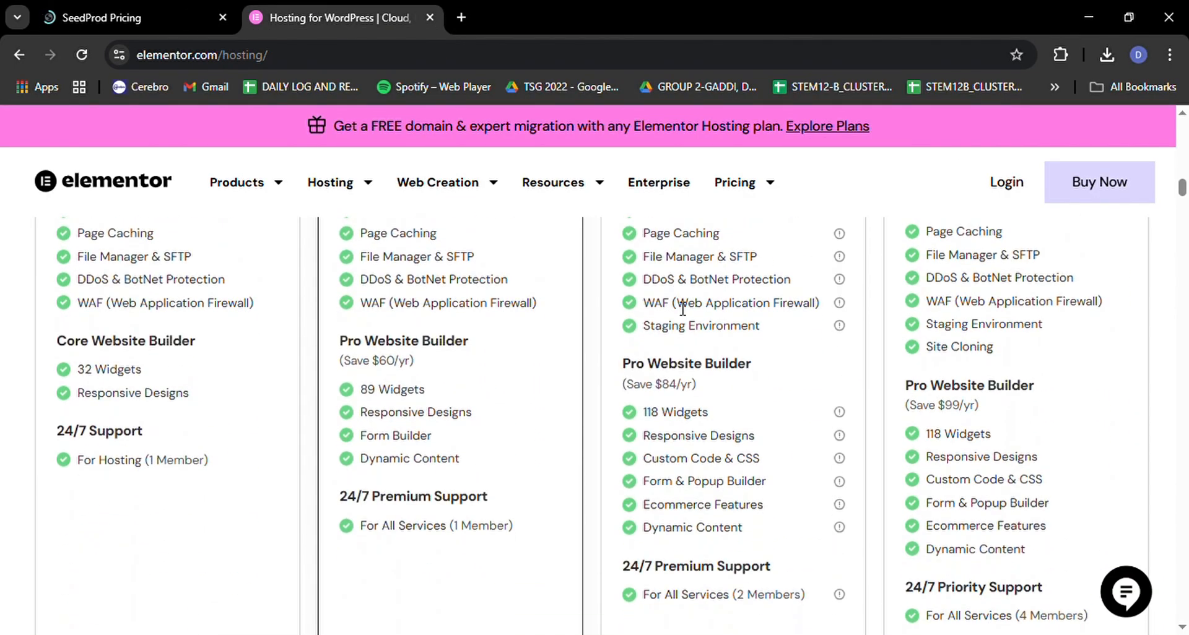
scroll(down, 3)
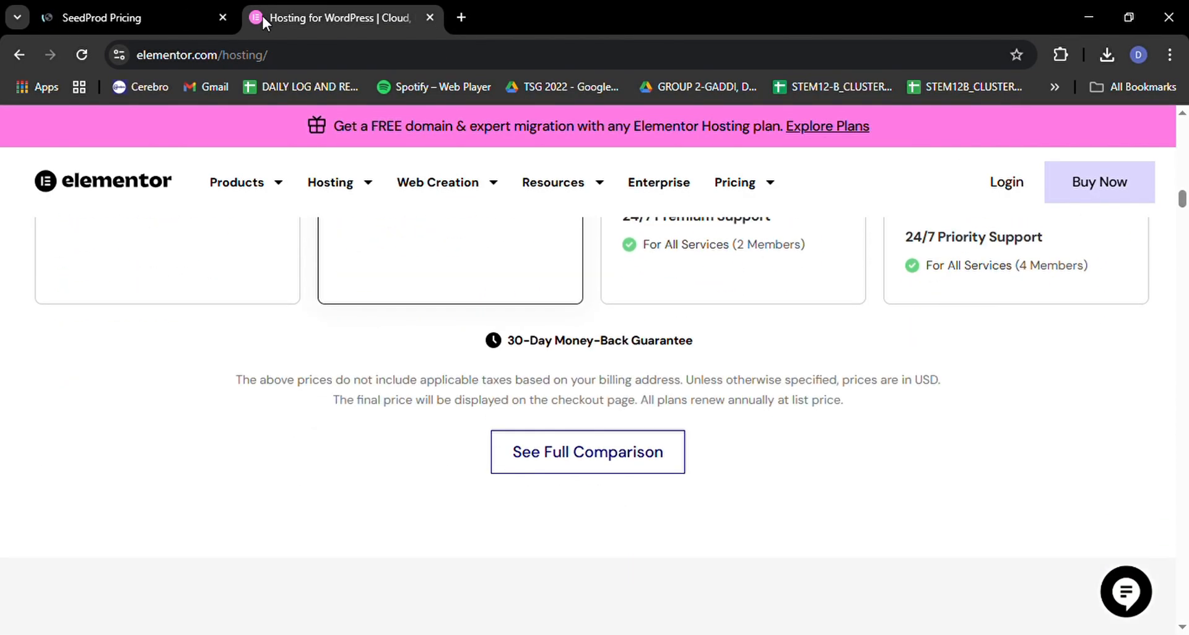
click(112, 17)
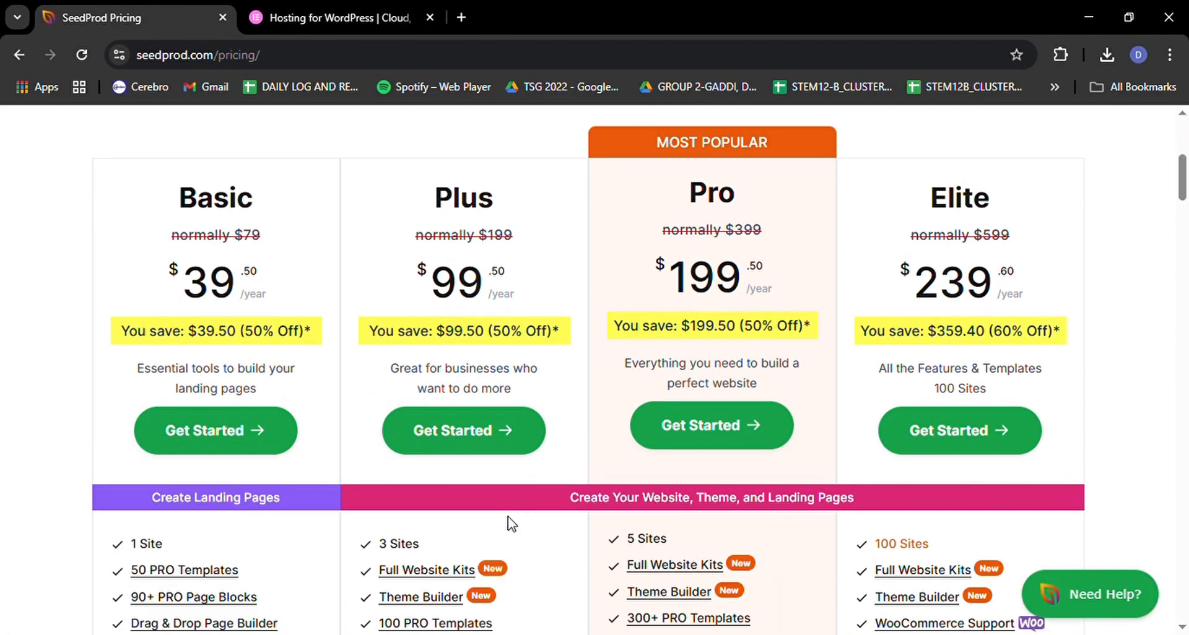
Scroll through the feature lists of SeedProd's Basic, Plus, Pro and Elite plans.
scroll(down, 3)
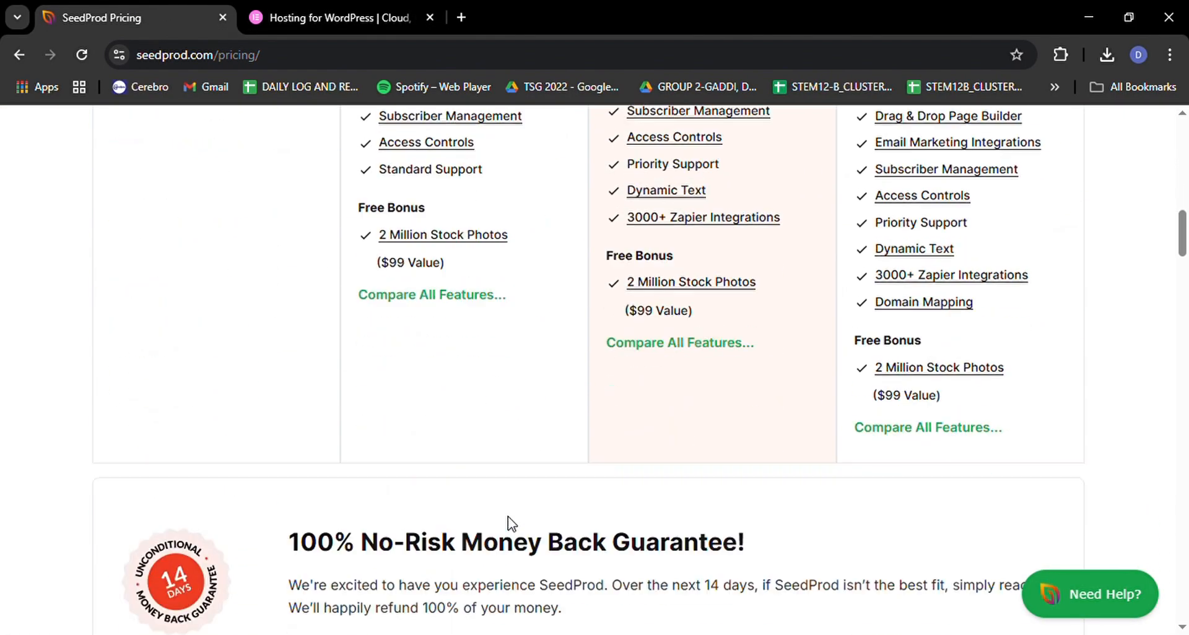
scroll(up, 3)
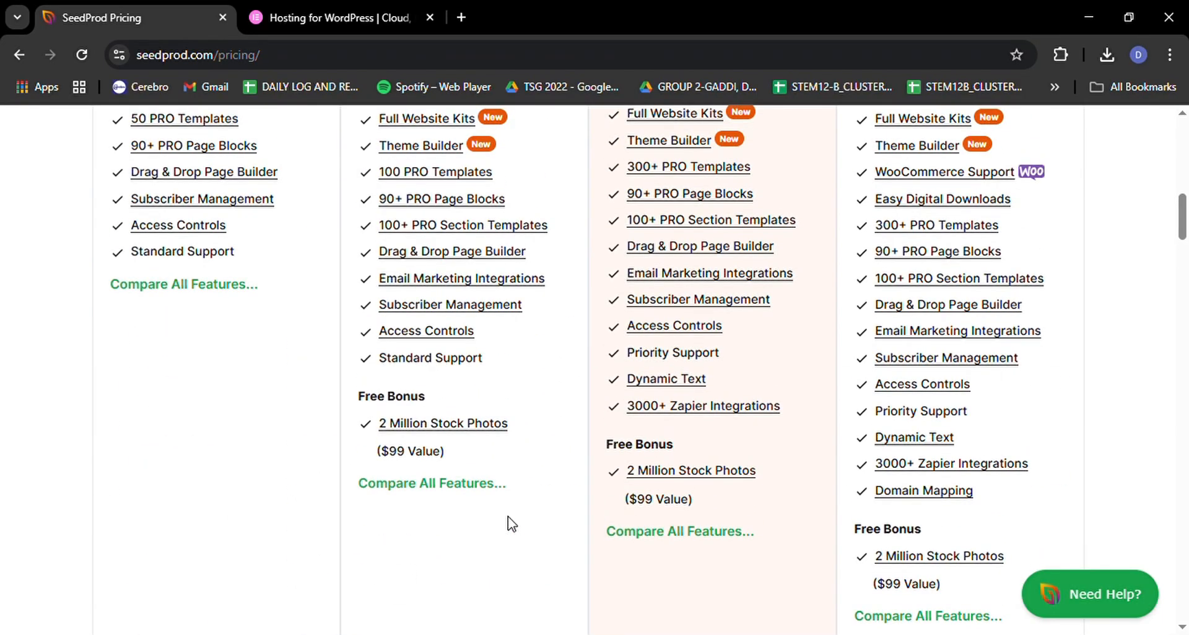
scroll(up, 3)
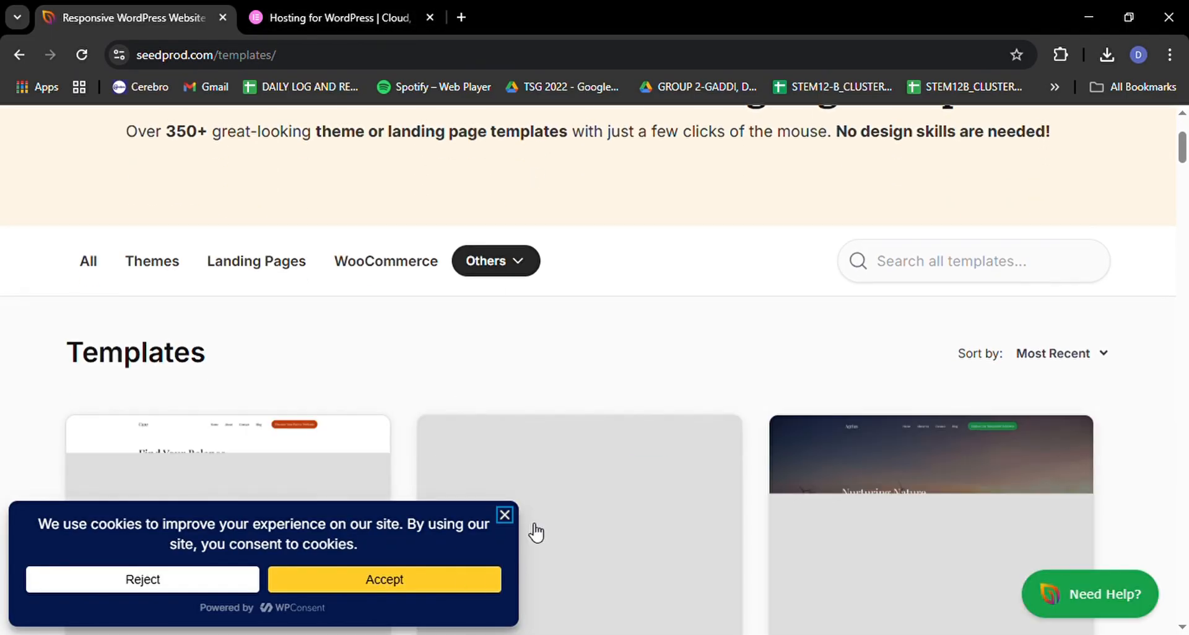
Dismiss the cookie notice and scroll past AI themes like Cure, GreenEdge, Mentora, Paintly and Bento.
click(504, 515)
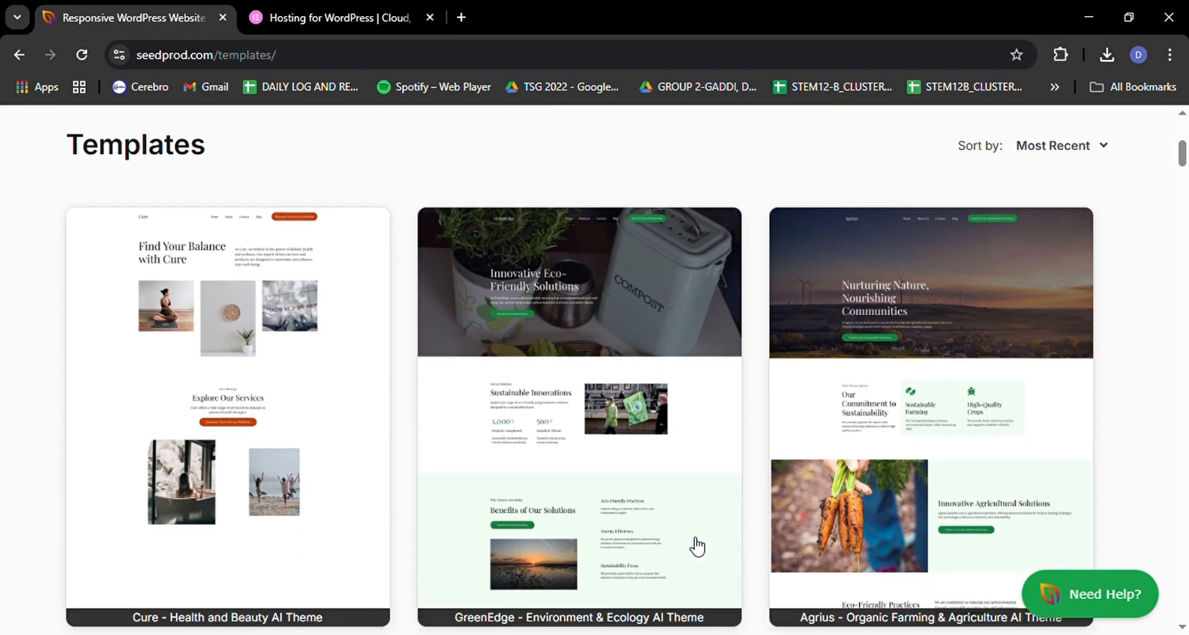
scroll(down, 3)
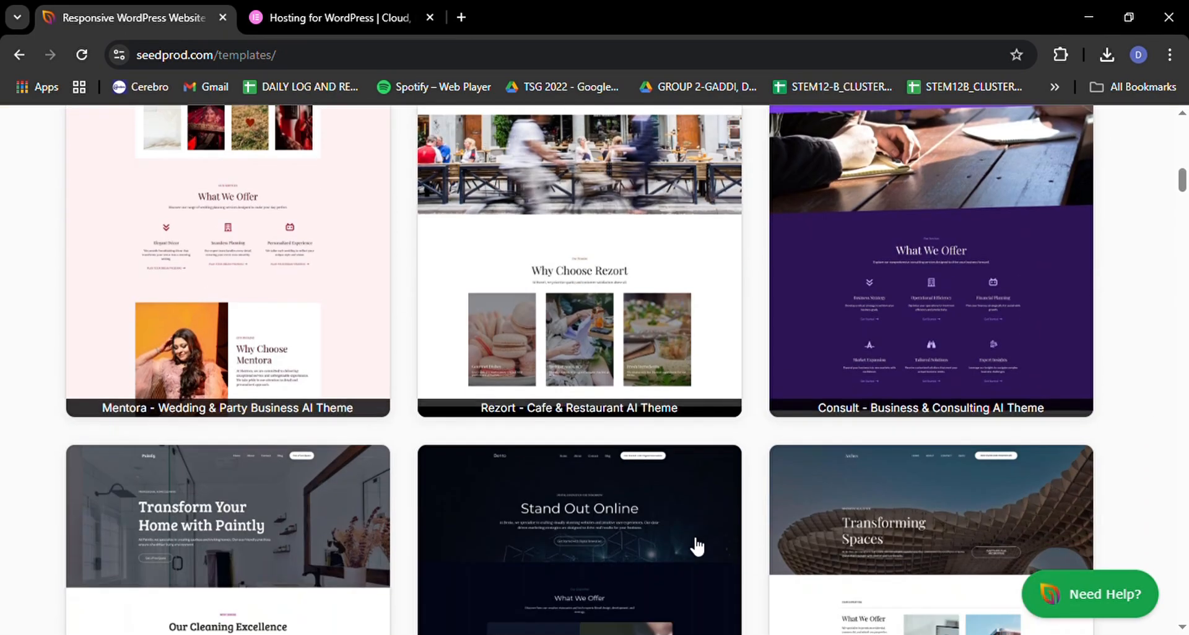
scroll(down, 3)
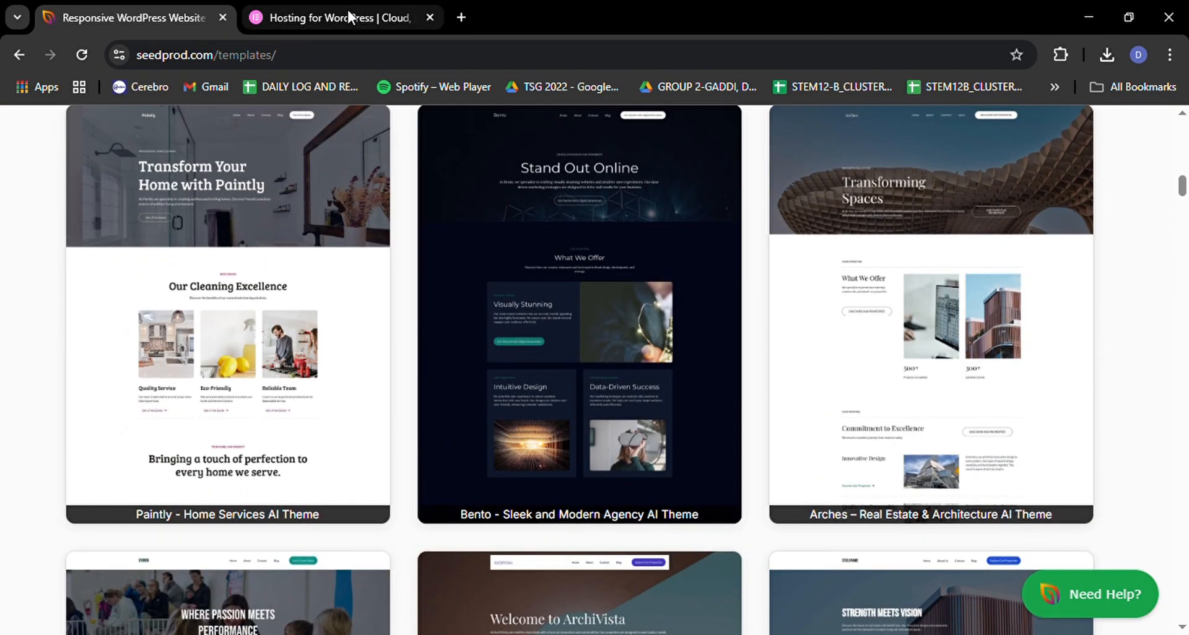
On Elementor's WordPress Website Designer page, watch the editor demo resizing an image.
click(339, 16)
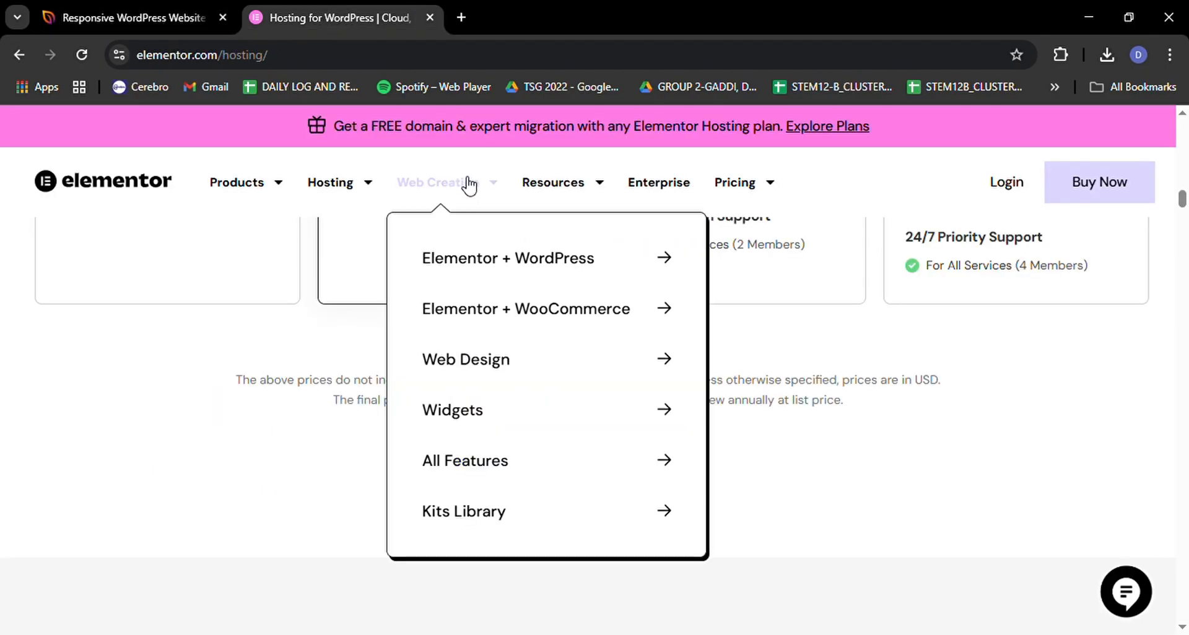
mouse_move(561, 192)
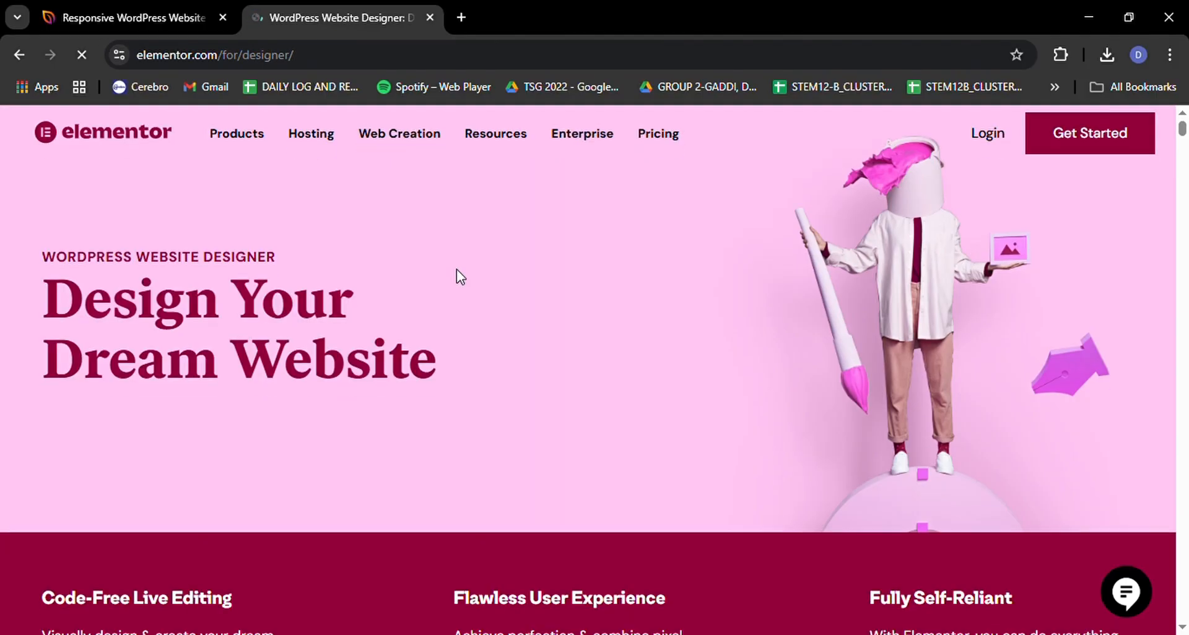
scroll(down, 3)
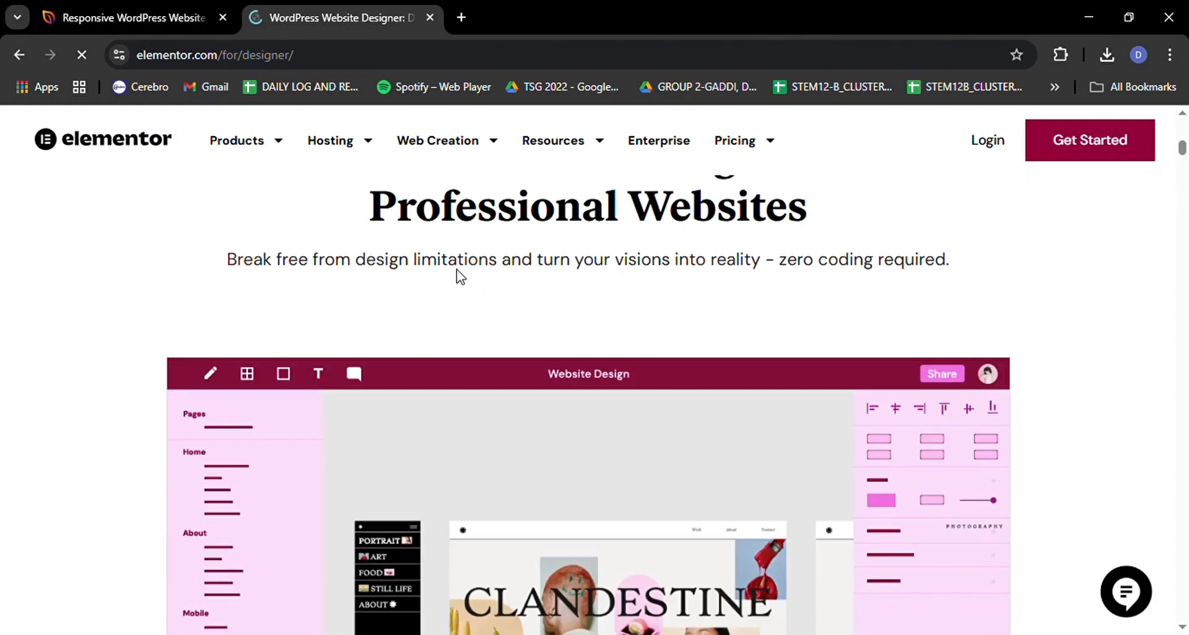
scroll(down, 3)
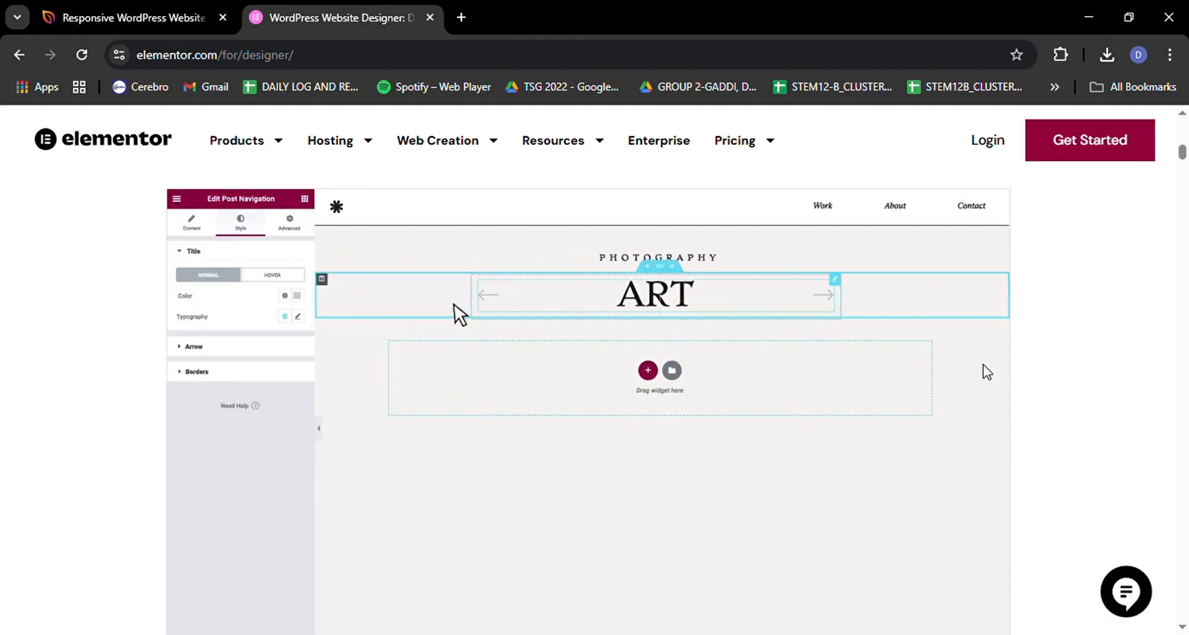
click(305, 199)
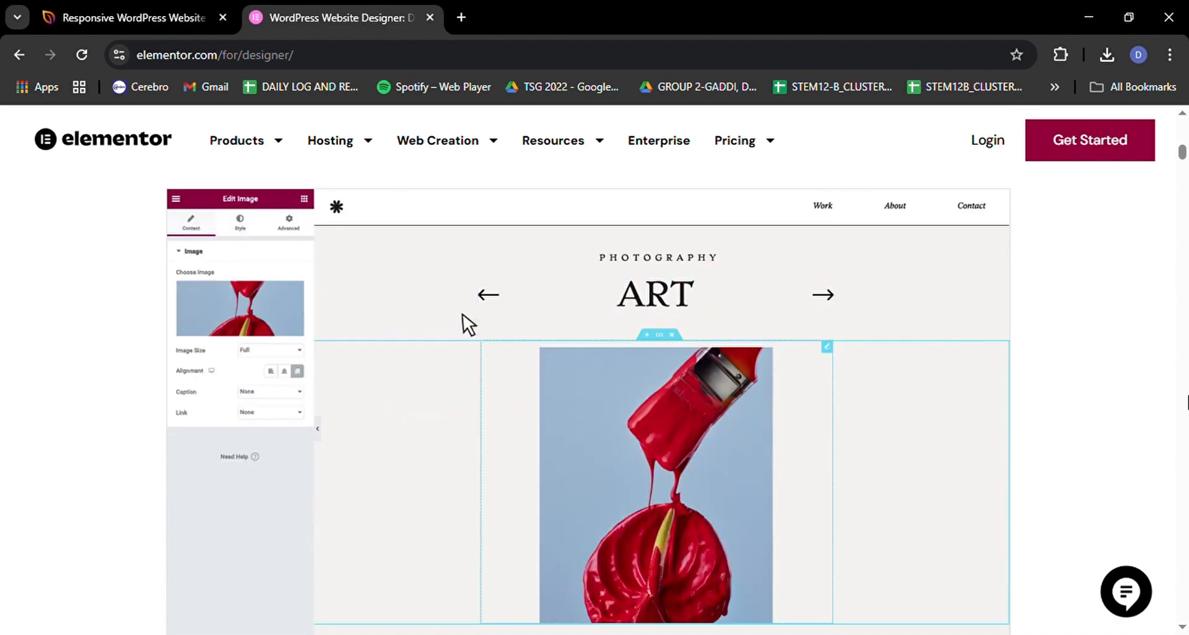
click(288, 223)
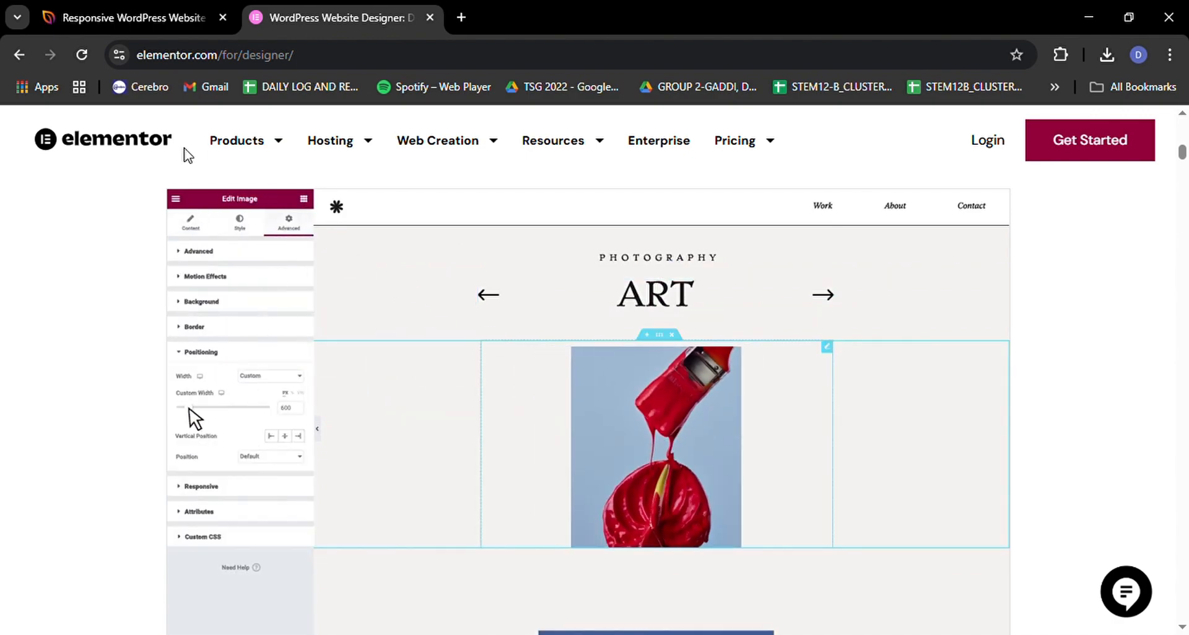
Back in SeedProd, scroll through more themes in the templates gallery.
click(137, 17)
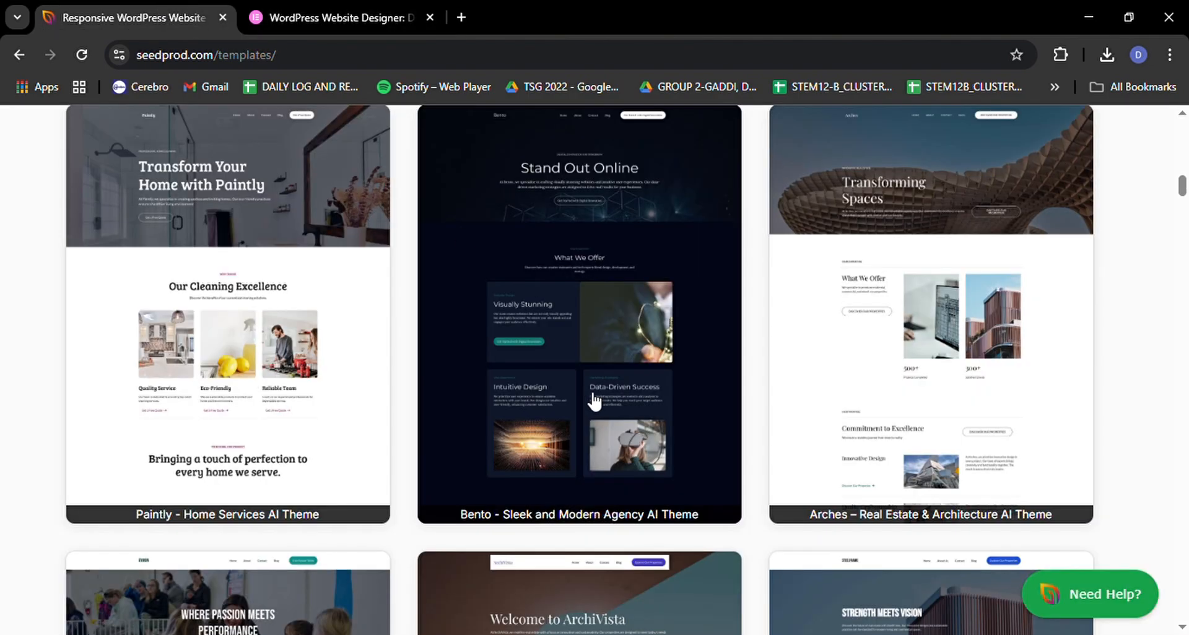
scroll(down, 3)
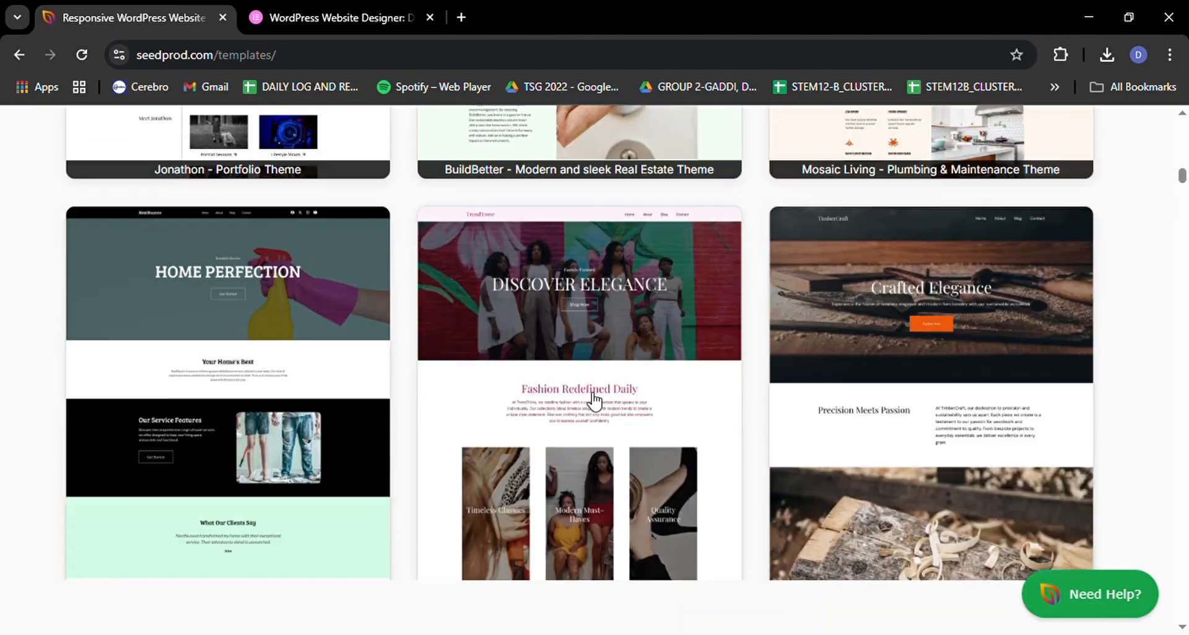
scroll(down, 3)
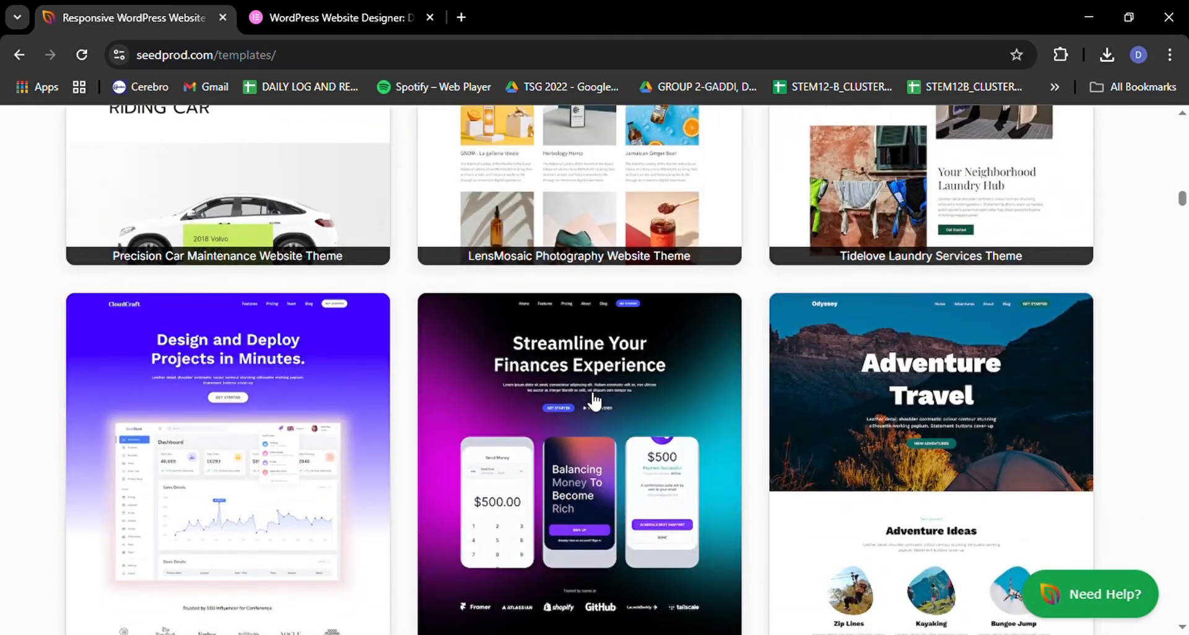
scroll(down, 3)
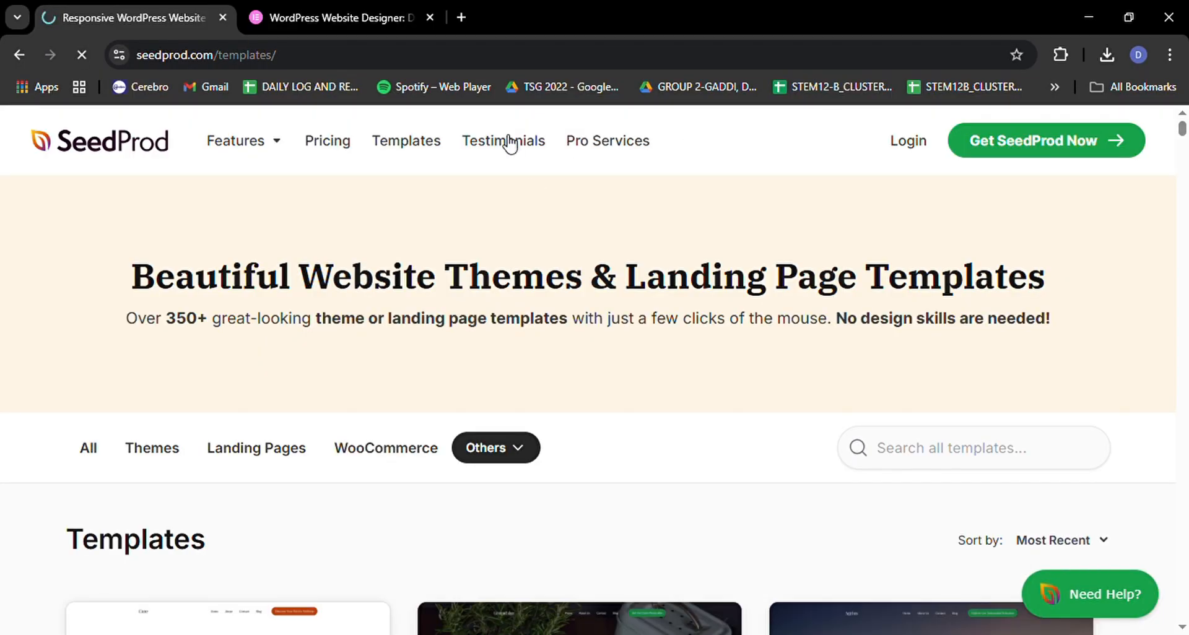
Open SeedProd's Testimonials page and scroll through the WordPress.org user reviews.
click(503, 140)
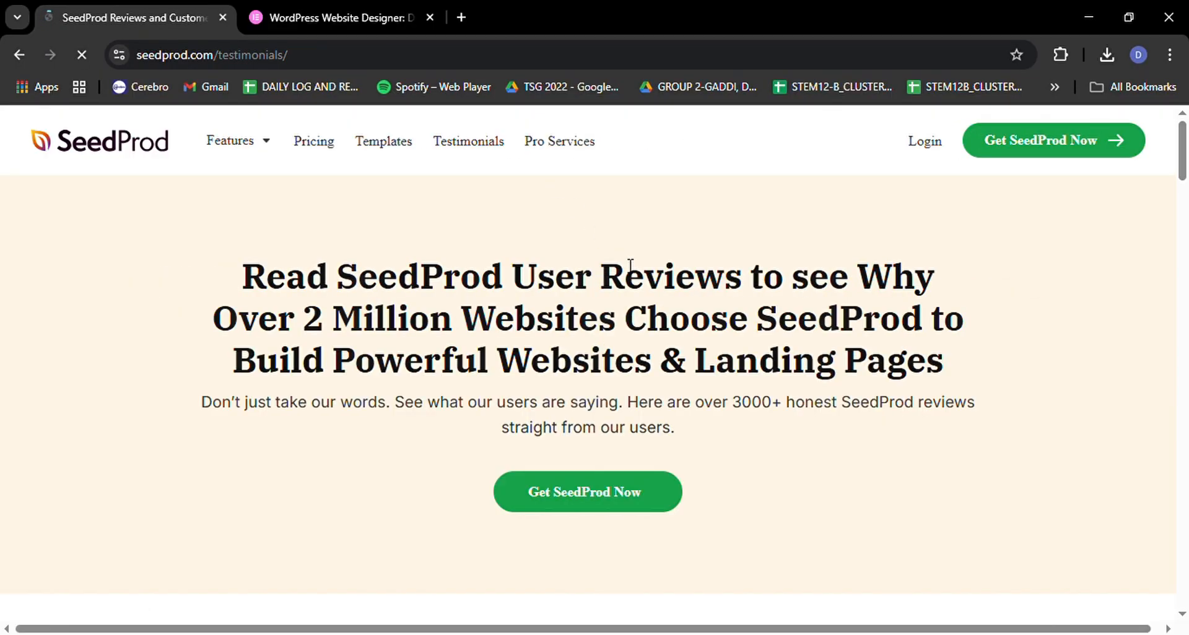
scroll(down, 3)
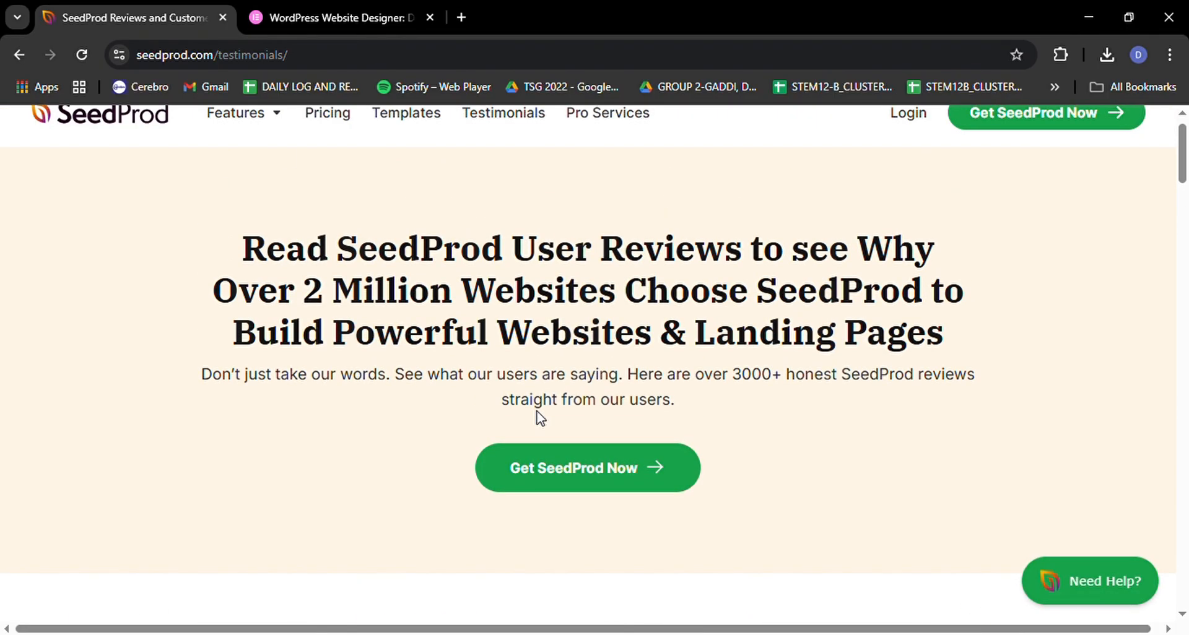
scroll(down, 3)
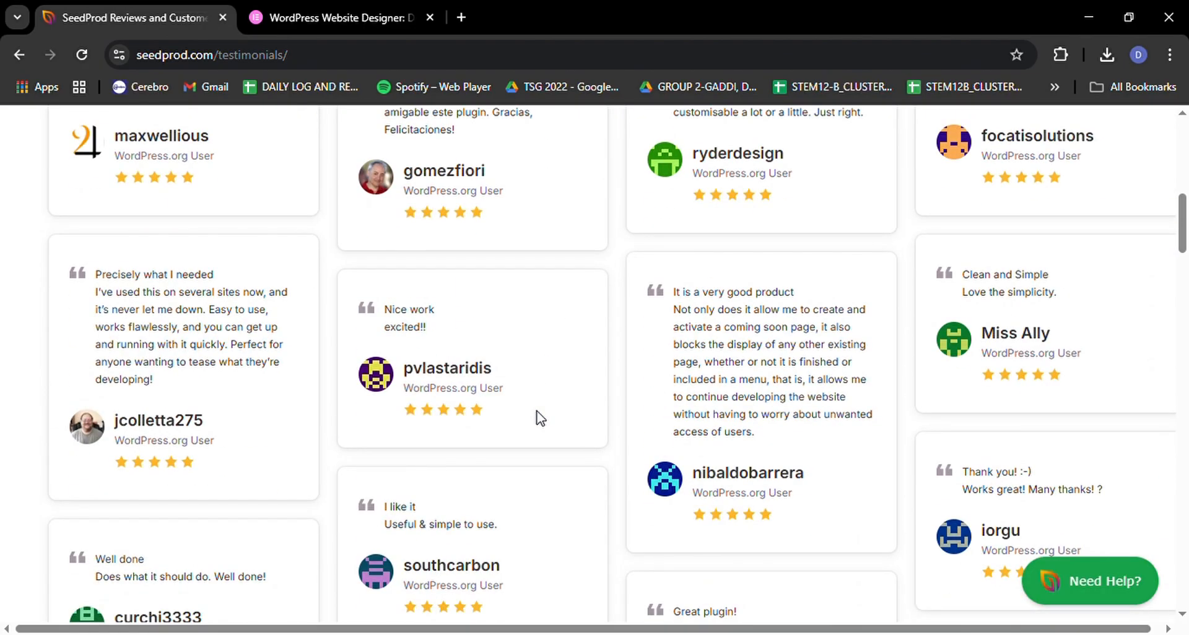
scroll(down, 3)
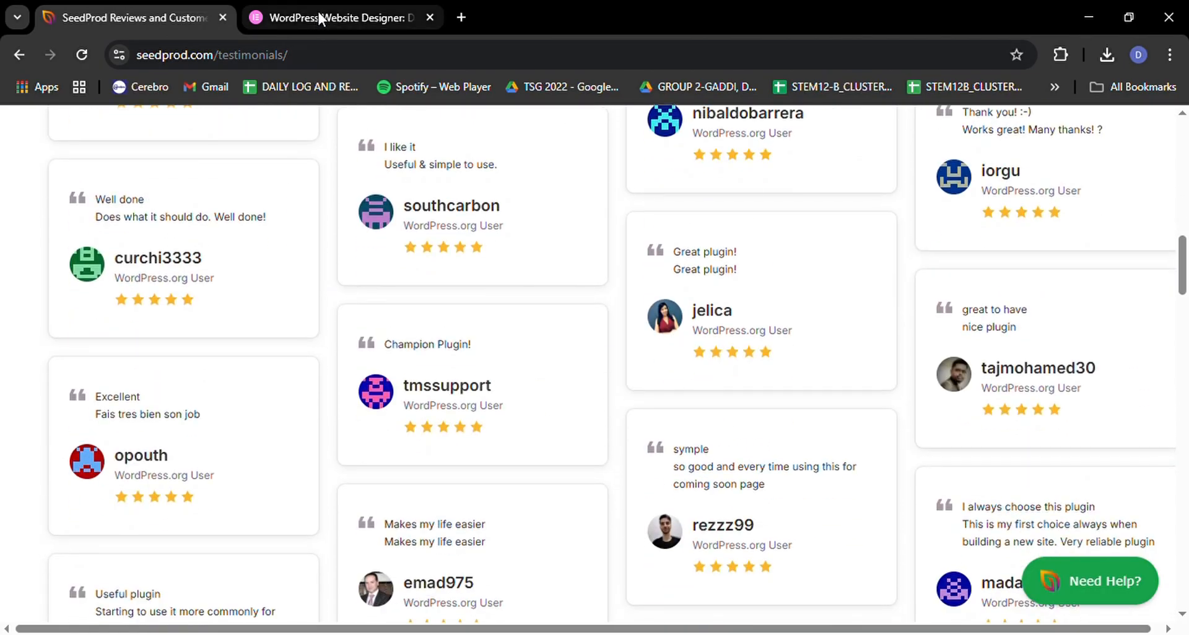
Via Elementor's Resources menu, open the Community page and view the Discord chat section.
click(337, 18)
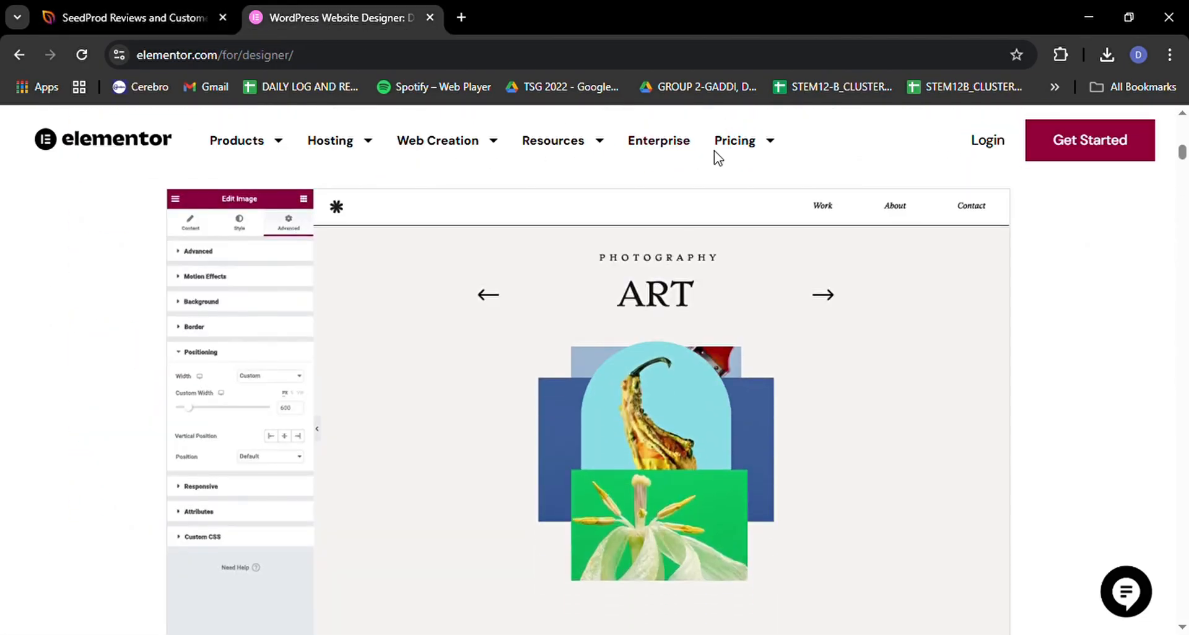
click(735, 140)
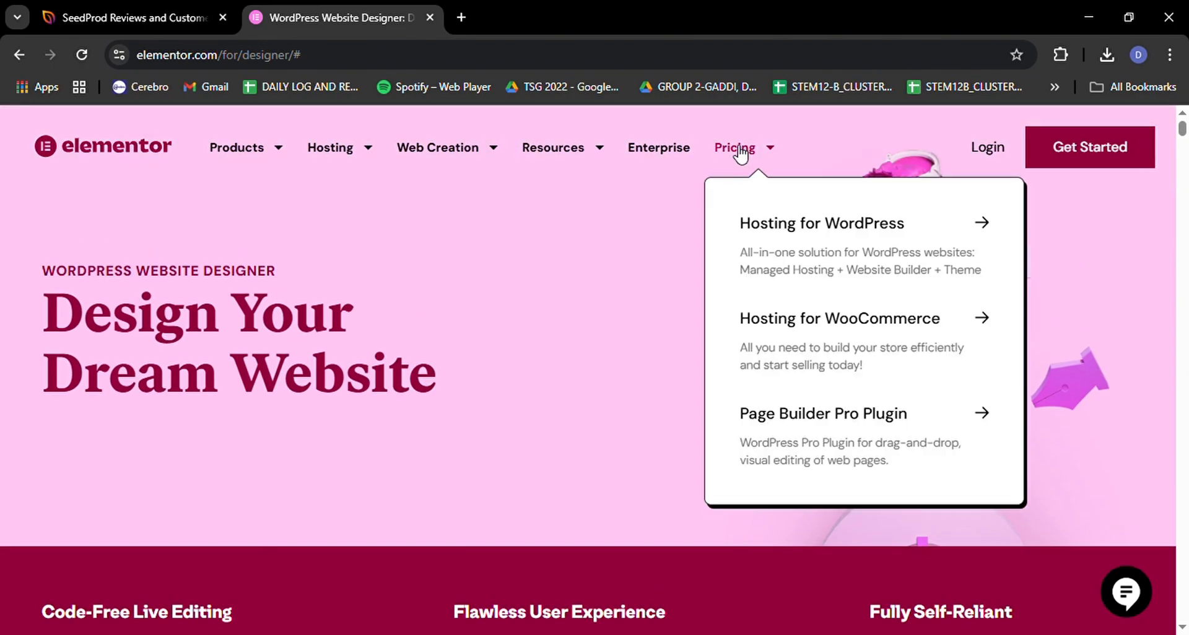
mouse_move(590, 154)
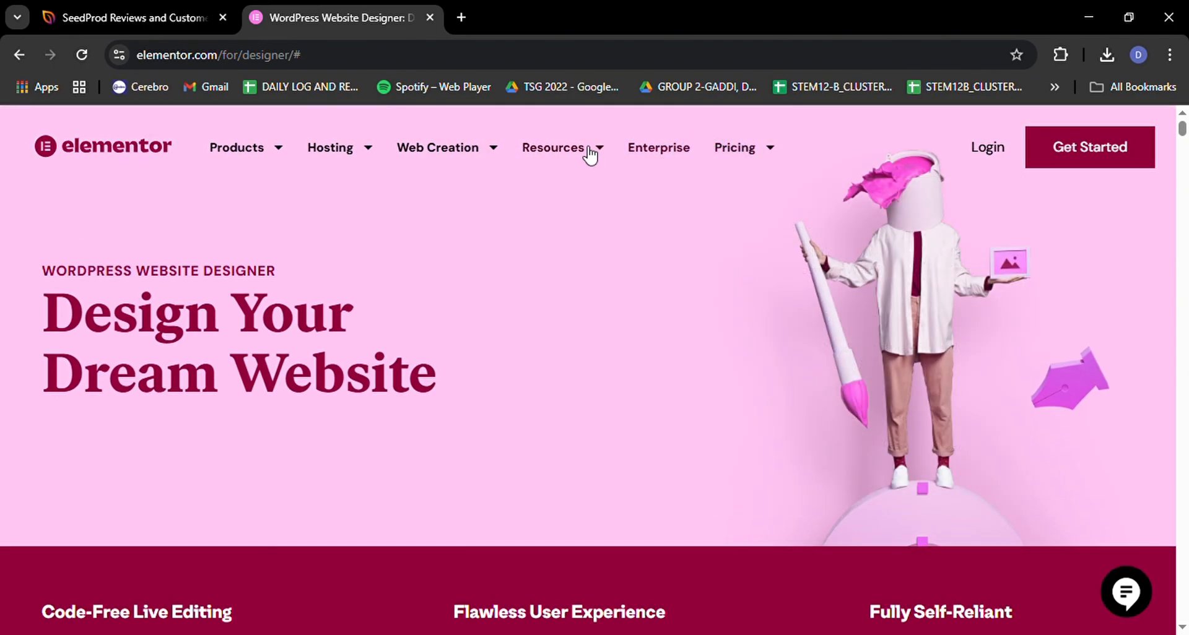
click(553, 147)
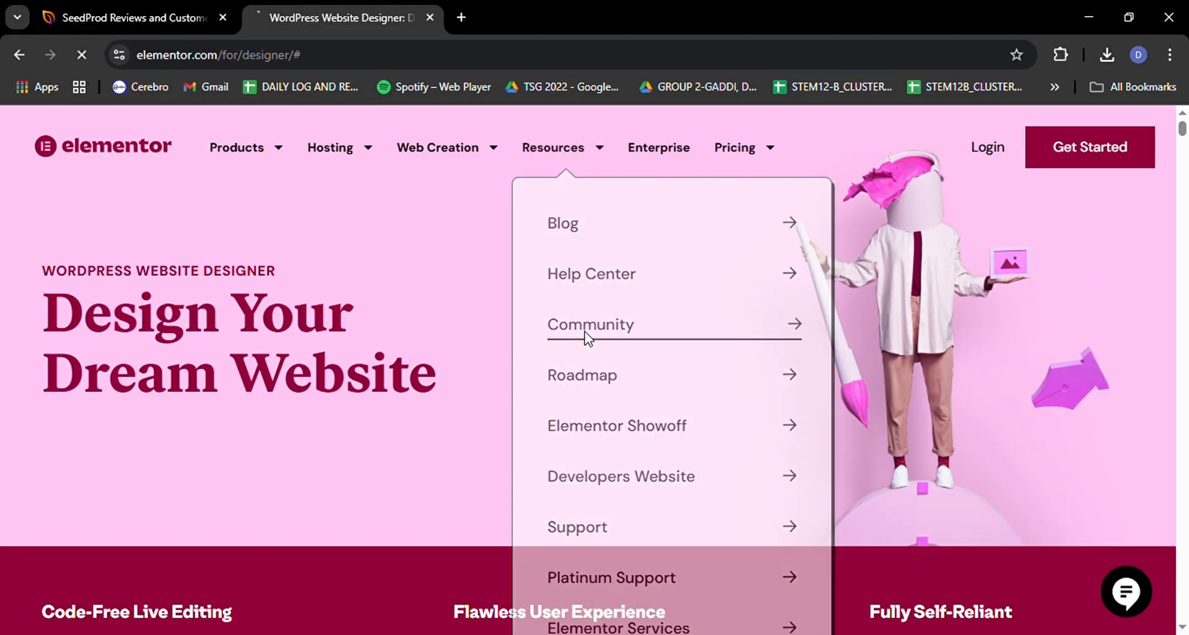
click(590, 325)
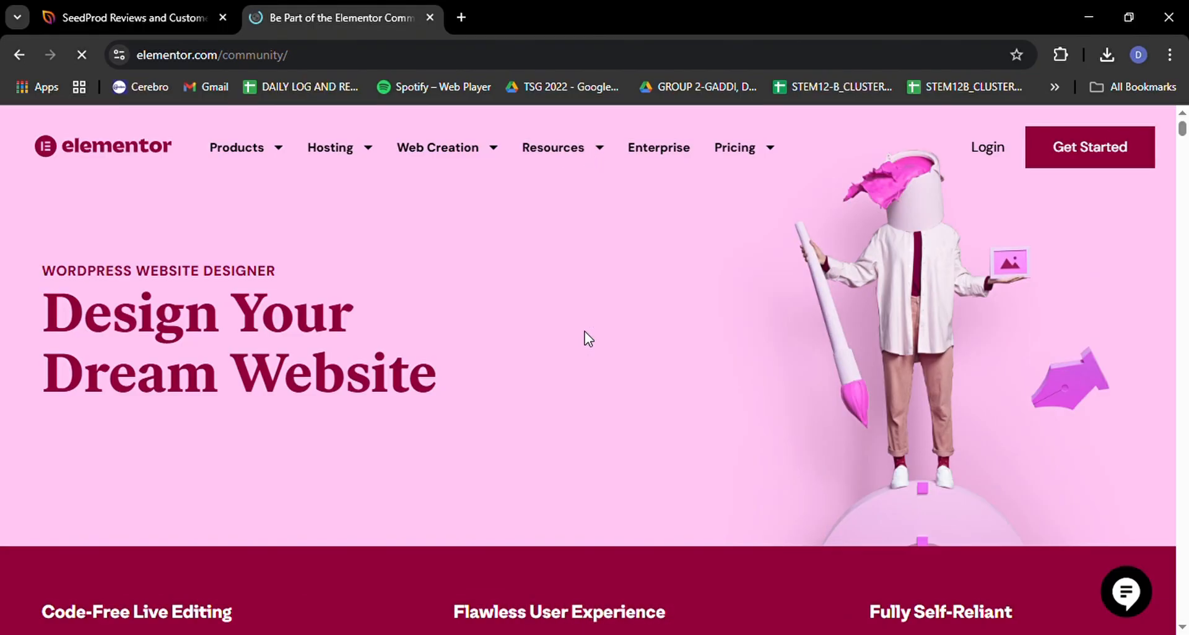
scroll(down, 3)
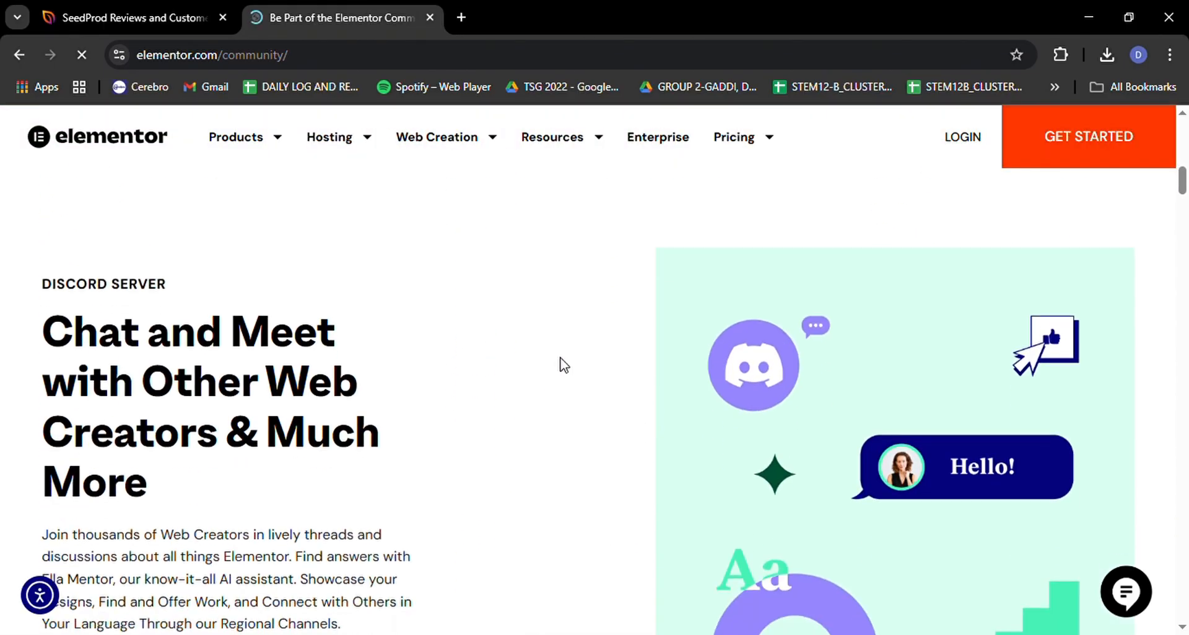
scroll(down, 3)
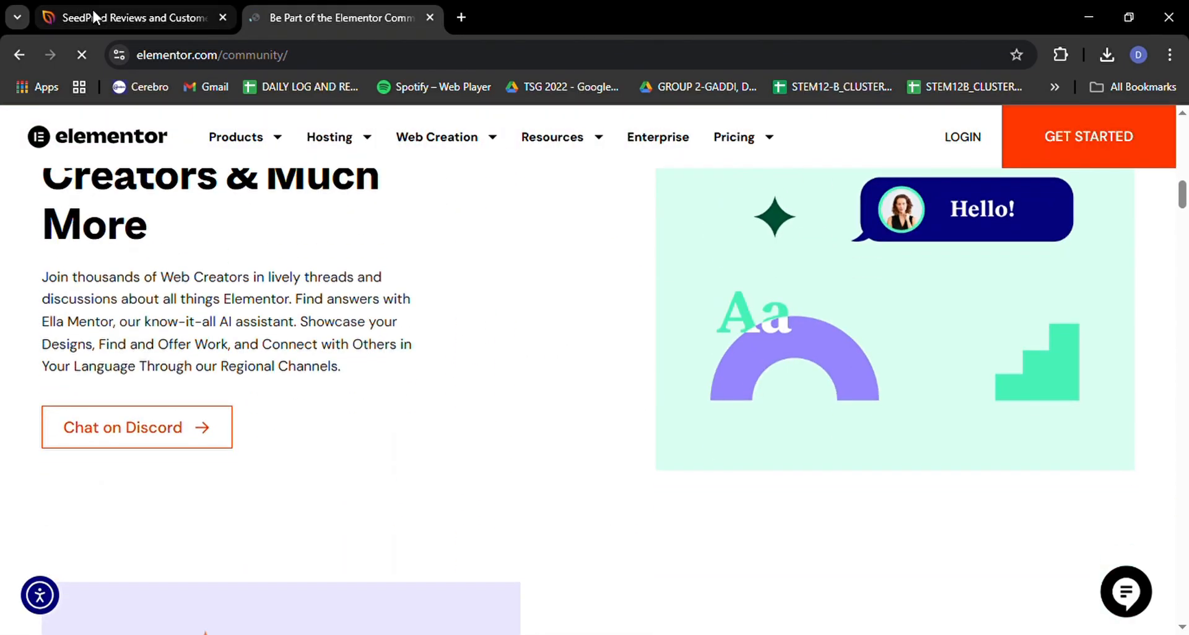
Scroll SeedProd's testimonials past more reviews to the Create Stunning WordPress Sites banner and footer.
click(130, 17)
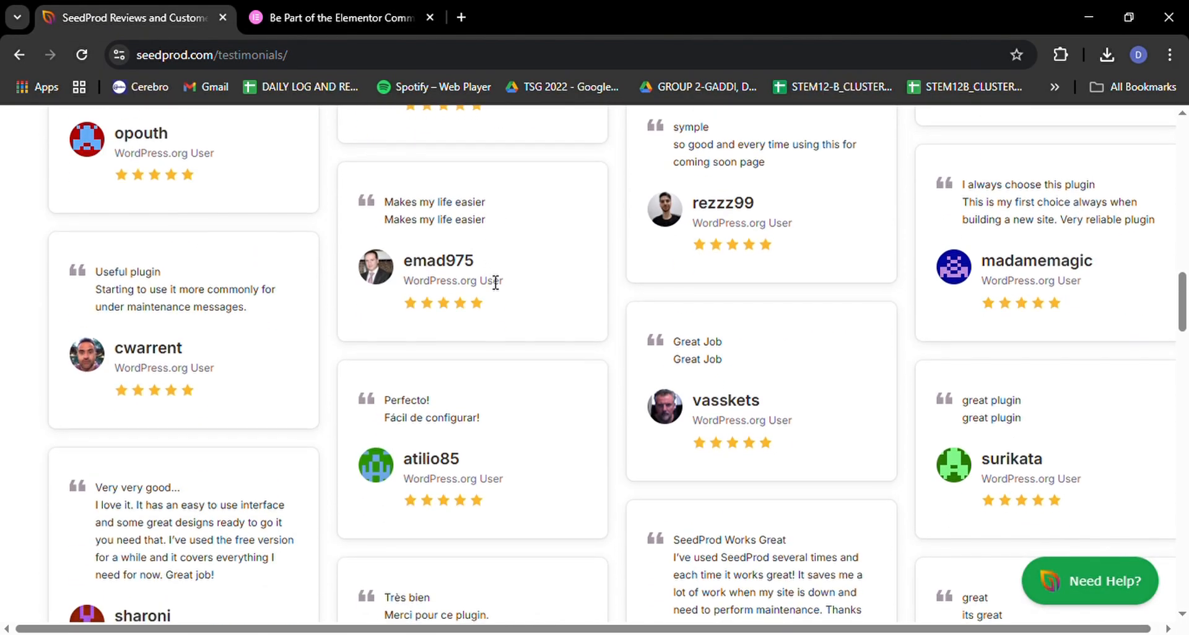
scroll(down, 3)
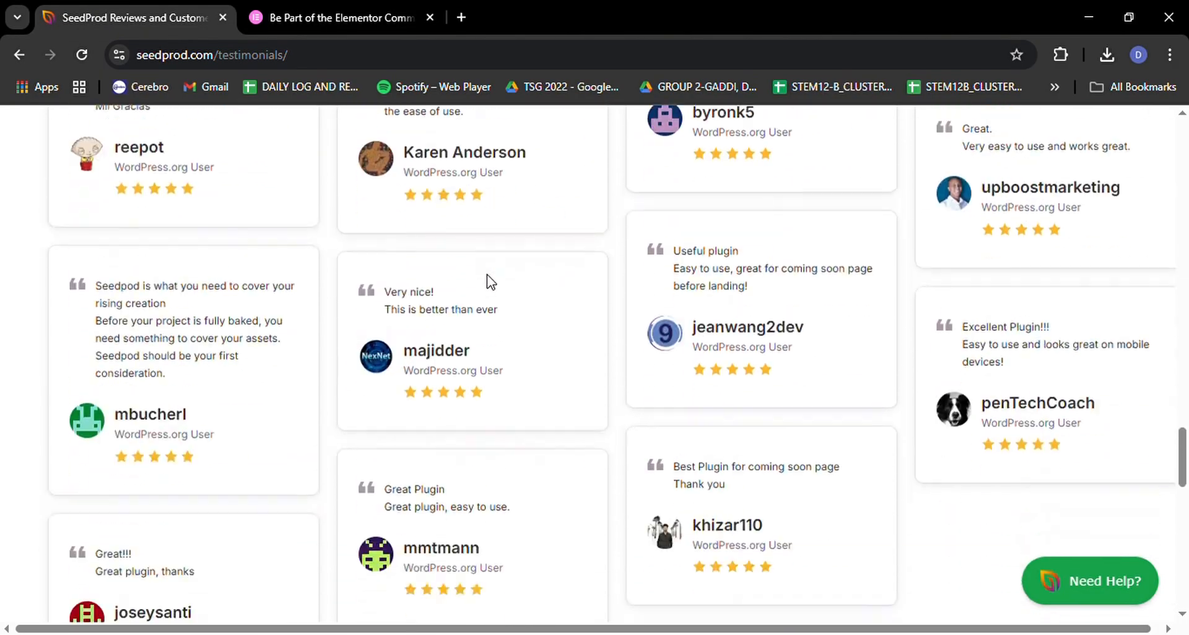
scroll(down, 3)
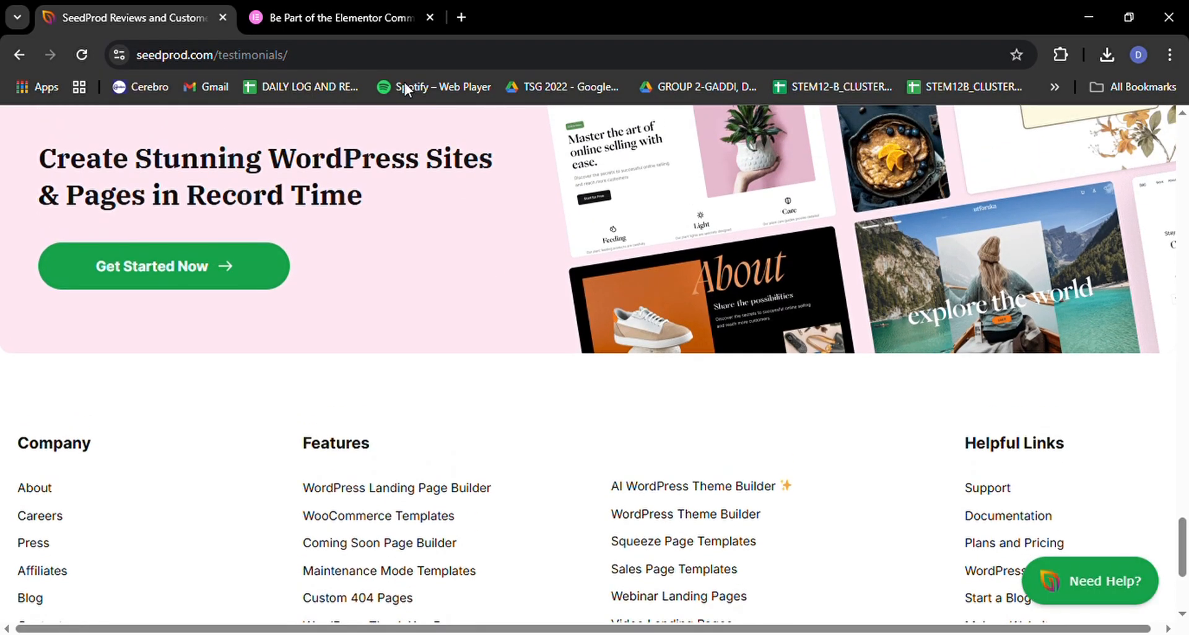
On Elementor's Community page, scroll to the Facebook group, Zoe Tame quote and Meetups.
click(345, 17)
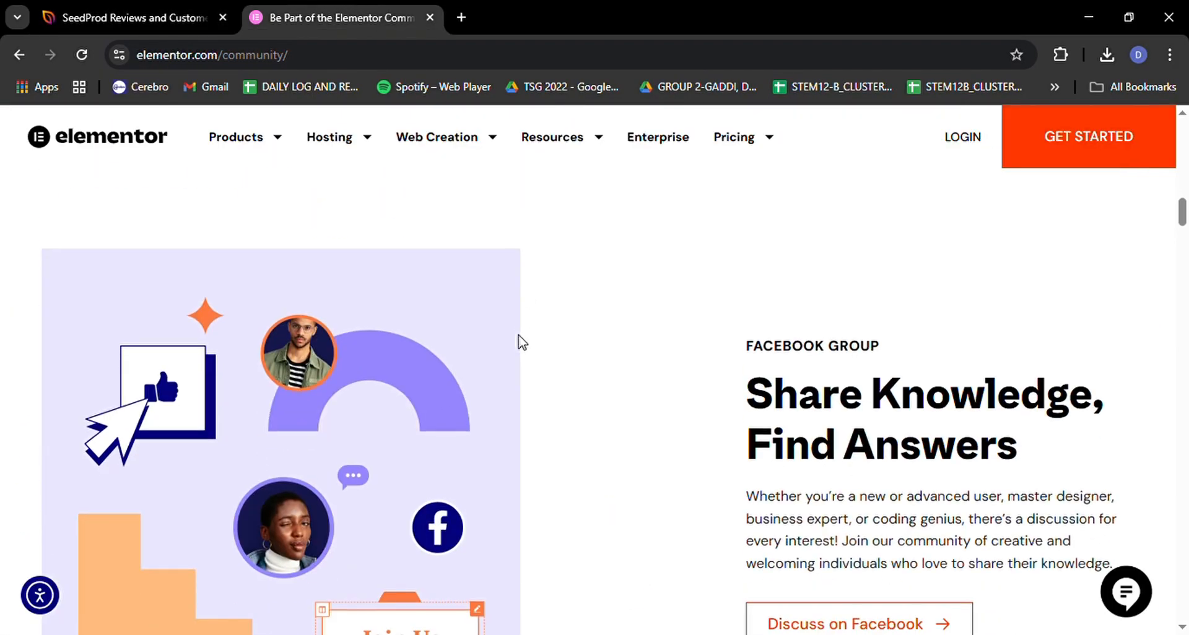
scroll(down, 3)
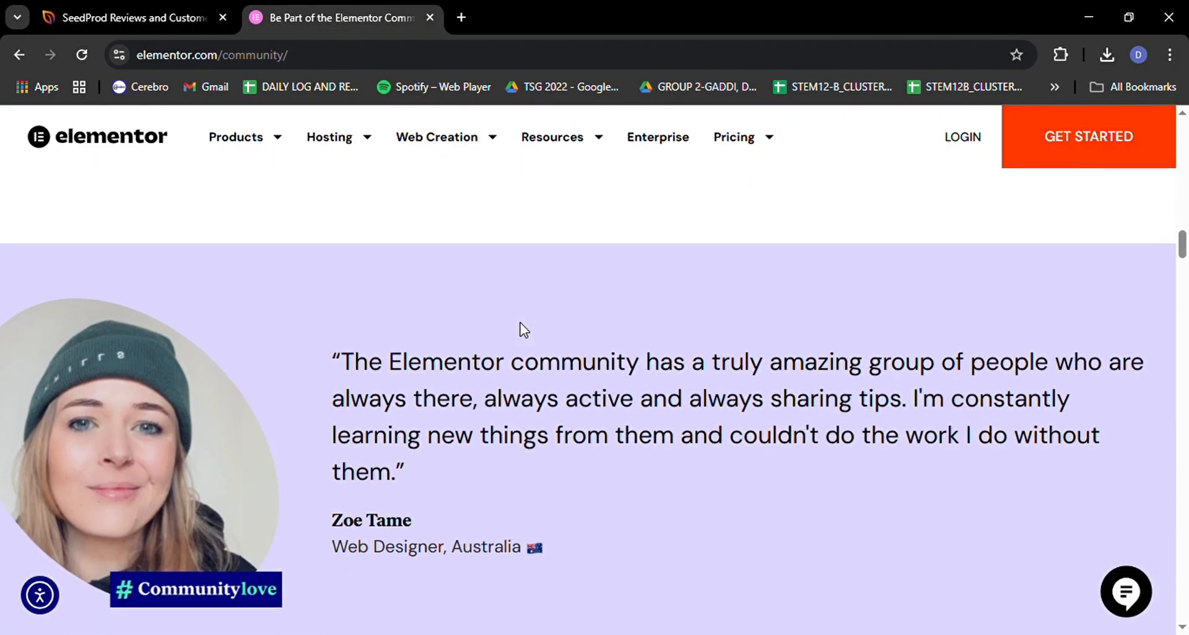
scroll(down, 3)
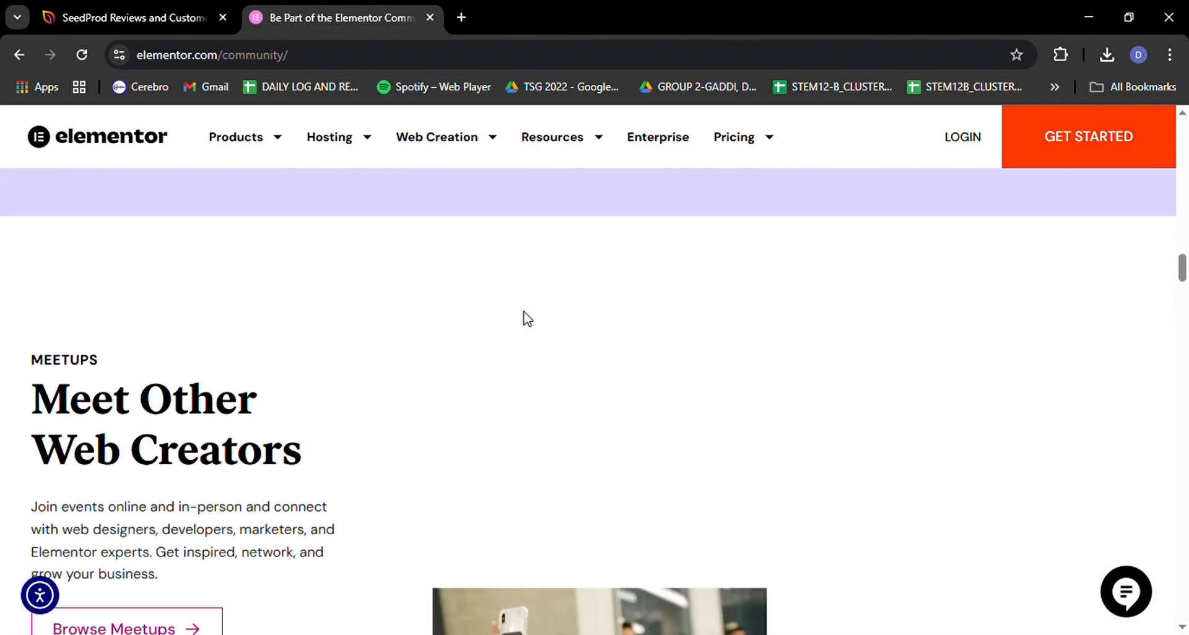